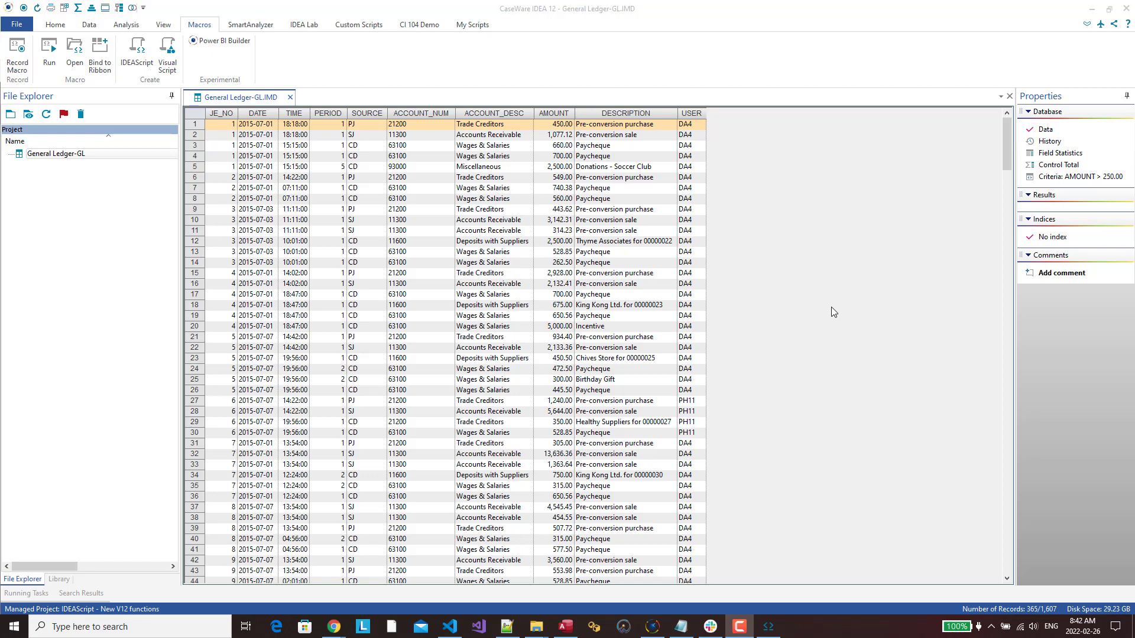
pyautogui.moveTo(824, 323)
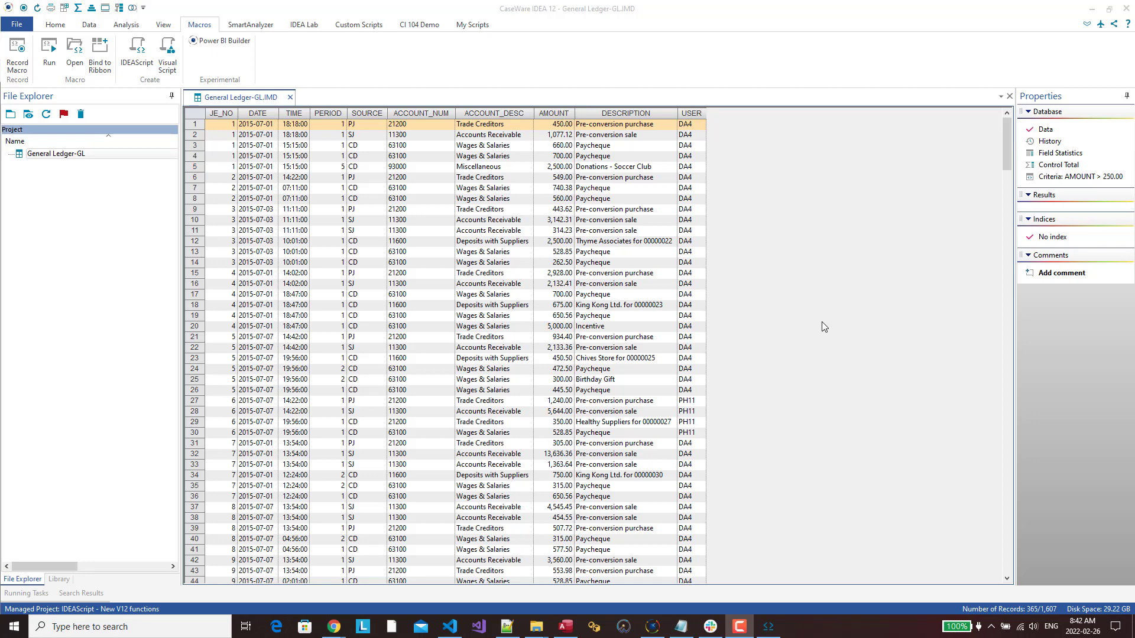
pyautogui.moveTo(806, 483)
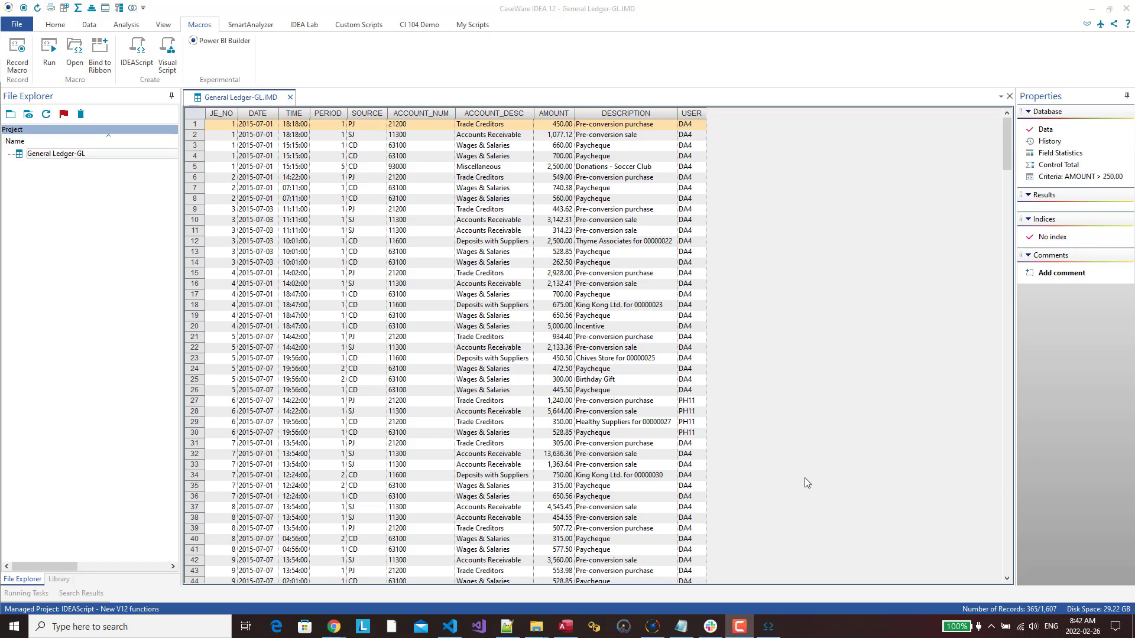
pyautogui.moveTo(768, 626)
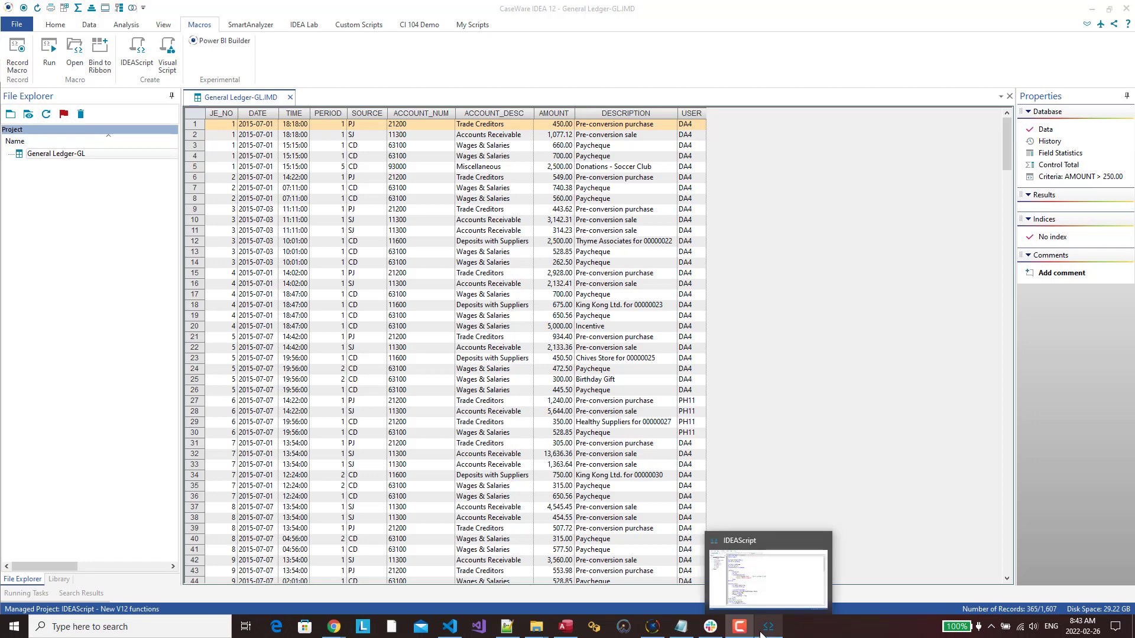
# Bring up and maximize the IDEAScript editor, then show the NewDialog design.
pyautogui.click(766, 577)
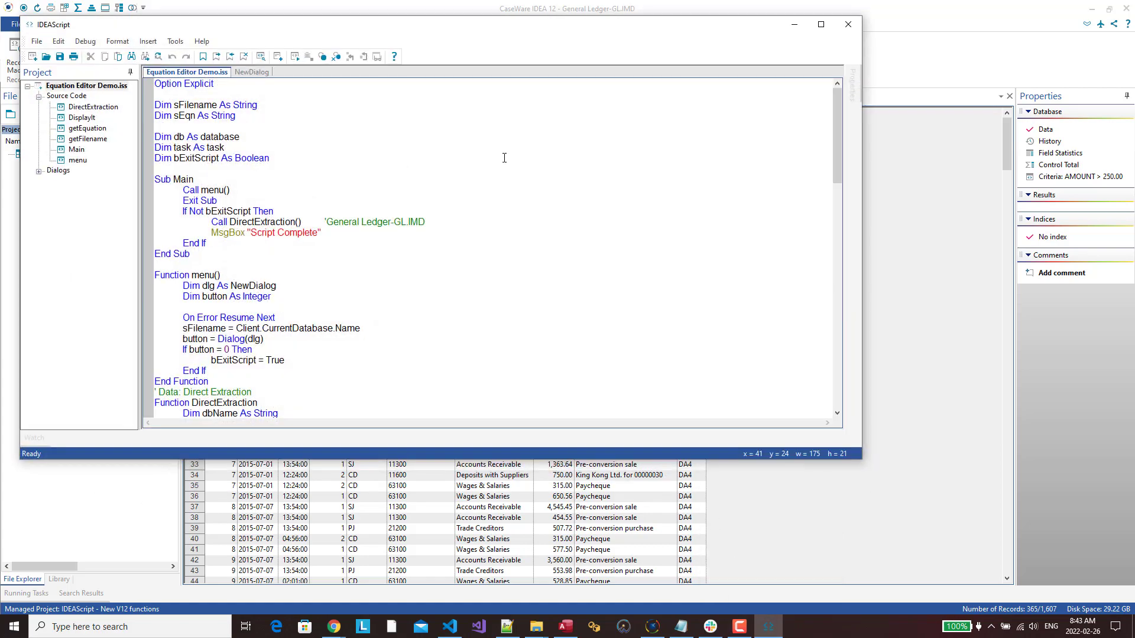
pyautogui.click(821, 24)
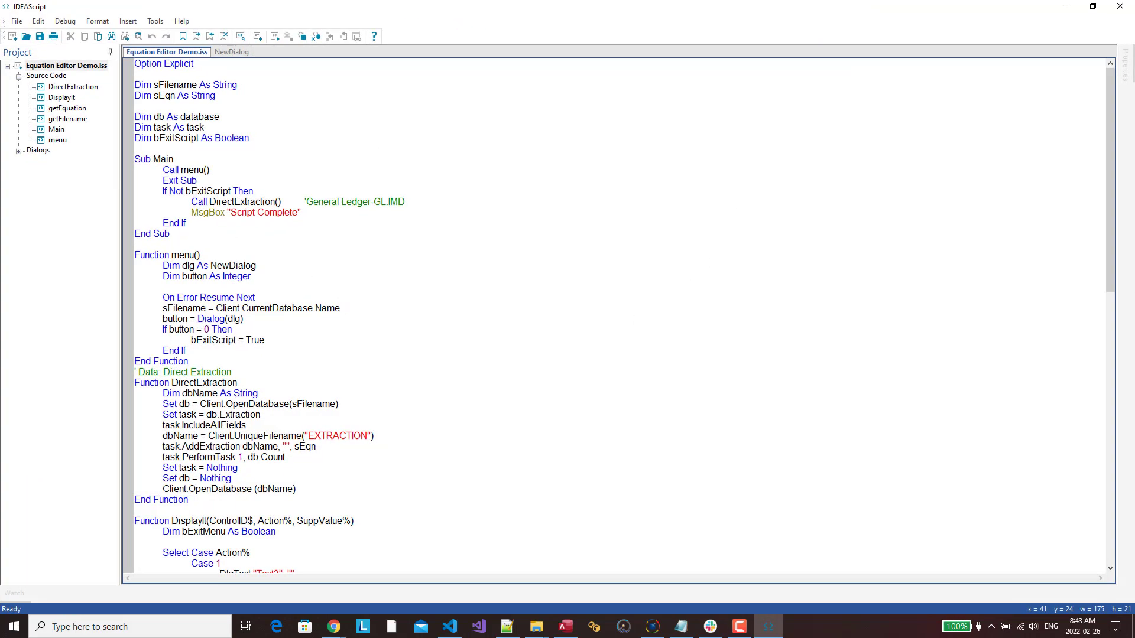
pyautogui.click(232, 52)
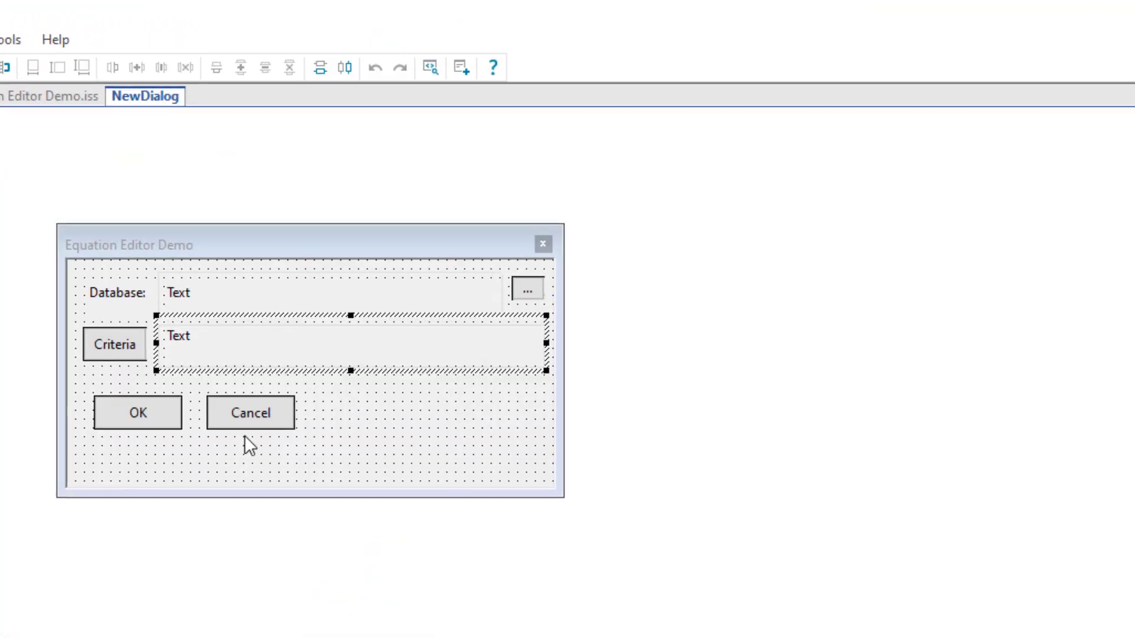
pyautogui.moveTo(349, 304)
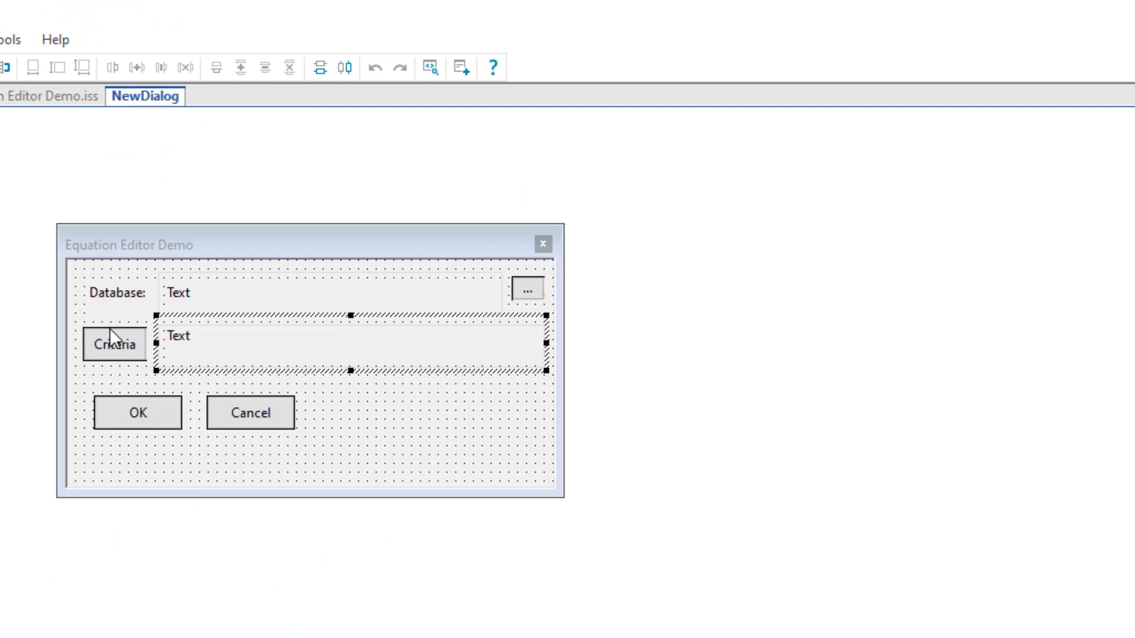
pyautogui.moveTo(109, 354)
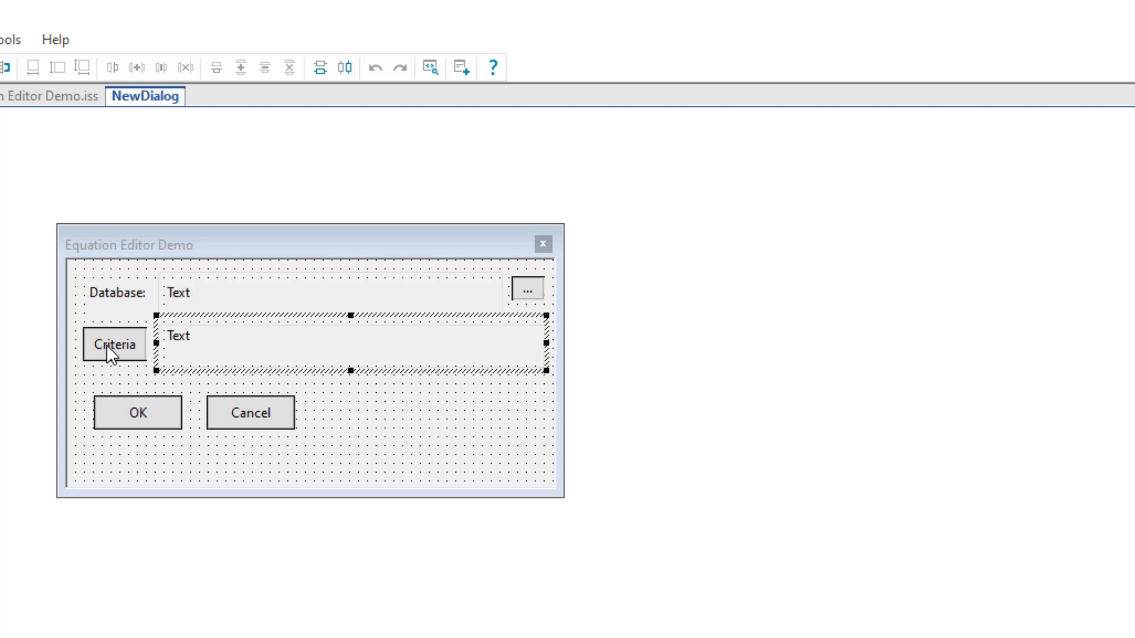
pyautogui.moveTo(100, 378)
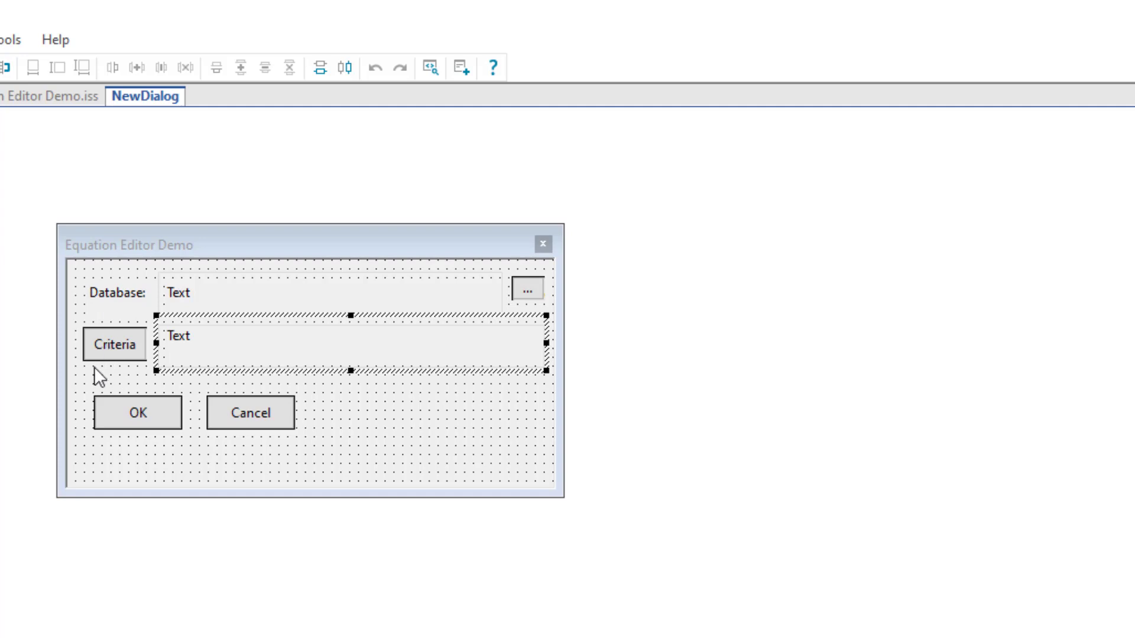
pyautogui.moveTo(293, 354)
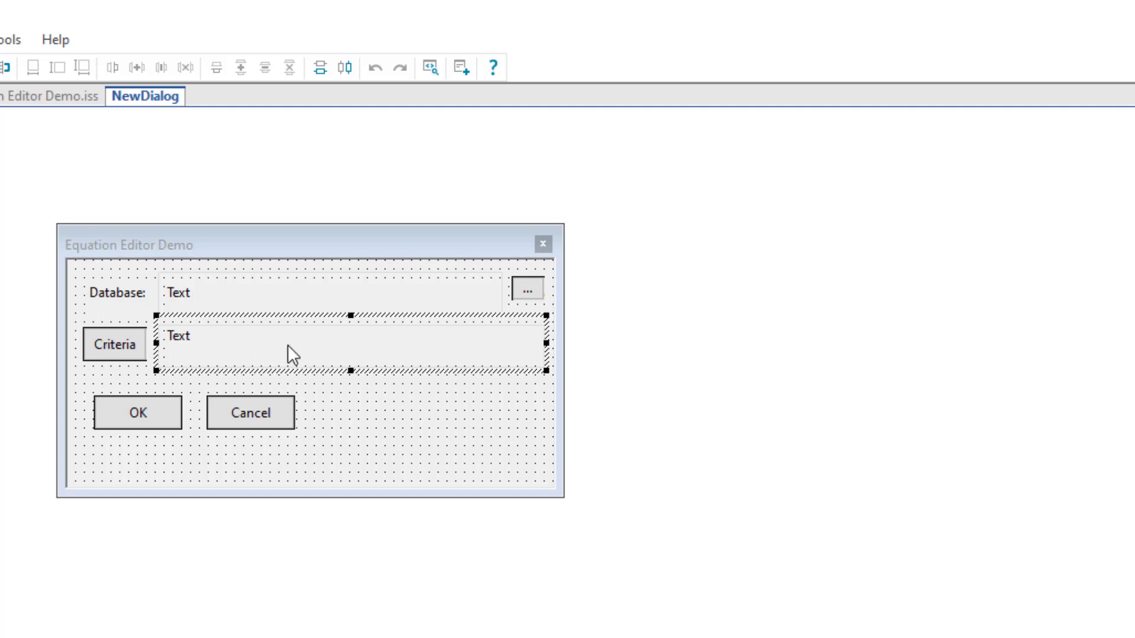
pyautogui.moveTo(219, 362)
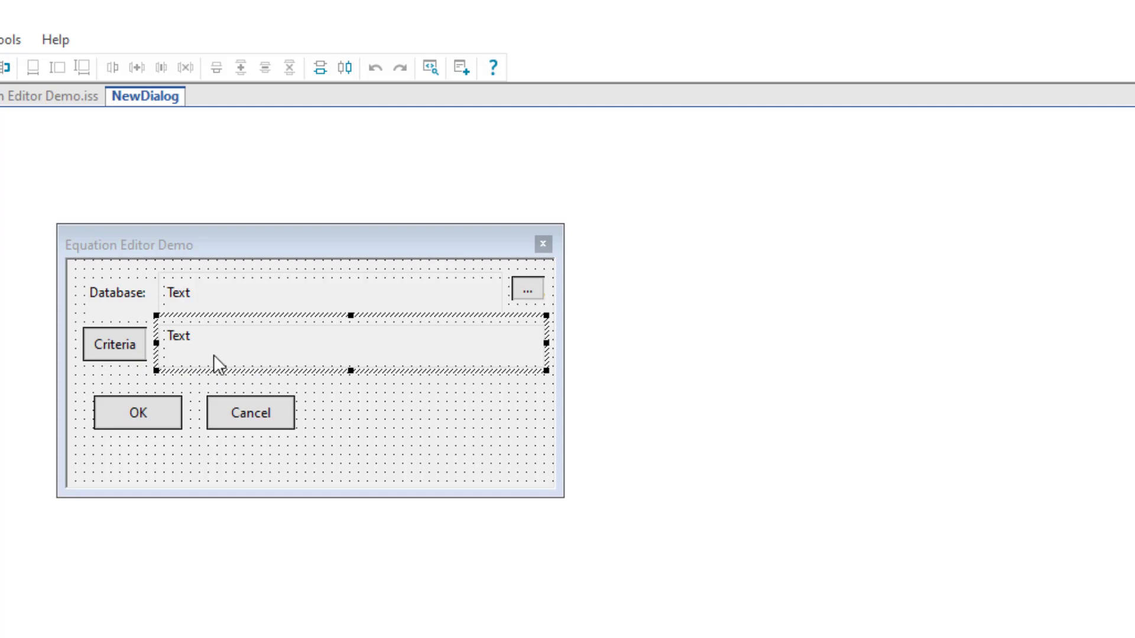
pyautogui.moveTo(506, 341)
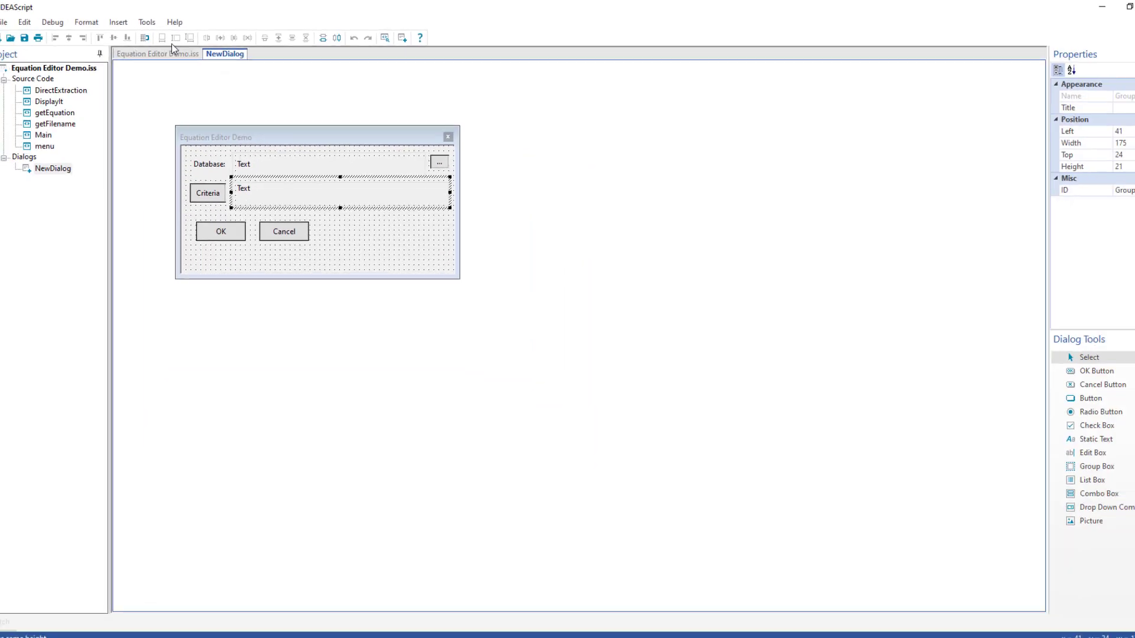
# Review the script code, highlighting On Error, CurrentDatabase and the sEqn AddExtraction argument.
pyautogui.click(157, 54)
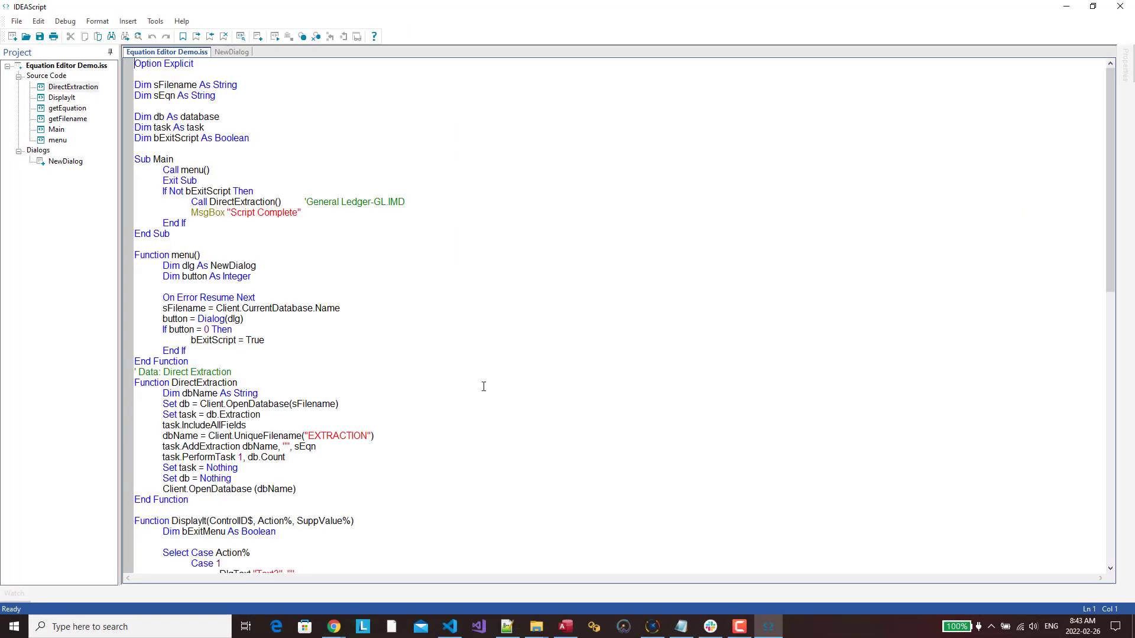
pyautogui.scroll(-3)
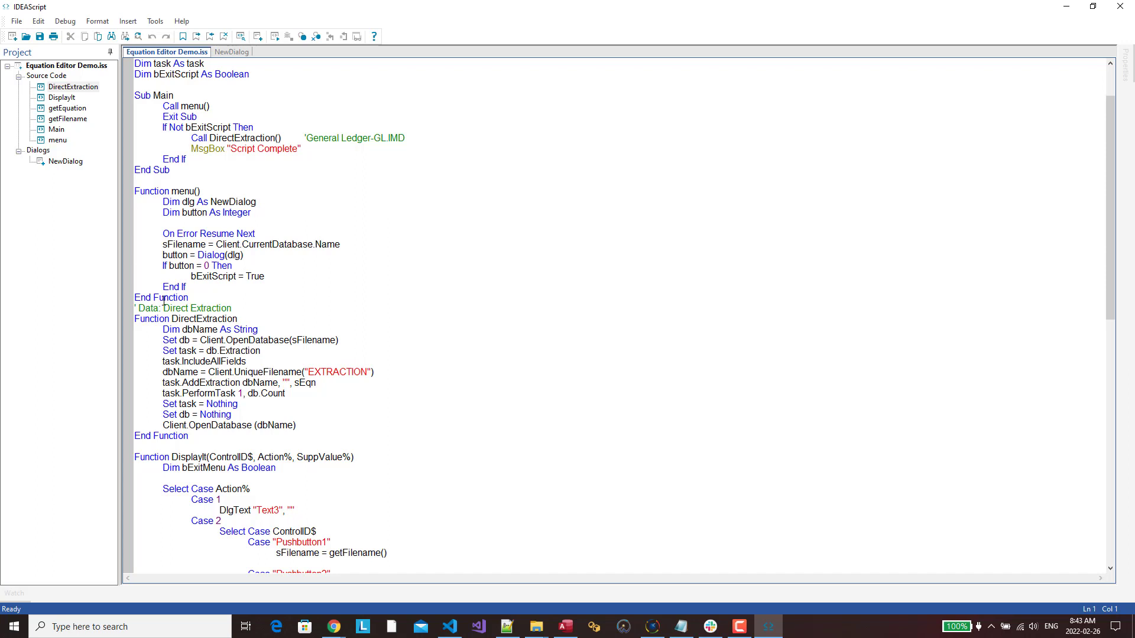
pyautogui.moveTo(261, 209)
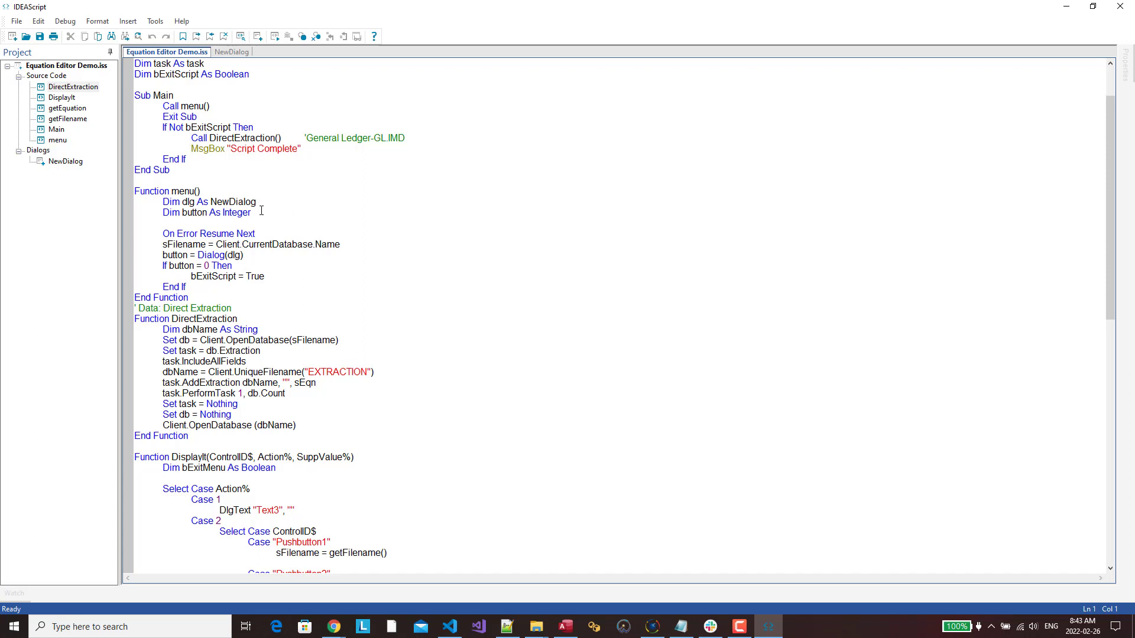
pyautogui.moveTo(293, 248)
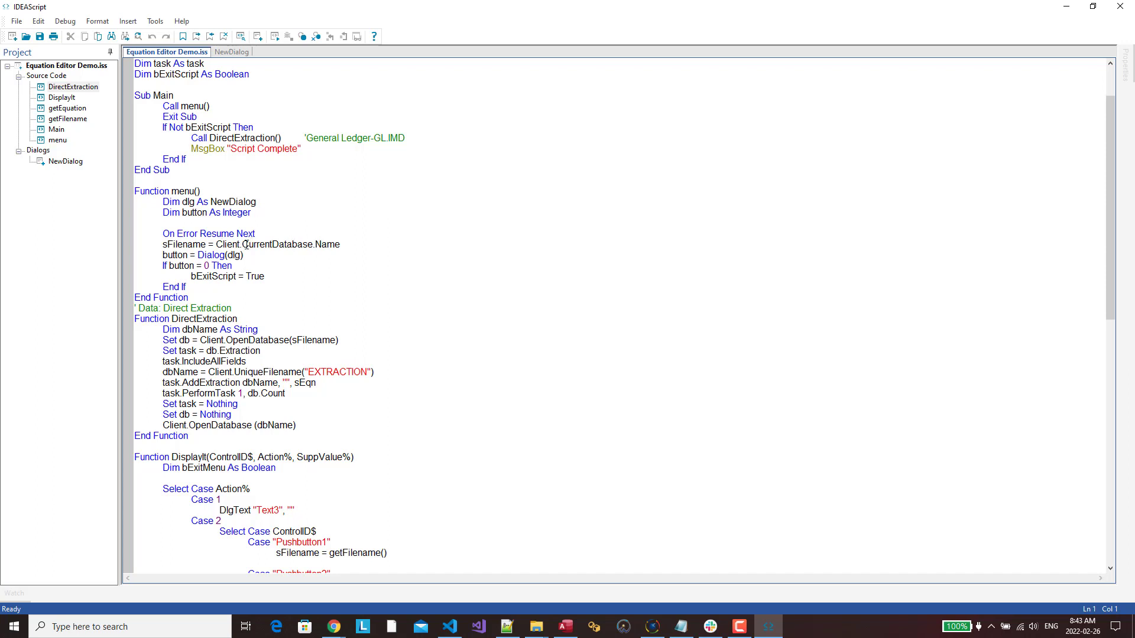
pyautogui.moveTo(188, 245)
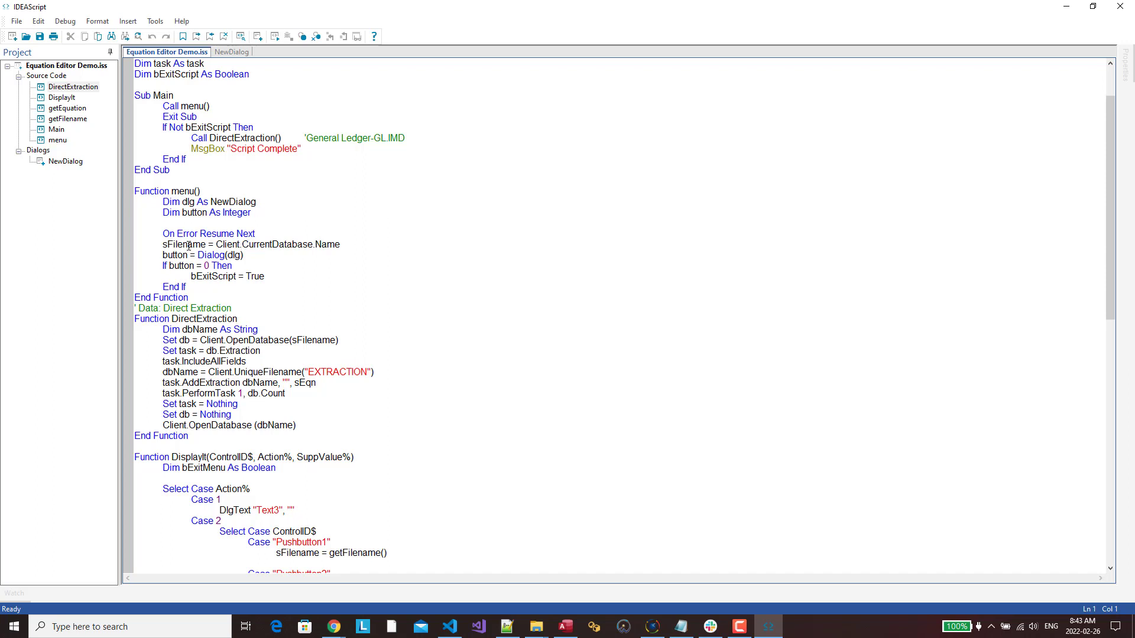
pyautogui.doubleClick(179, 233)
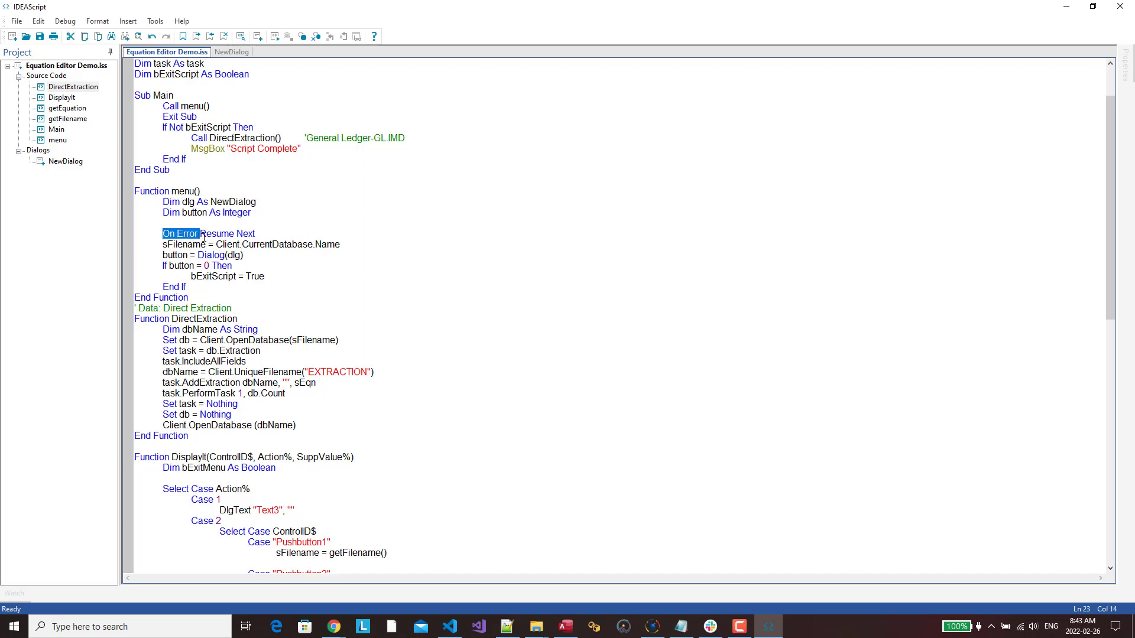
pyautogui.click(243, 244)
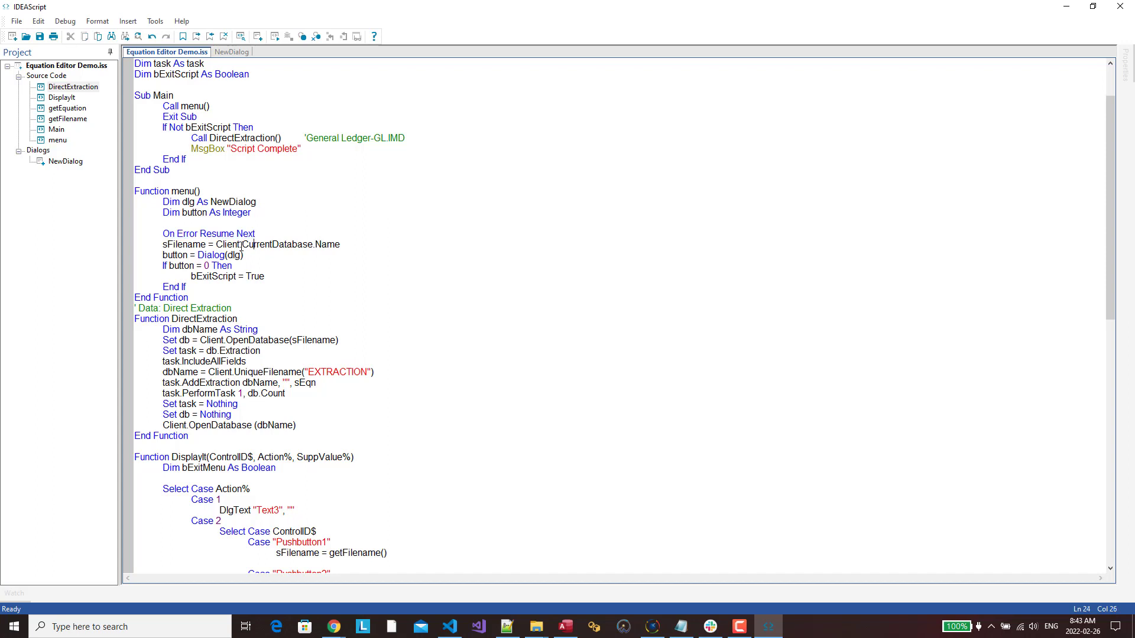
pyautogui.moveTo(270, 245)
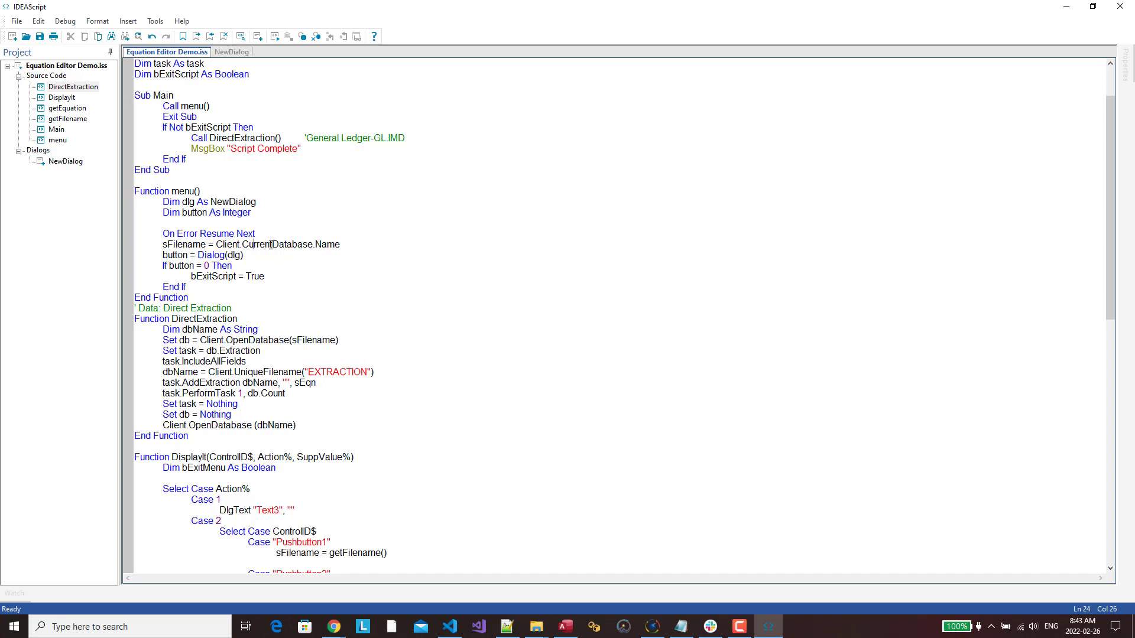
pyautogui.moveTo(248, 228)
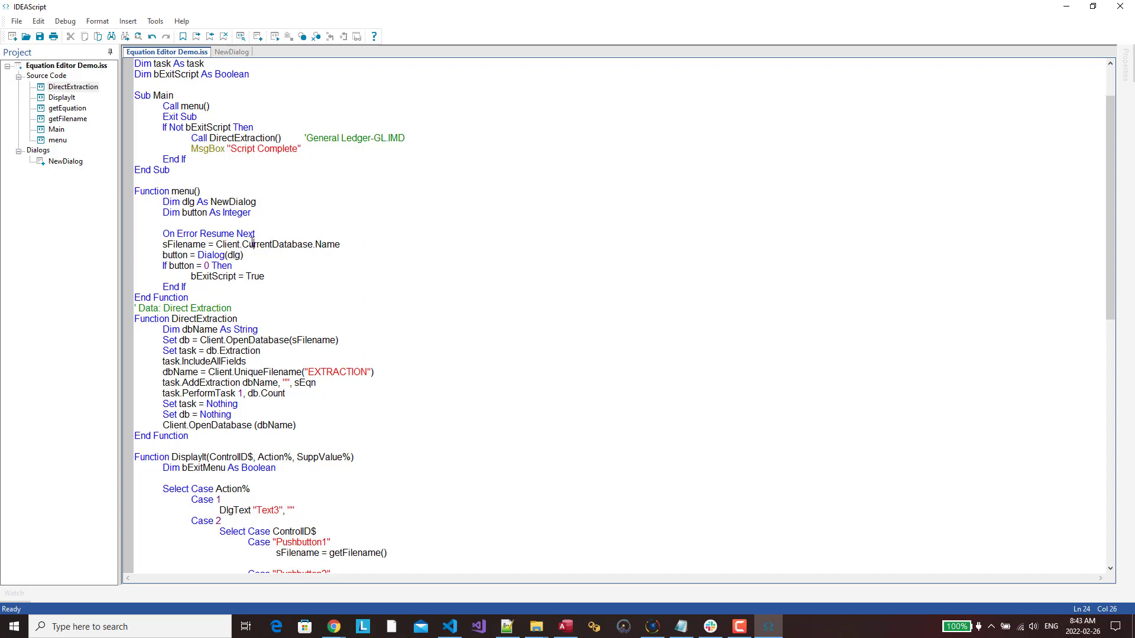
pyautogui.scroll(-3)
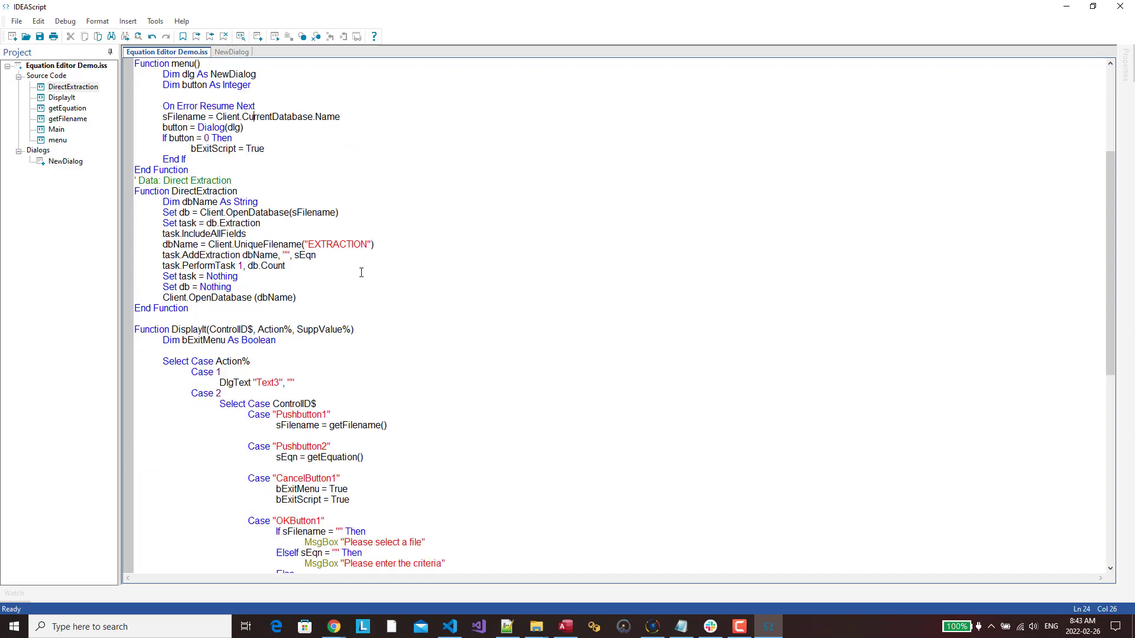
pyautogui.scroll(3)
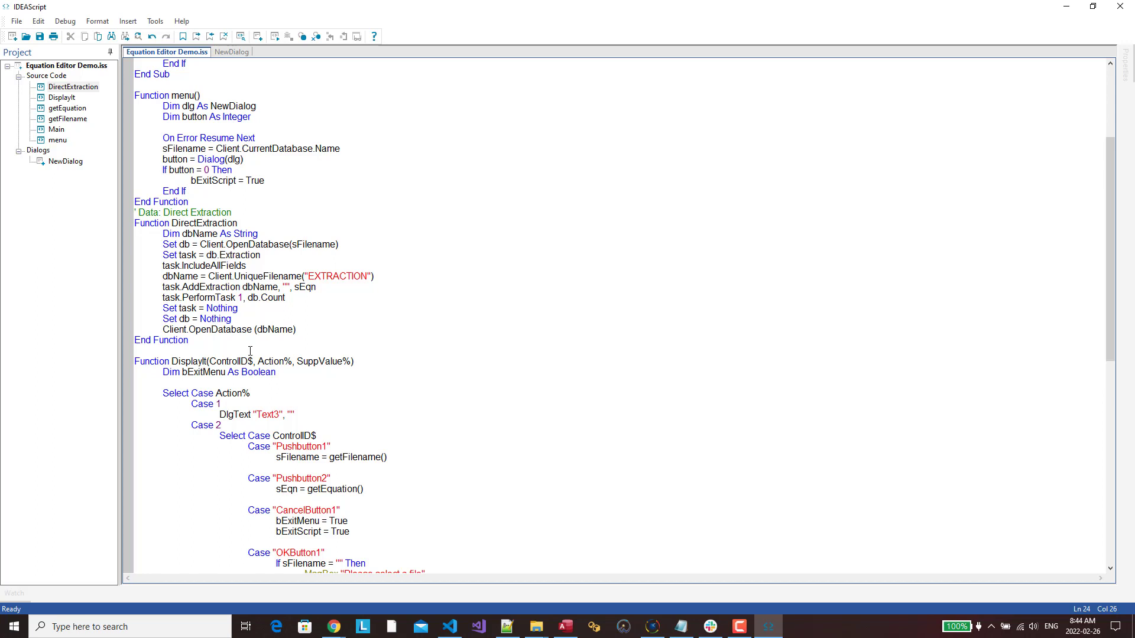
pyautogui.doubleClick(305, 286)
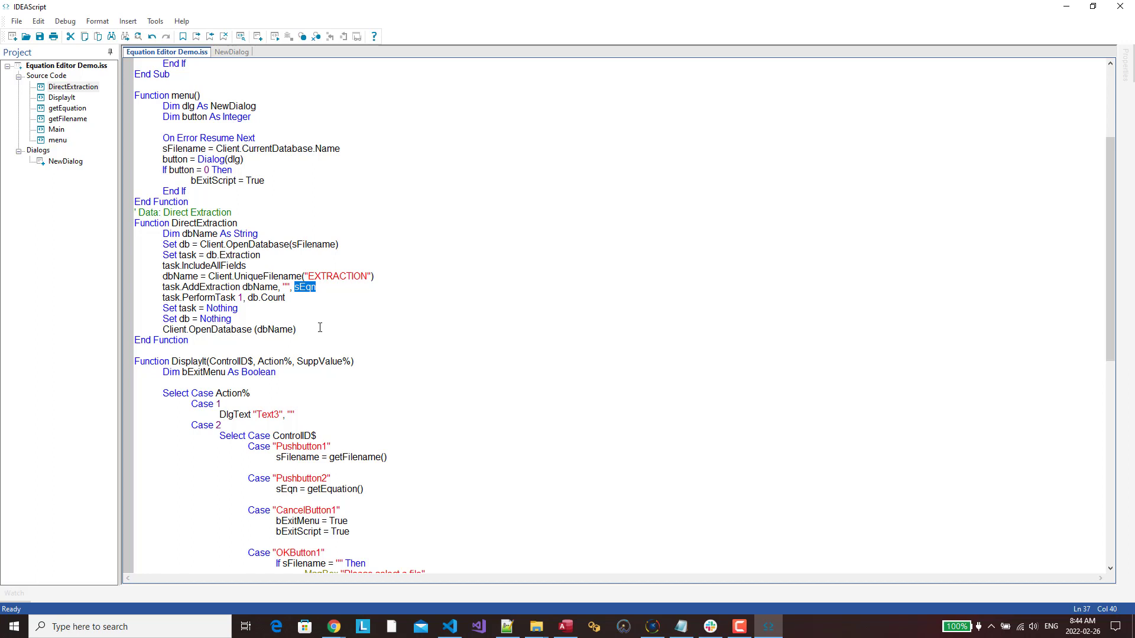
pyautogui.scroll(3)
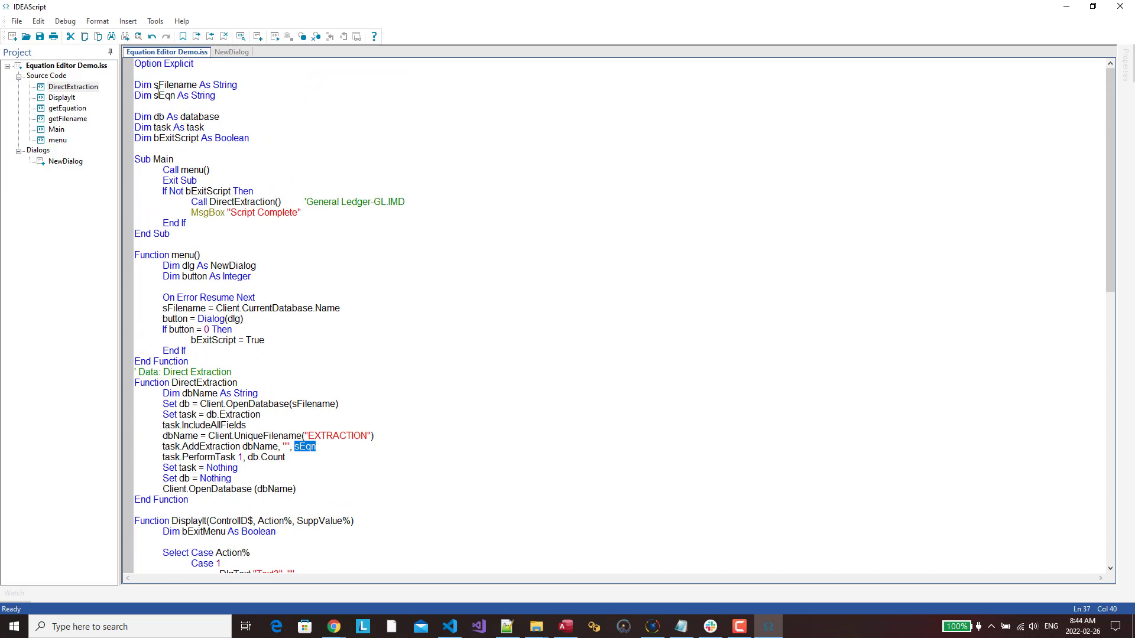
pyautogui.moveTo(164, 103)
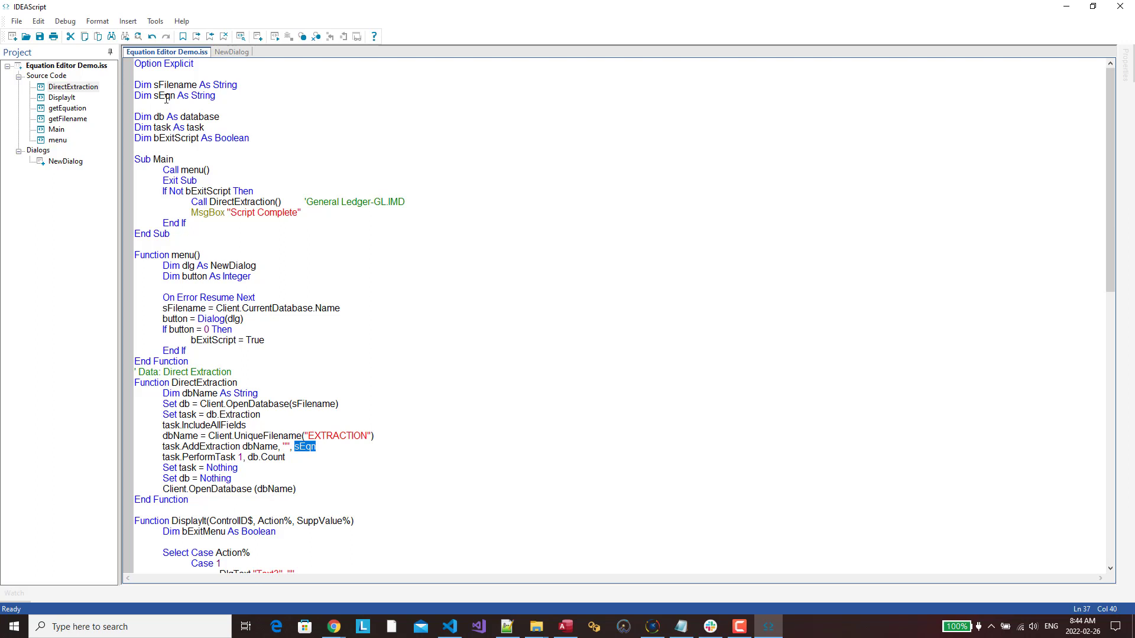
pyautogui.moveTo(344, 370)
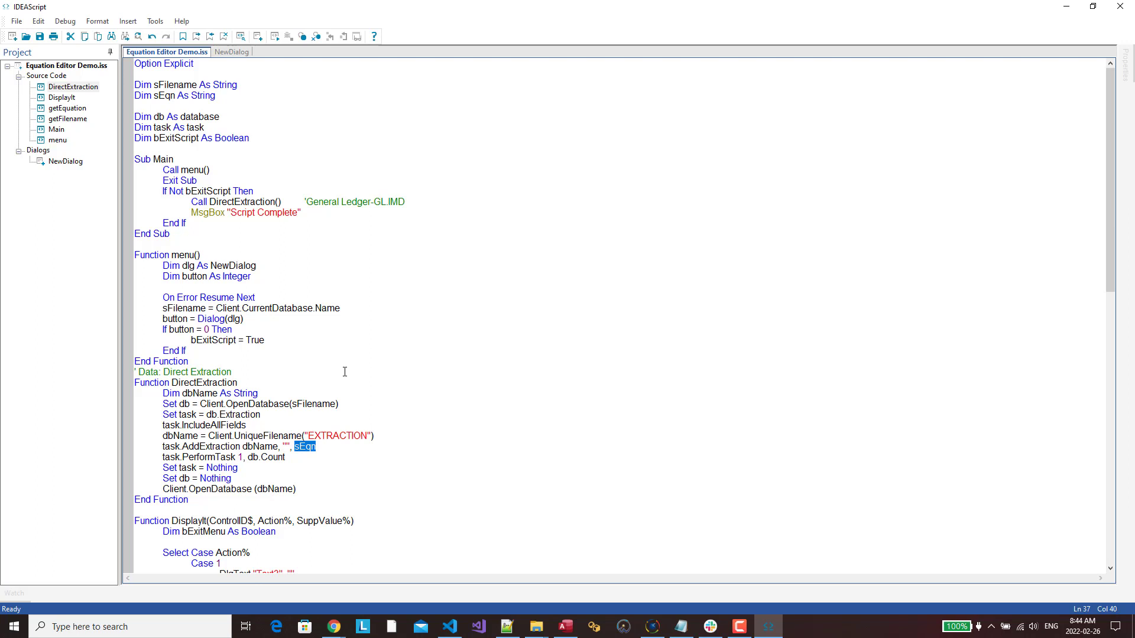
pyautogui.scroll(-3)
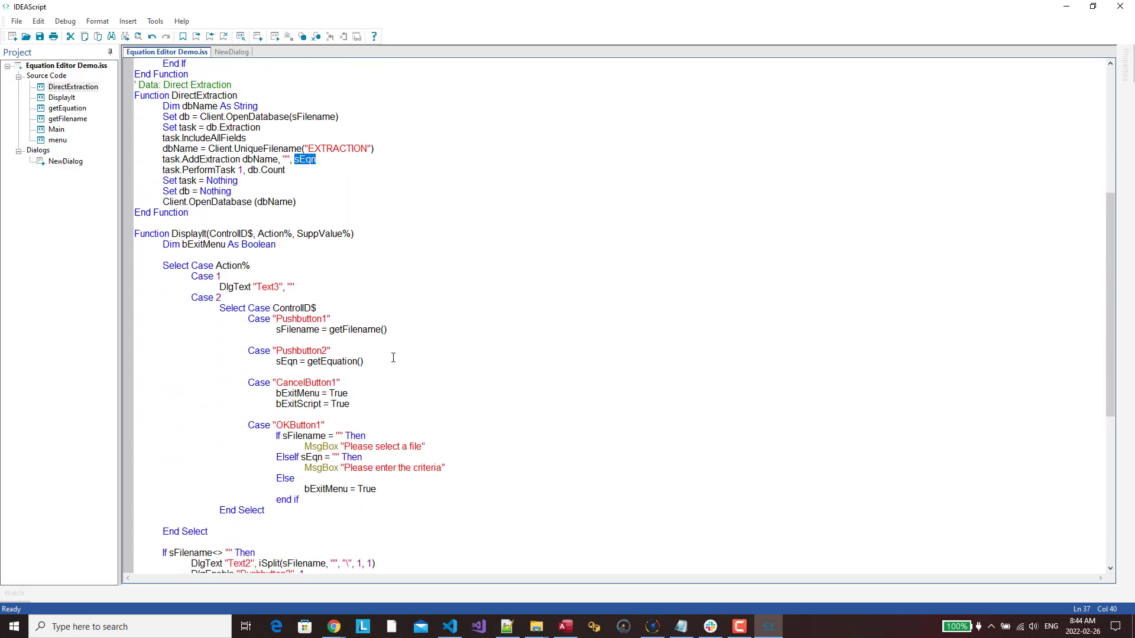
pyautogui.scroll(-3)
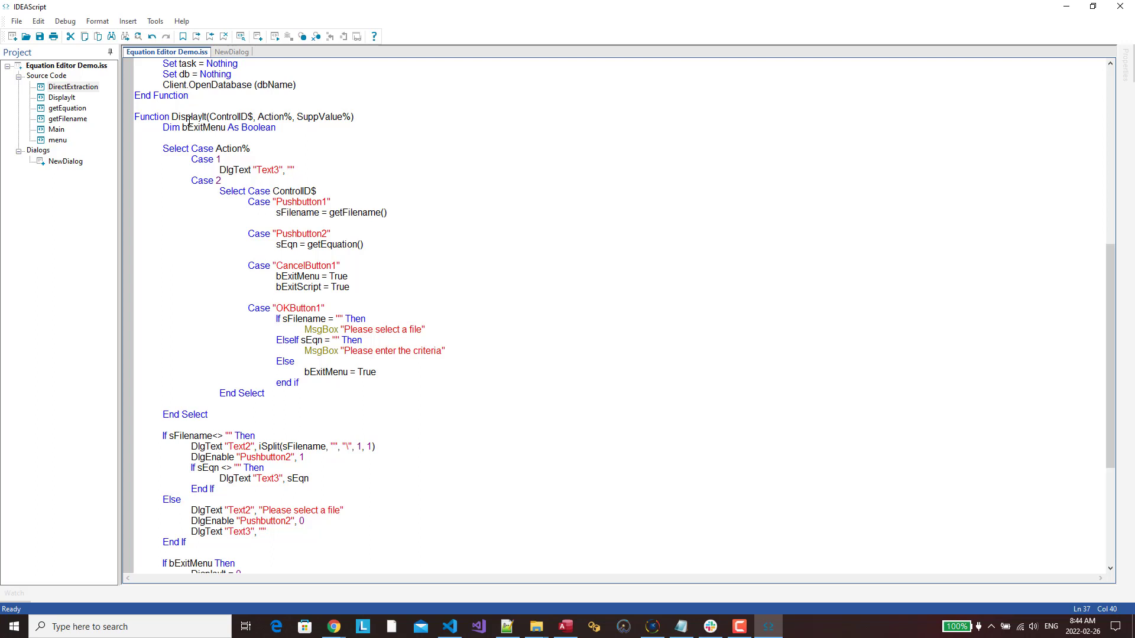
pyautogui.moveTo(235, 277)
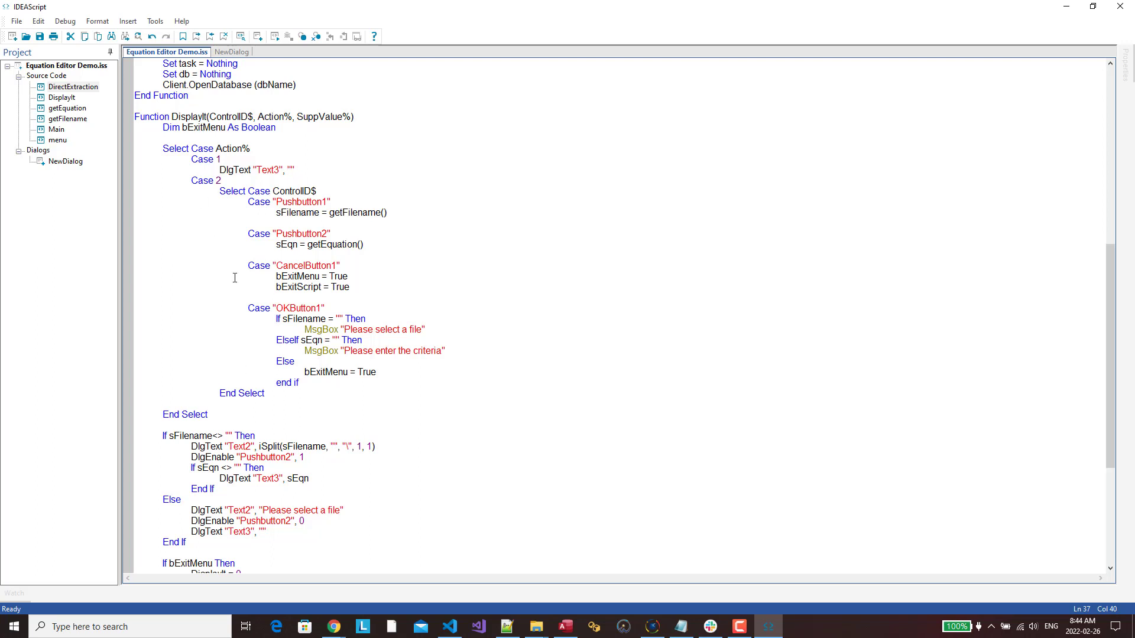
# Inspect the NewDialog layout and its properties, briefly switching back to the code.
pyautogui.click(232, 51)
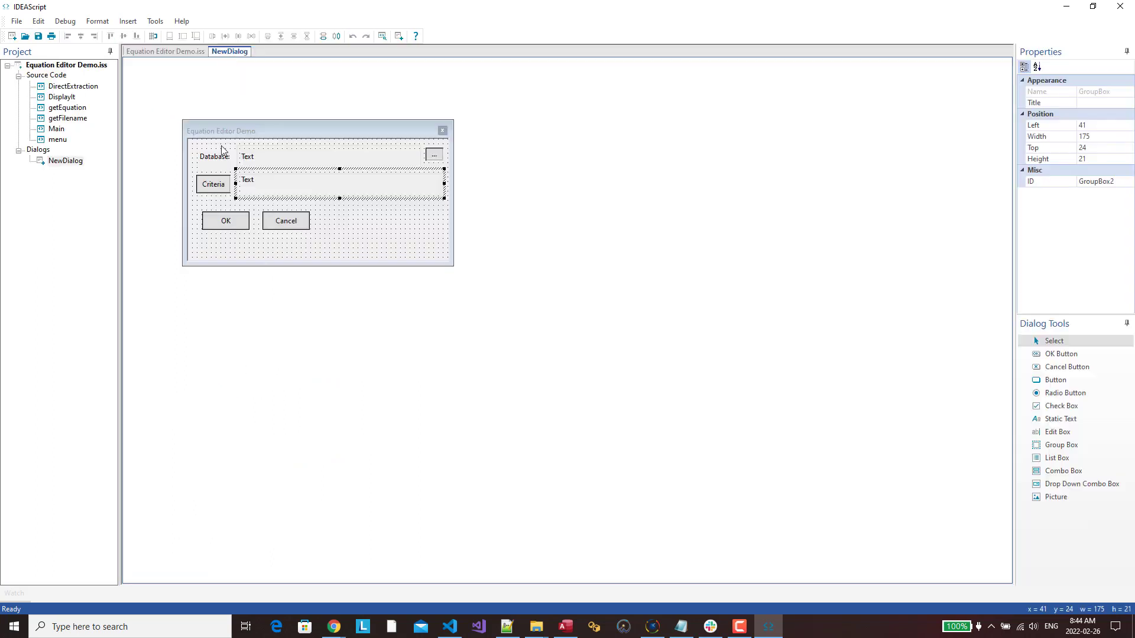
pyautogui.click(239, 131)
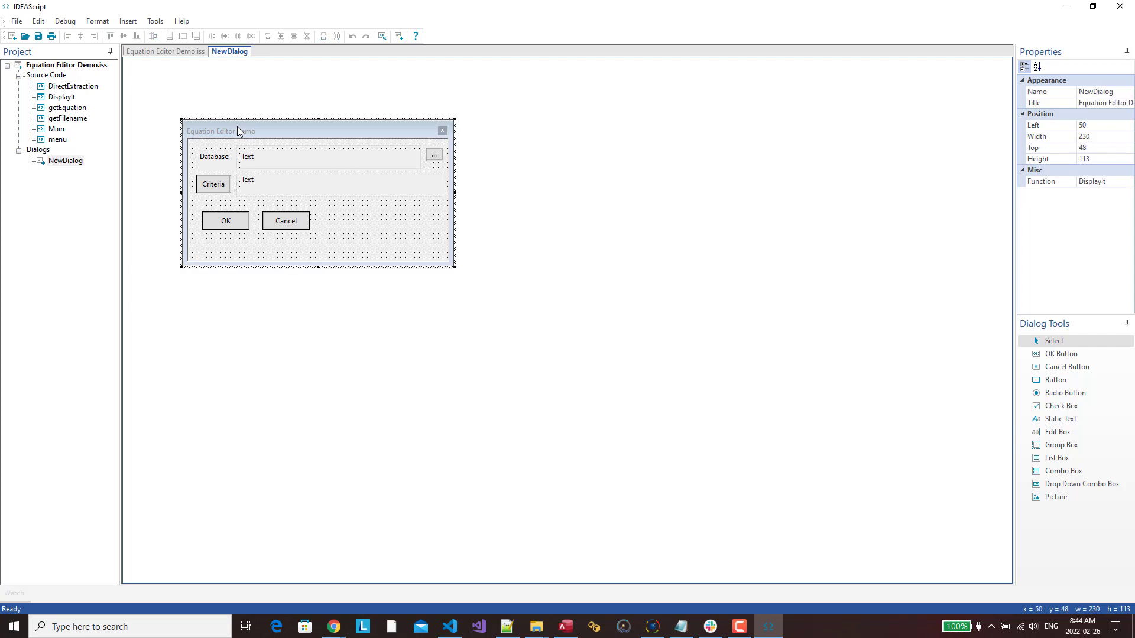
pyautogui.moveTo(1060, 262)
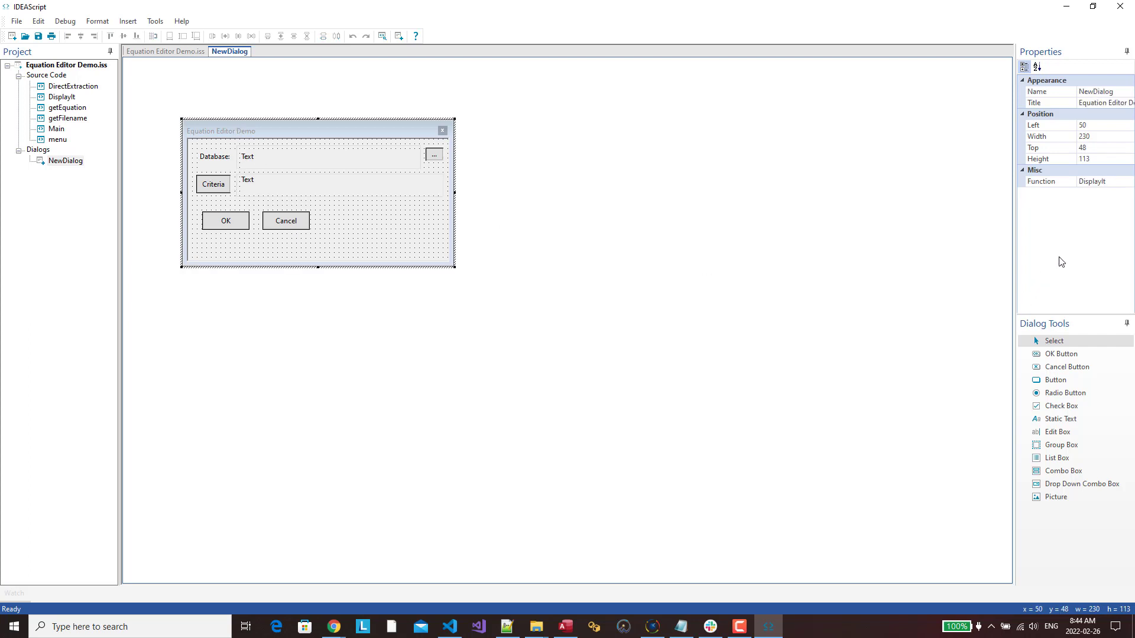
pyautogui.moveTo(200, 66)
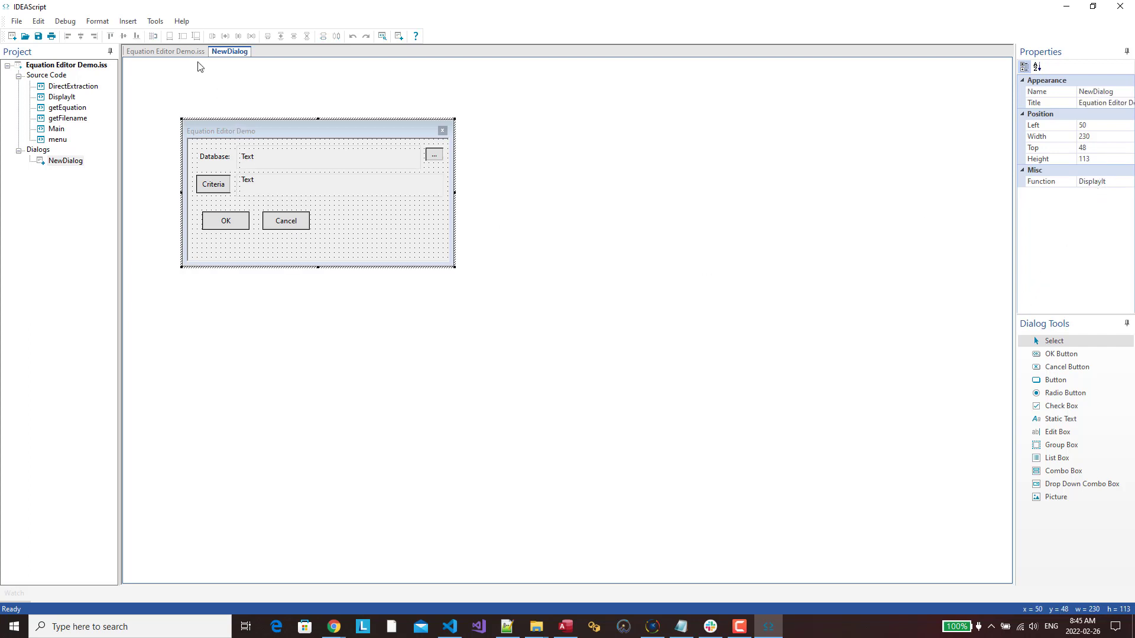
pyautogui.moveTo(174, 73)
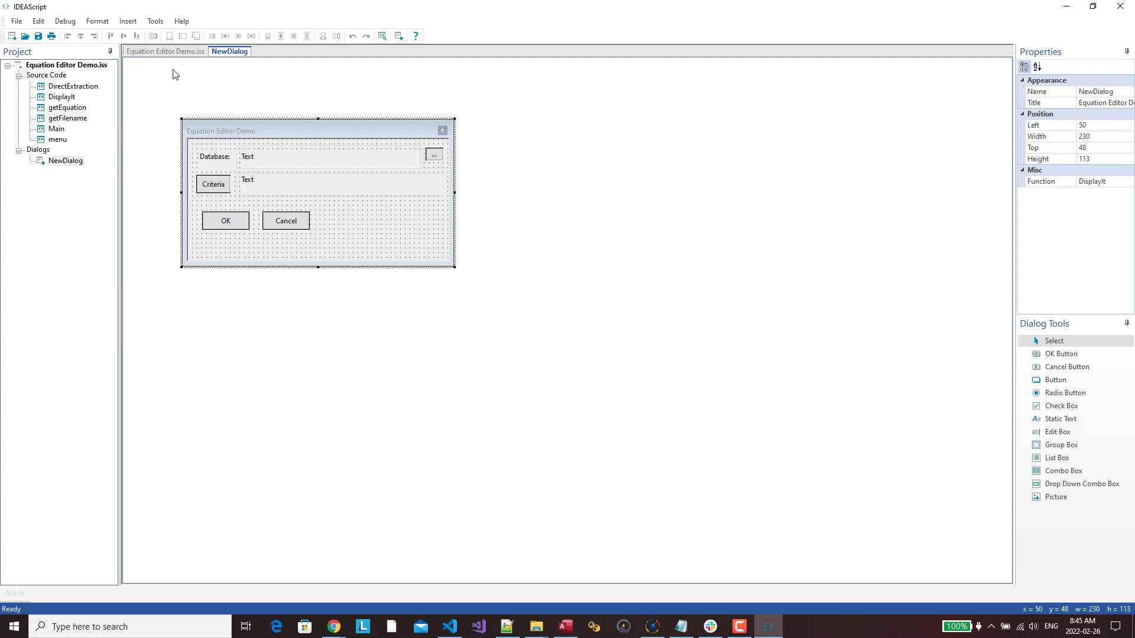
pyautogui.click(165, 52)
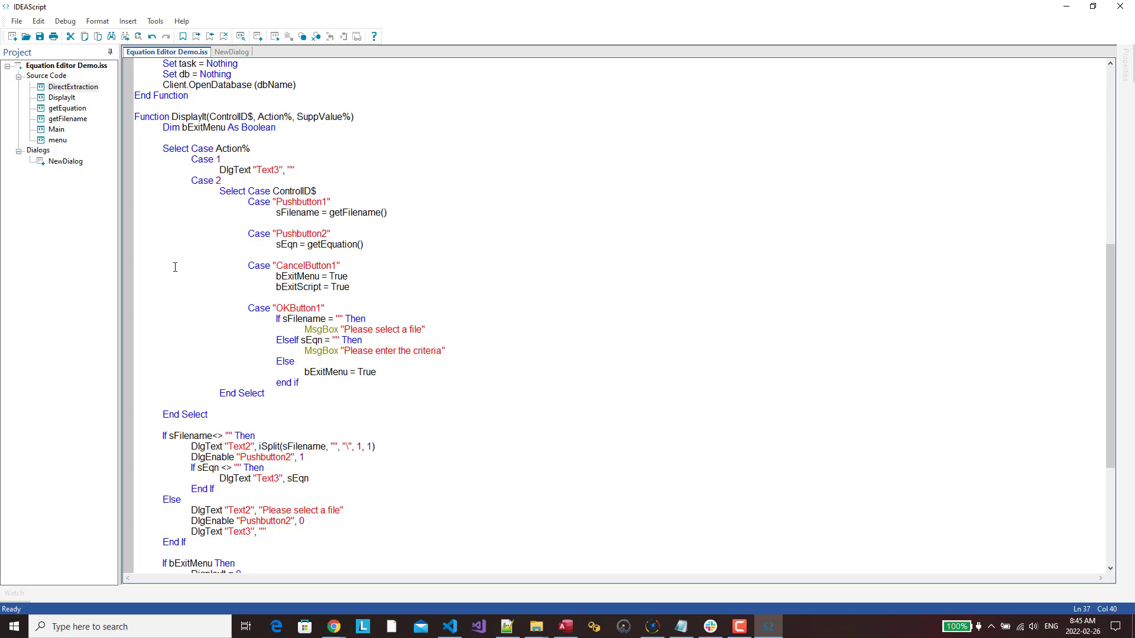
pyautogui.moveTo(230, 181)
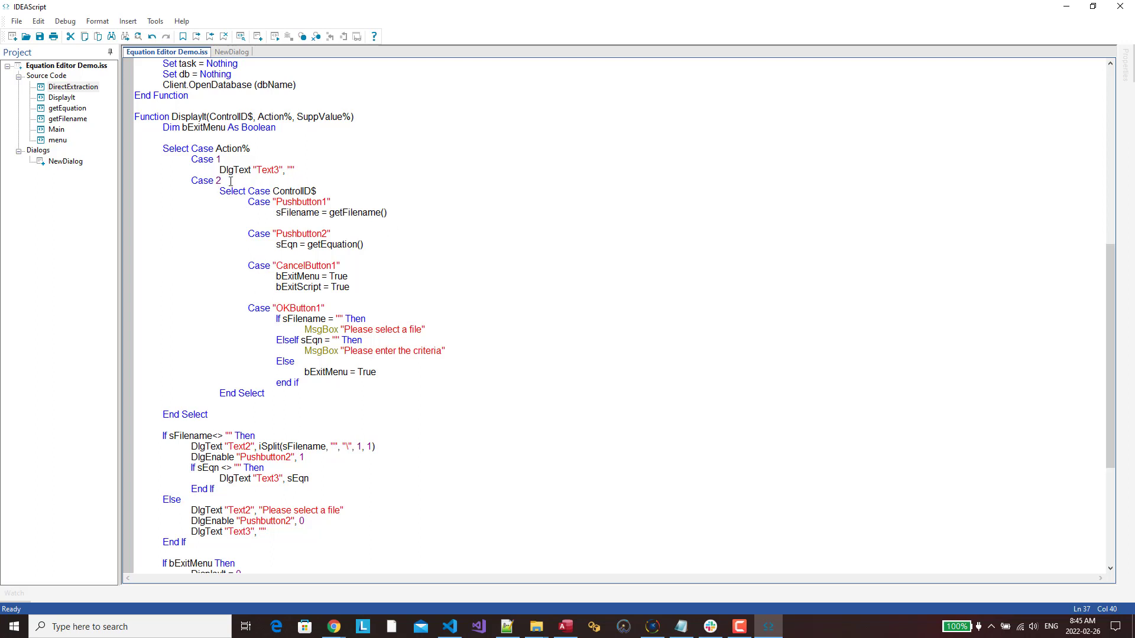
pyautogui.scroll(3)
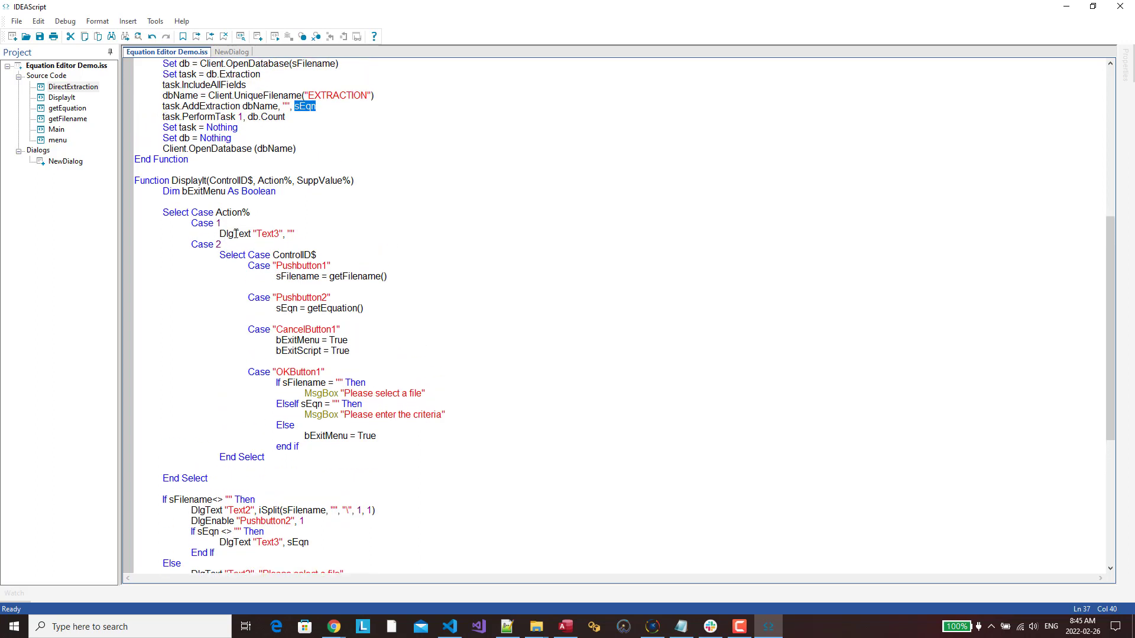
pyautogui.click(249, 51)
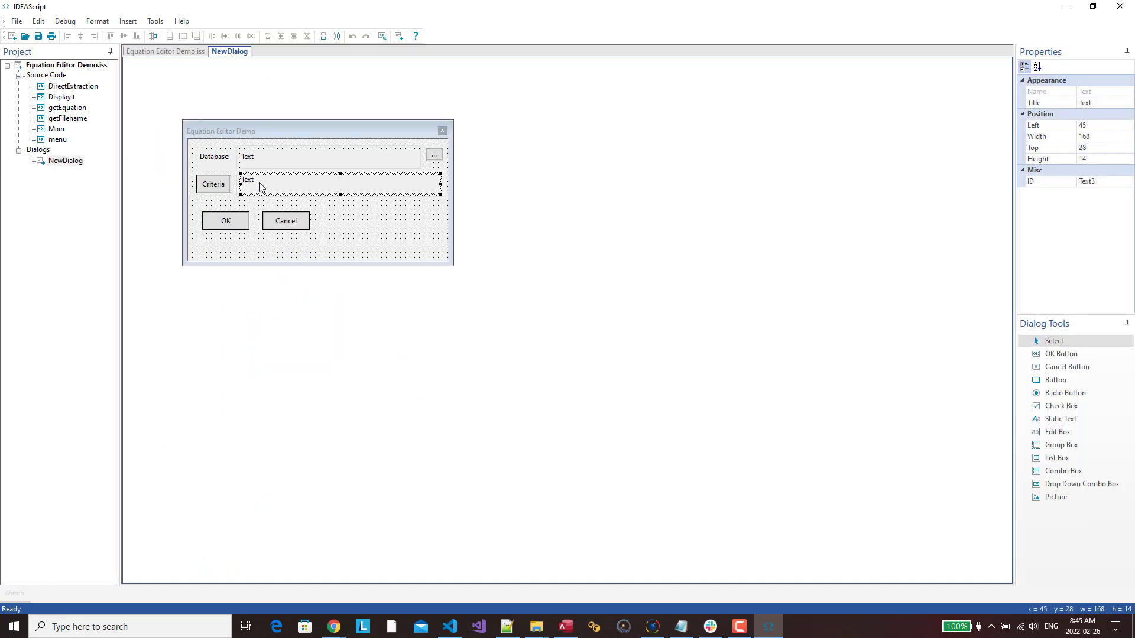
pyautogui.moveTo(228, 129)
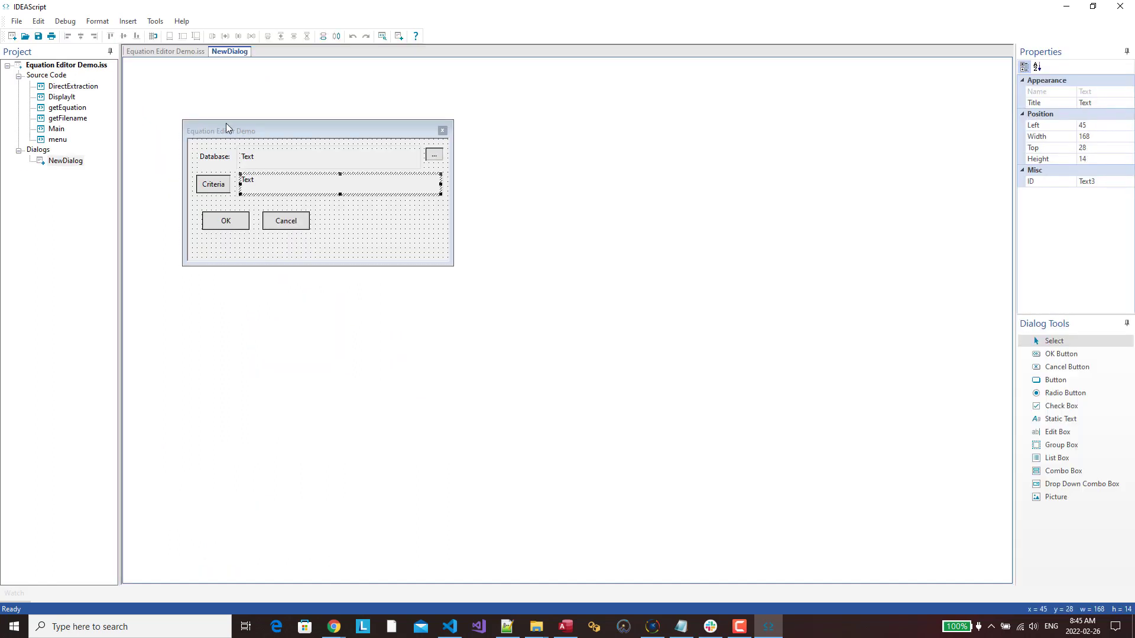
pyautogui.click(165, 51)
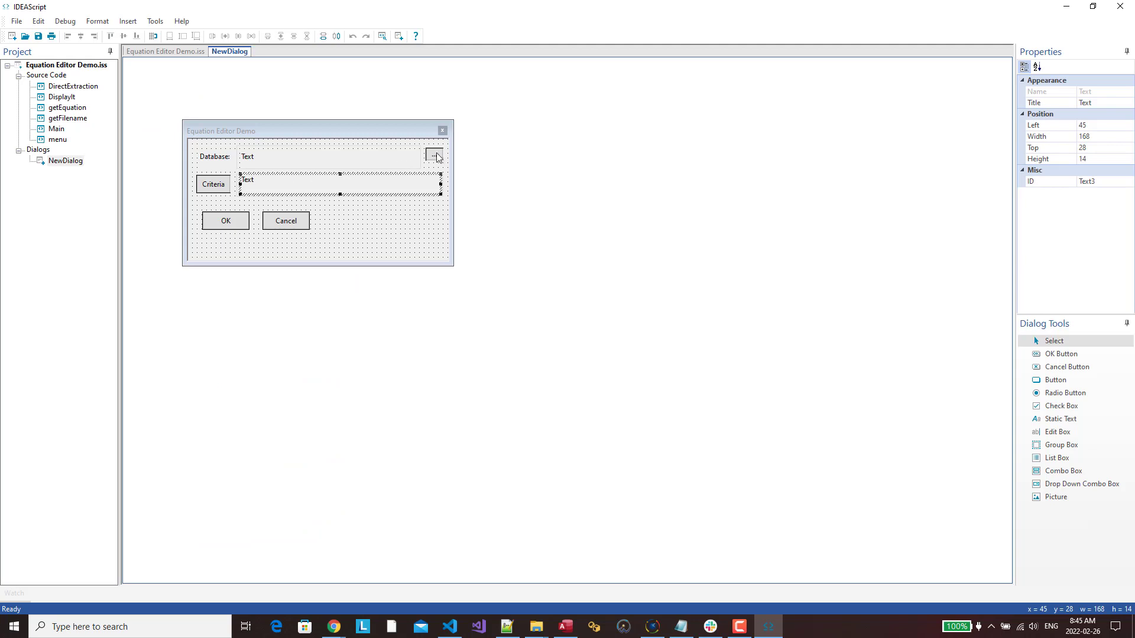
# Scroll through DisplayIt and getEquation, highlighting a word in getEquation.
pyautogui.click(434, 154)
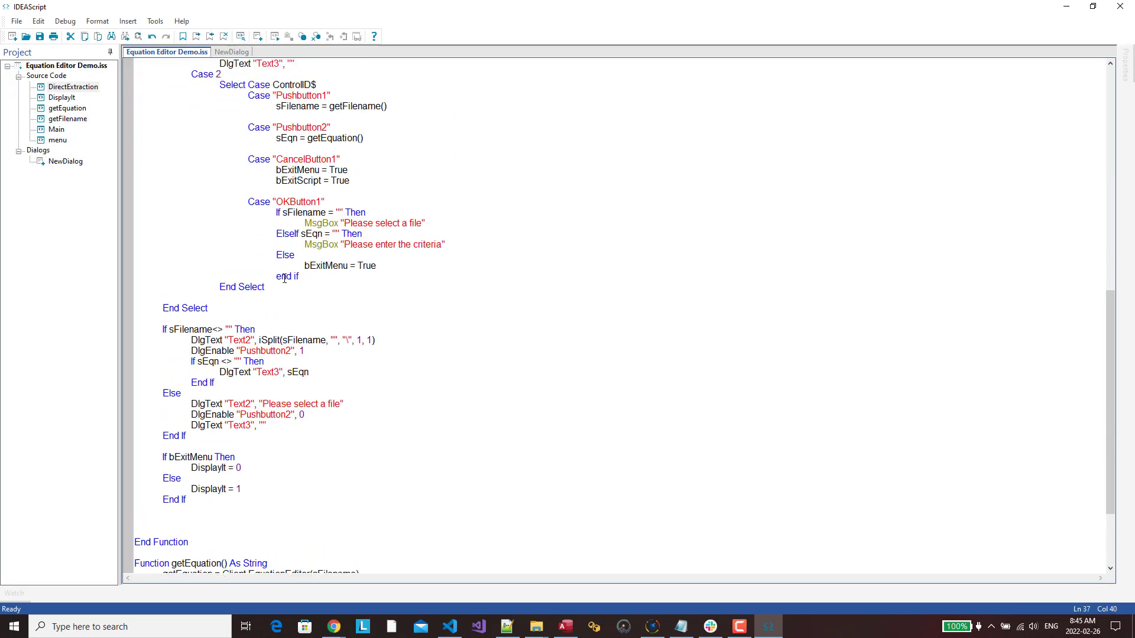
pyautogui.scroll(-3)
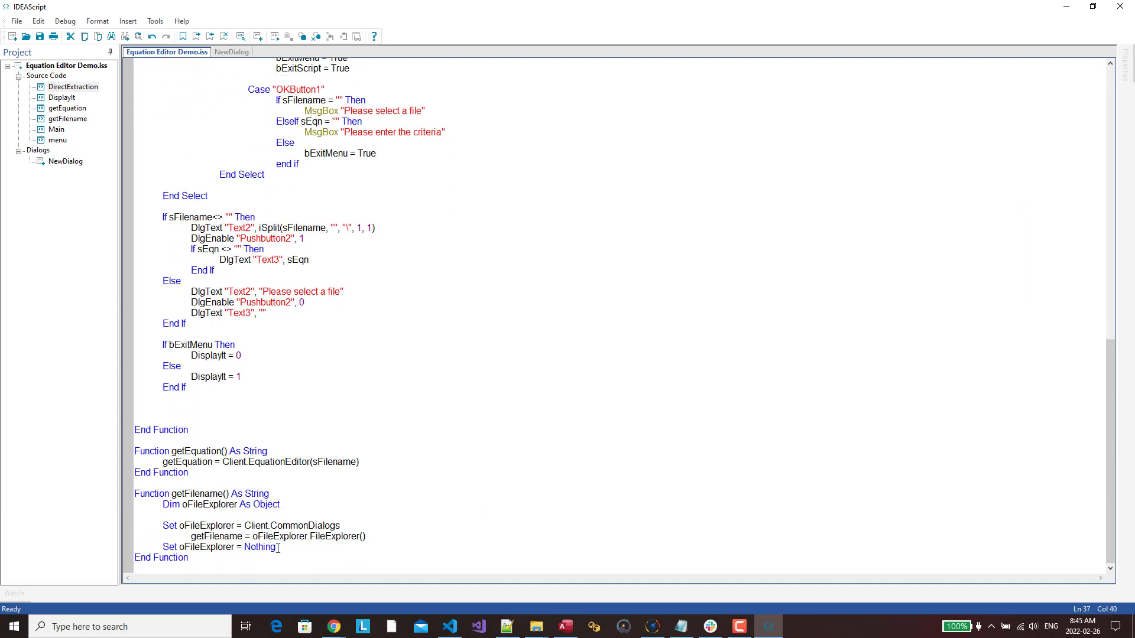
pyautogui.scroll(3)
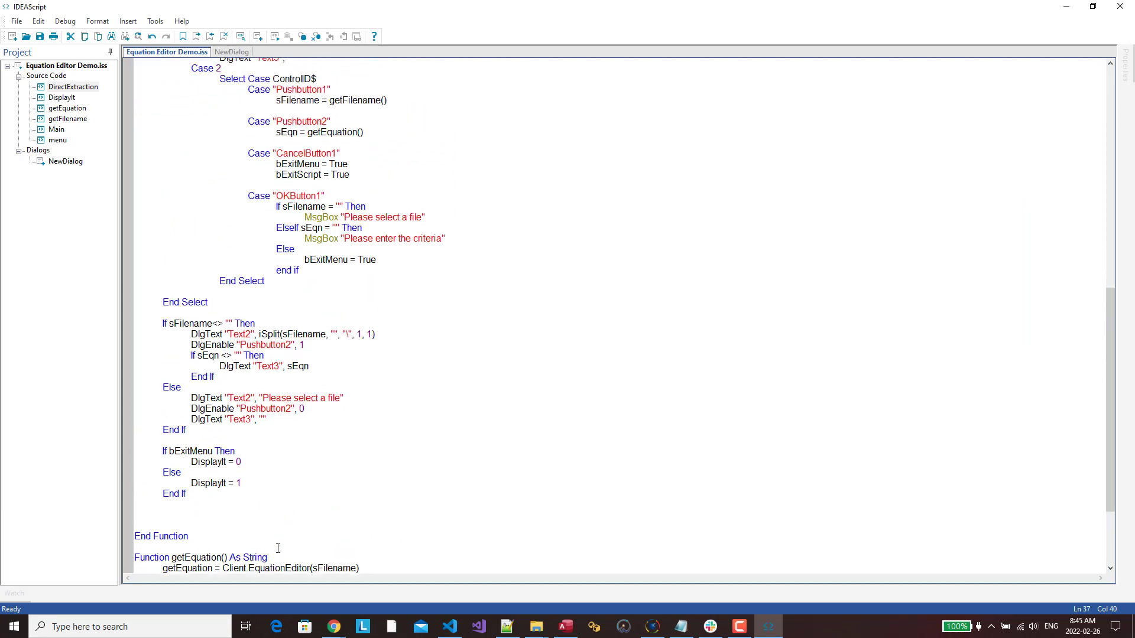
pyautogui.scroll(3)
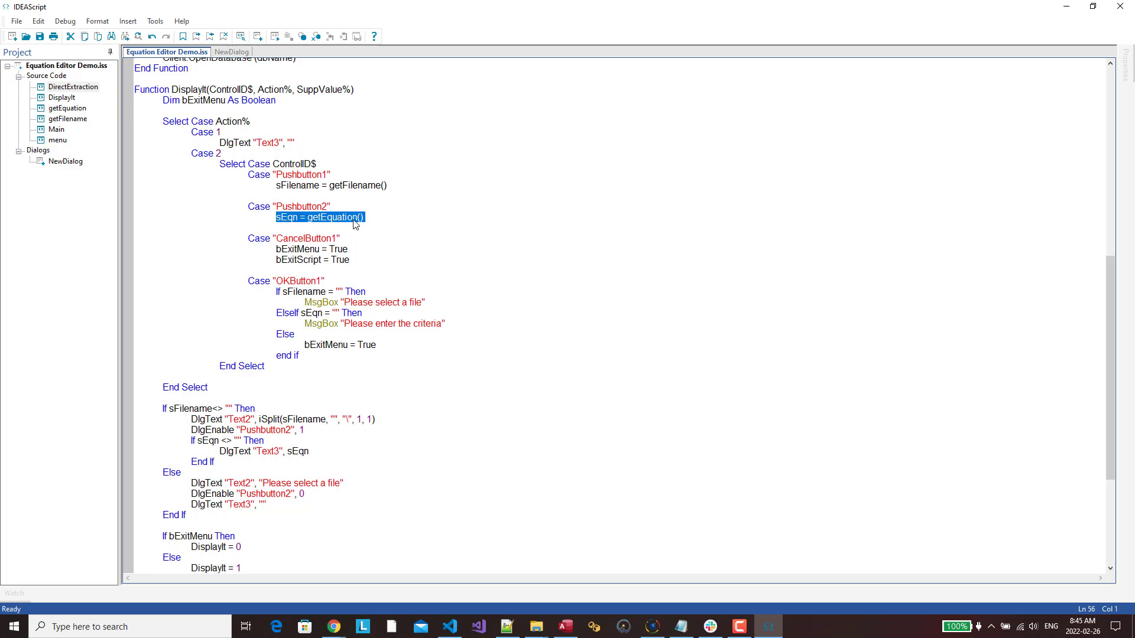
pyautogui.scroll(-3)
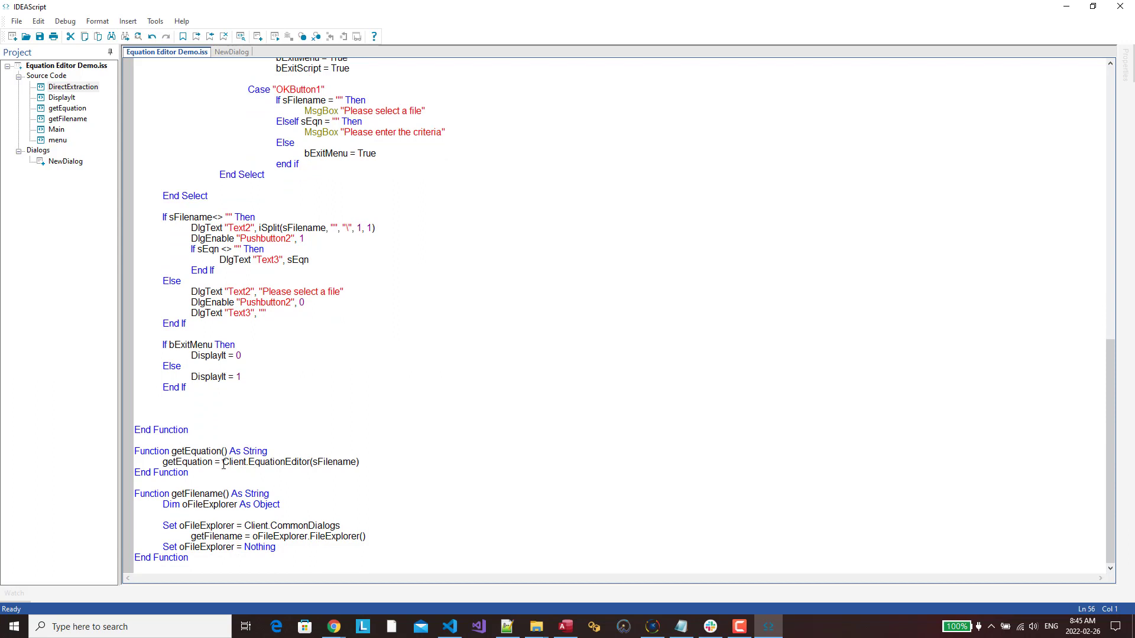
pyautogui.doubleClick(265, 461)
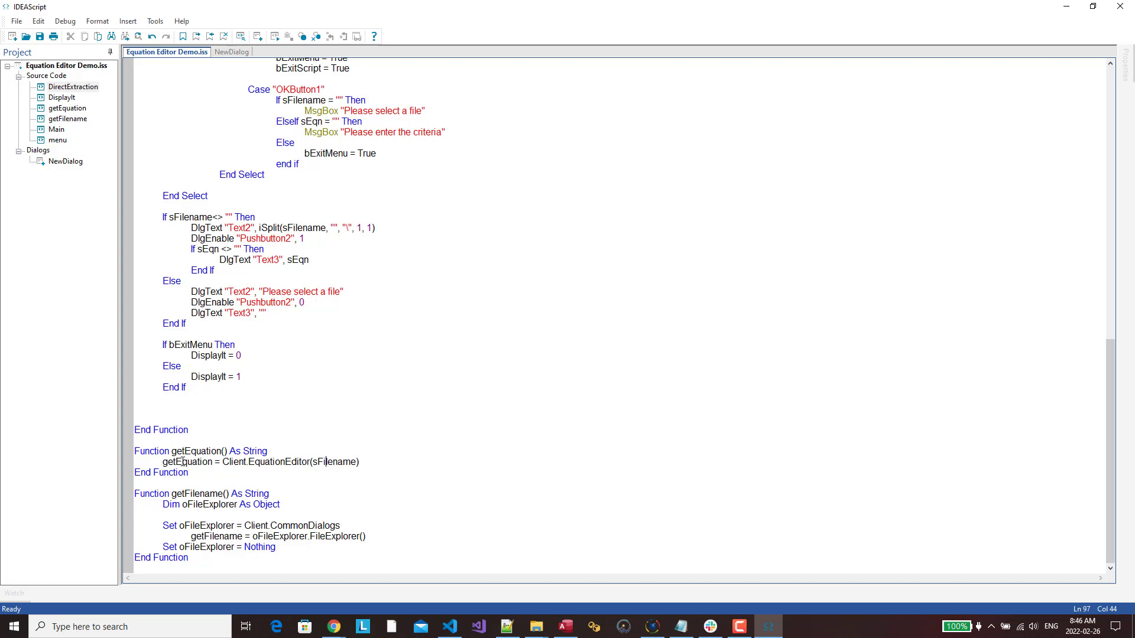
pyautogui.moveTo(309, 476)
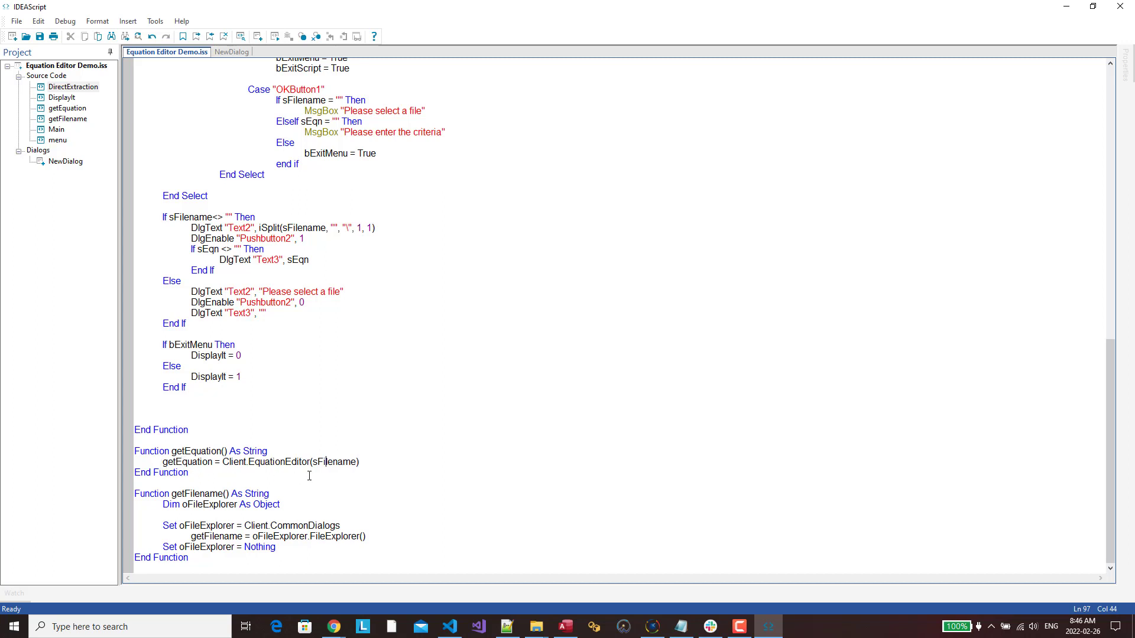
# Highlight a word in DirectExtraction and point out where Text3 receives sEqn.
pyautogui.scroll(3)
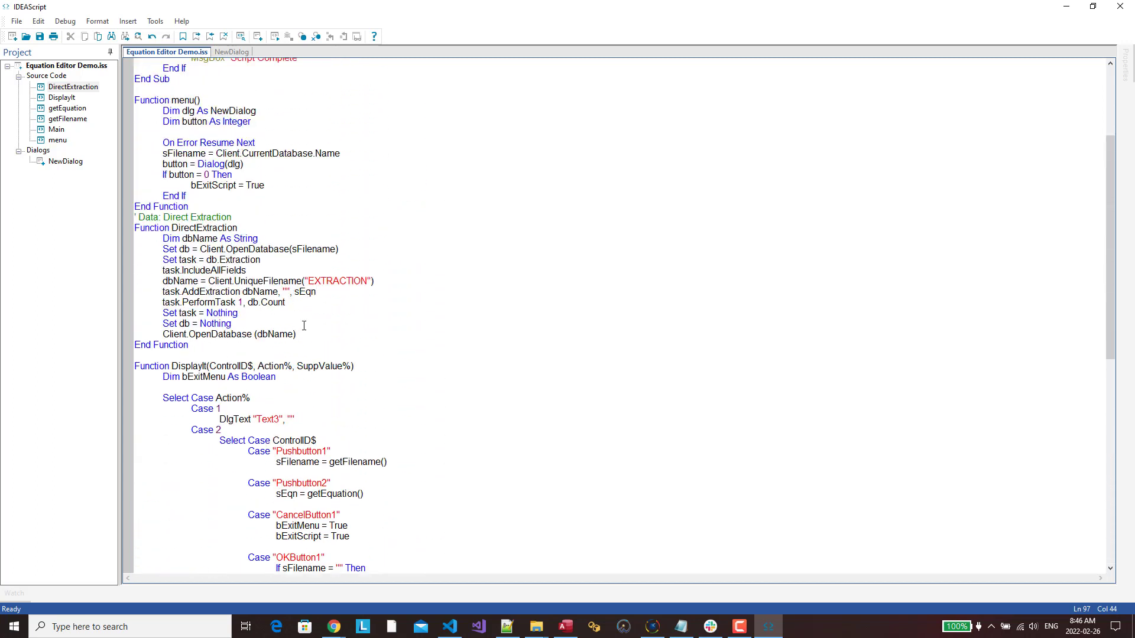
pyautogui.doubleClick(303, 291)
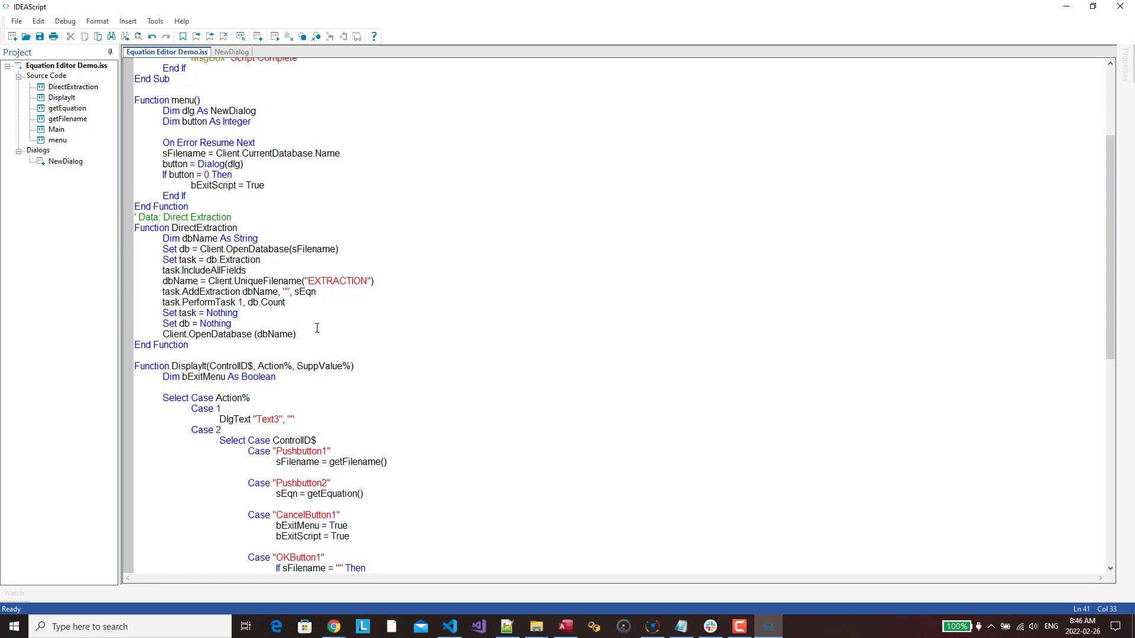
pyautogui.scroll(-3)
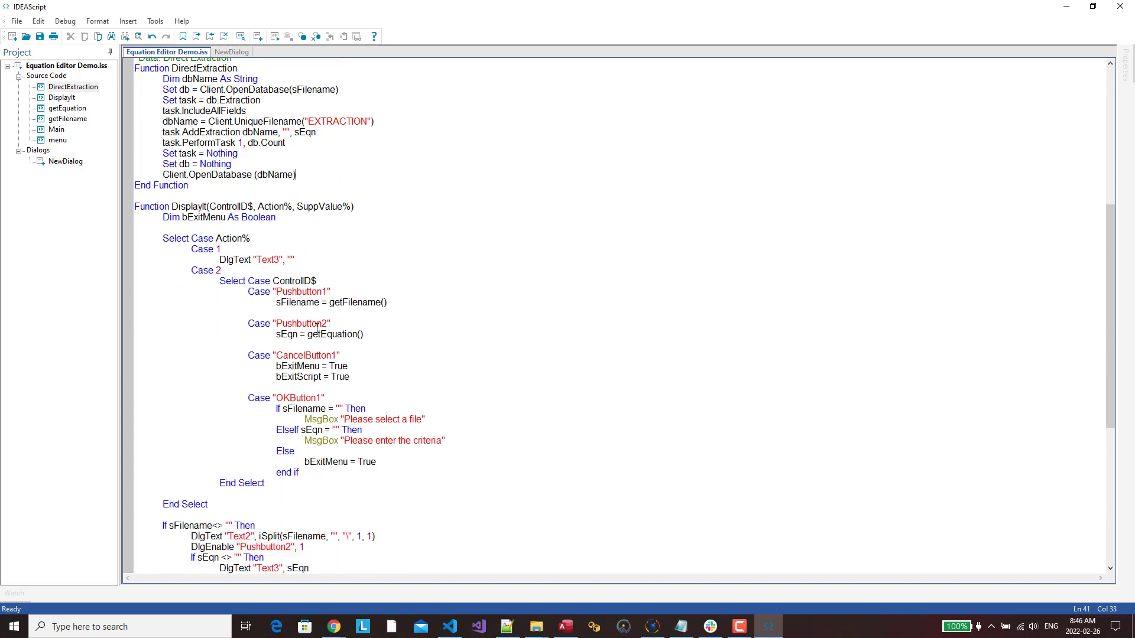
pyautogui.scroll(-3)
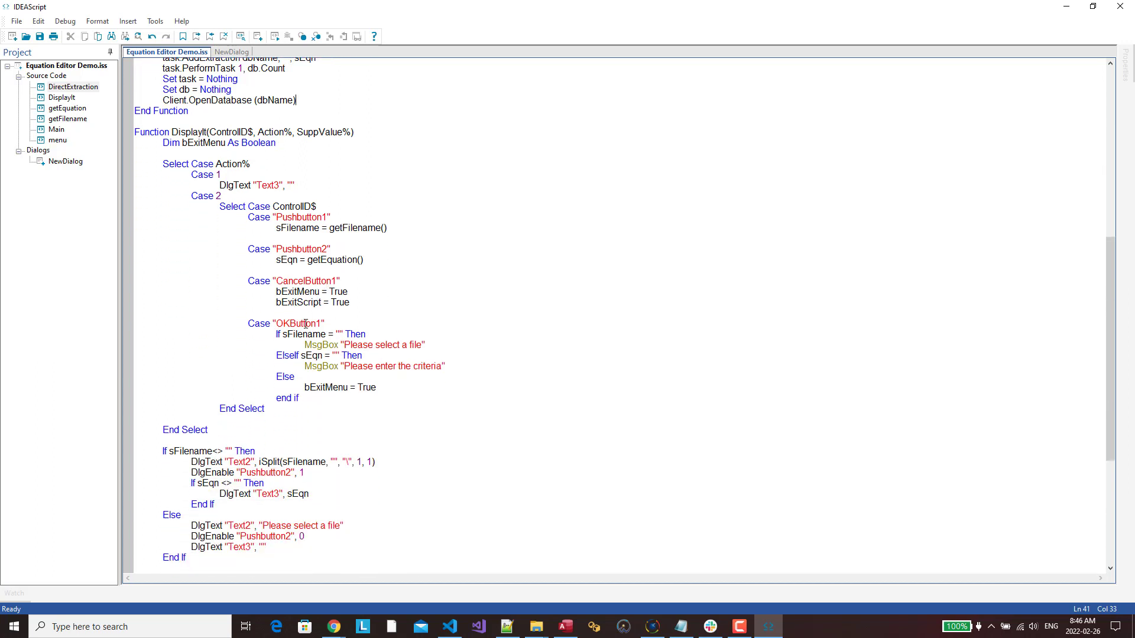
pyautogui.scroll(-3)
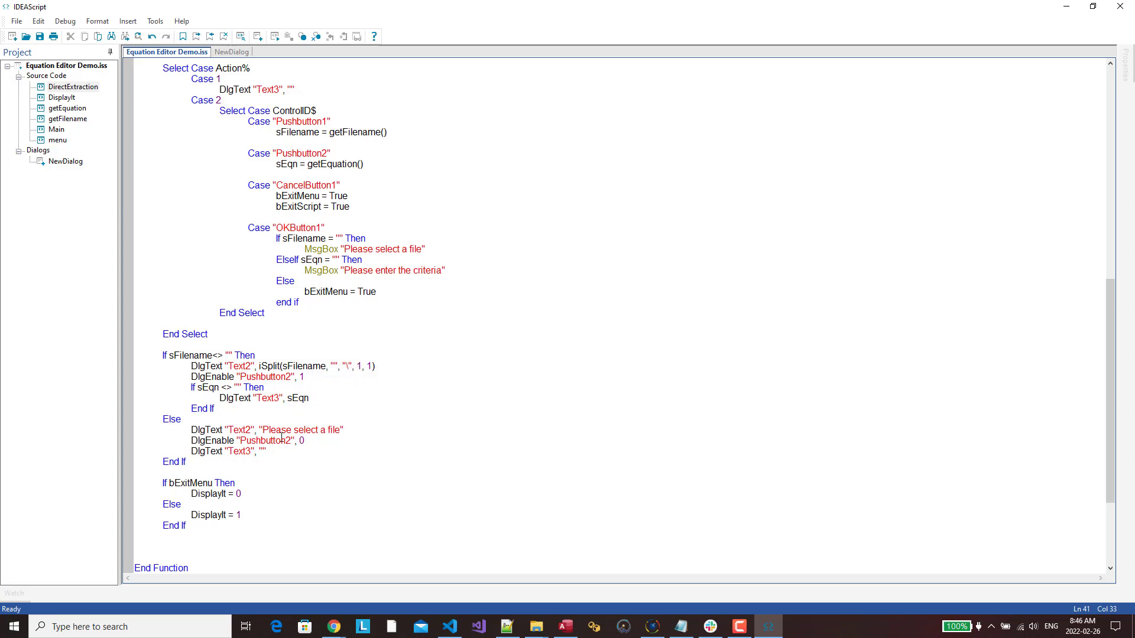
pyautogui.moveTo(281, 455)
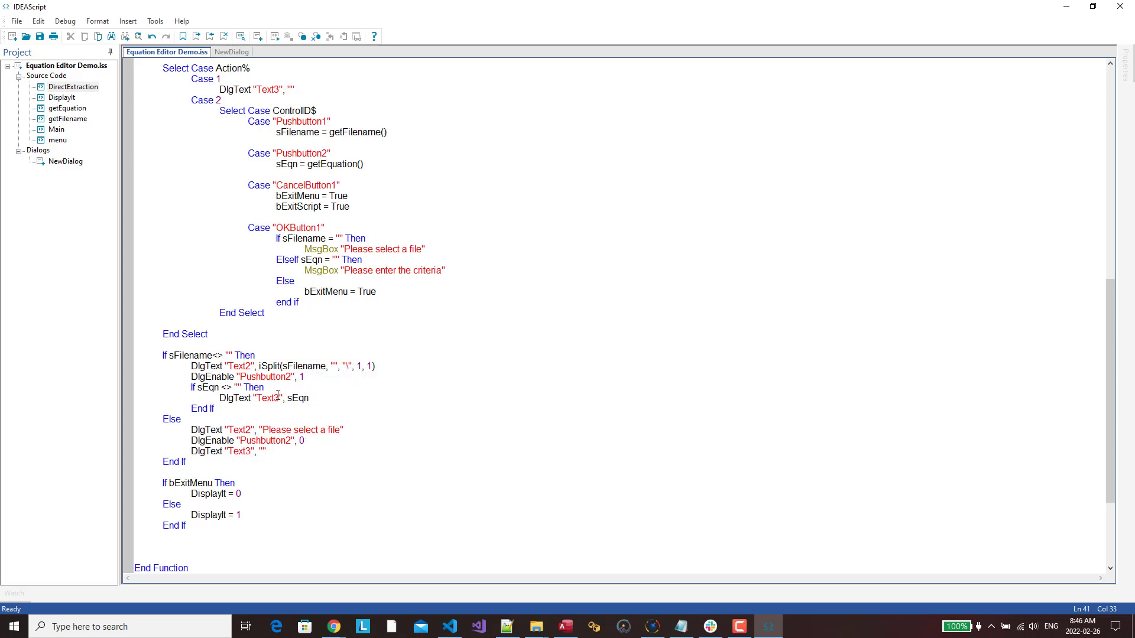
pyautogui.click(293, 397)
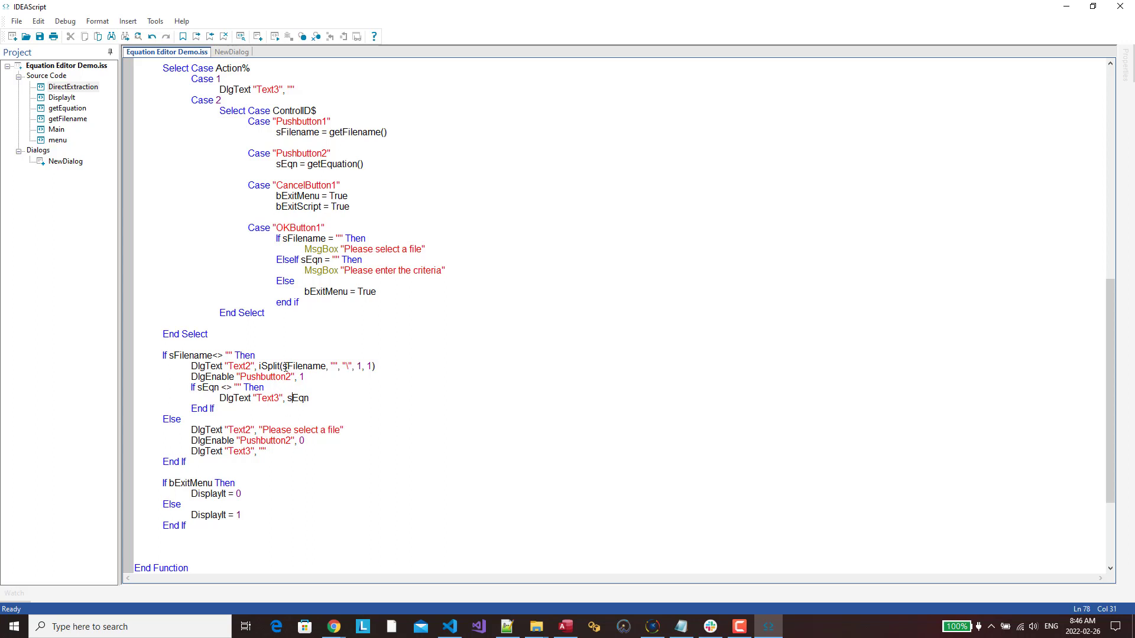
pyautogui.scroll(-3)
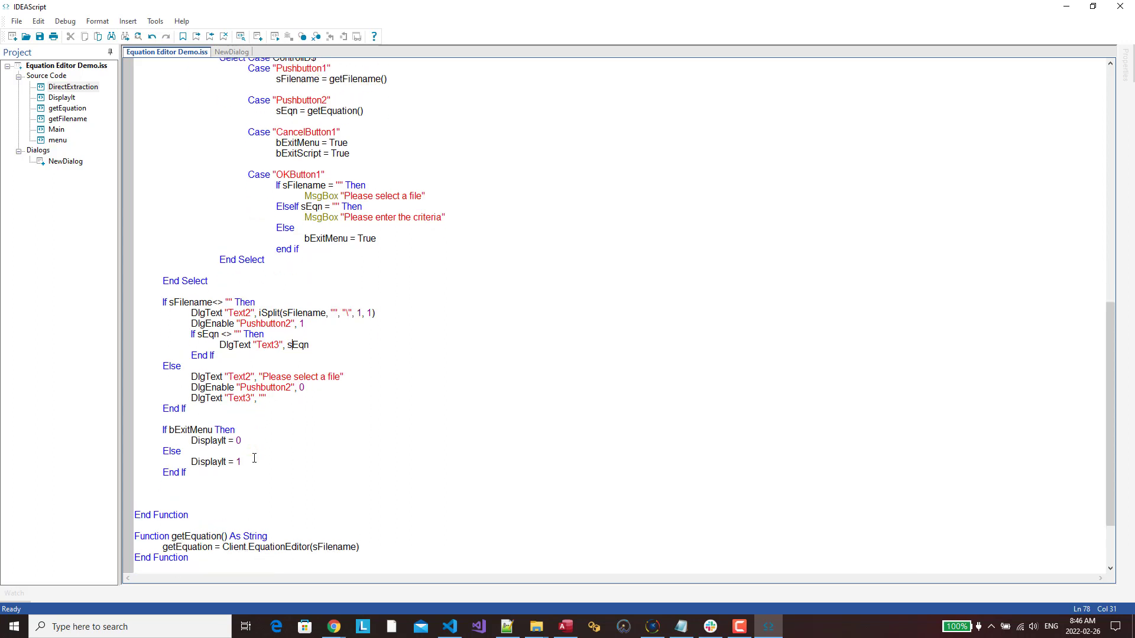
pyautogui.scroll(3)
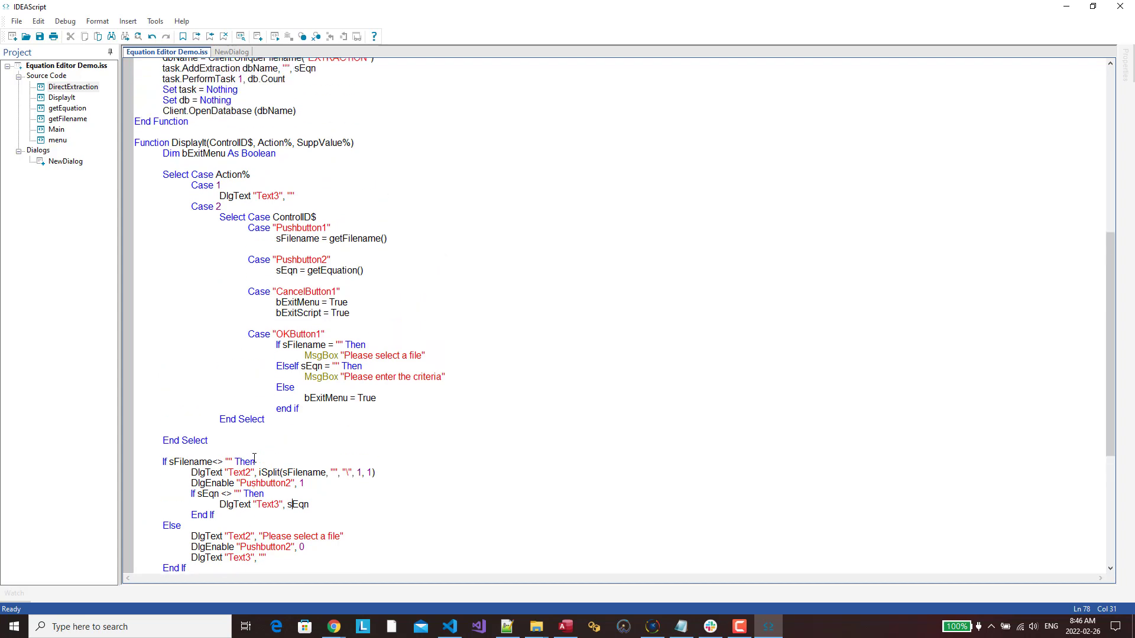
# Select the General Ledger-GL database and run Equation Editor Demo.iss.
pyautogui.click(651, 626)
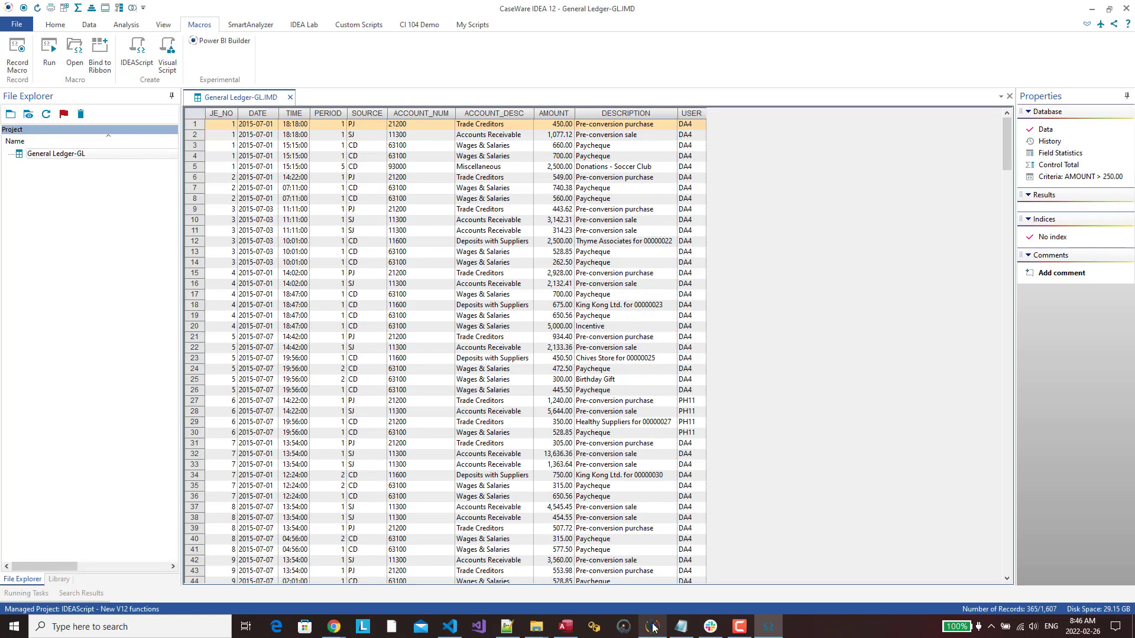
pyautogui.click(651, 626)
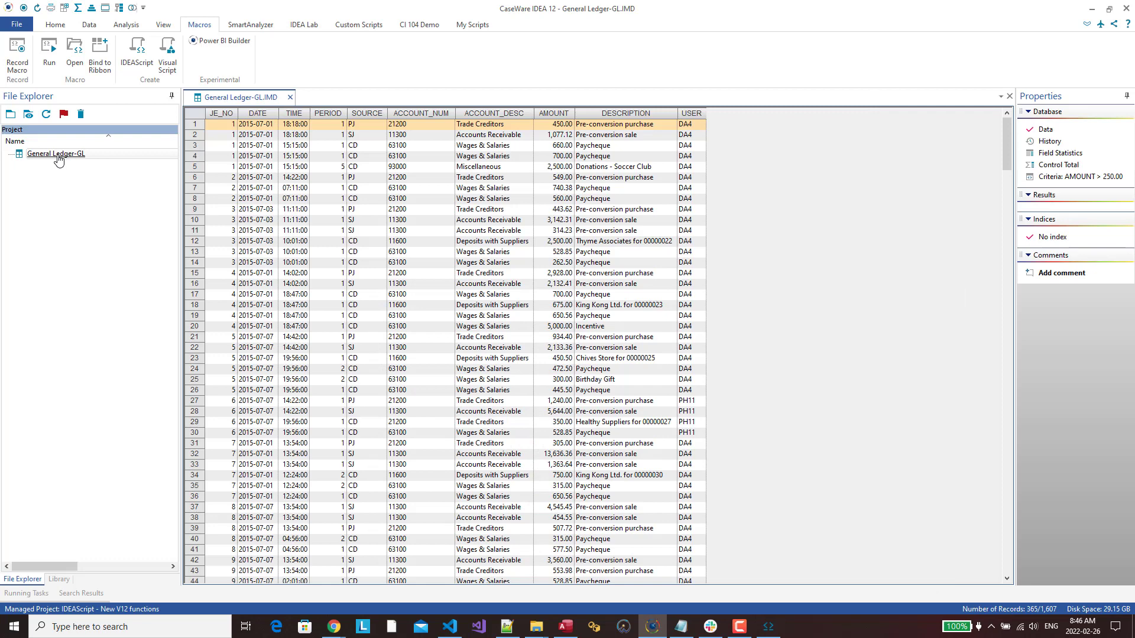
pyautogui.moveTo(747, 564)
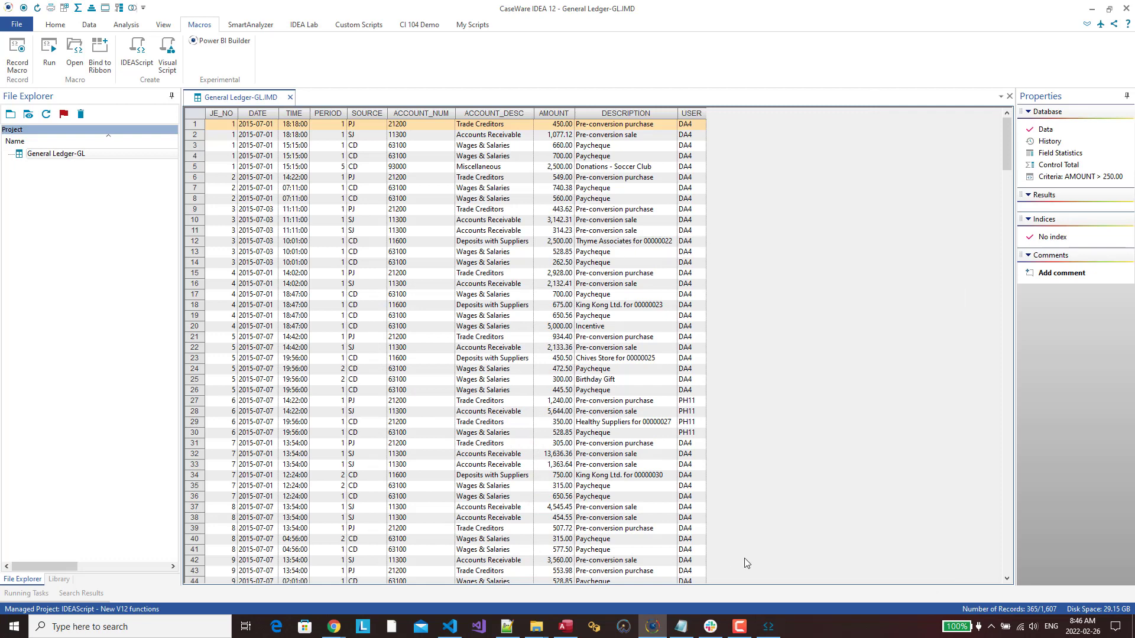
pyautogui.moveTo(767, 625)
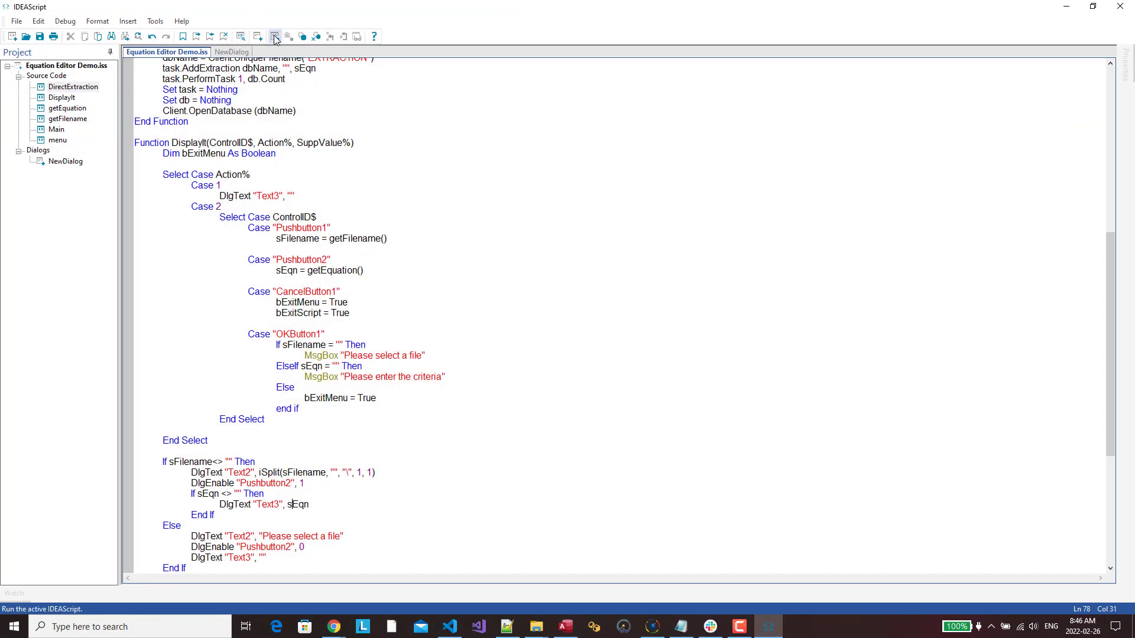
pyautogui.click(274, 36)
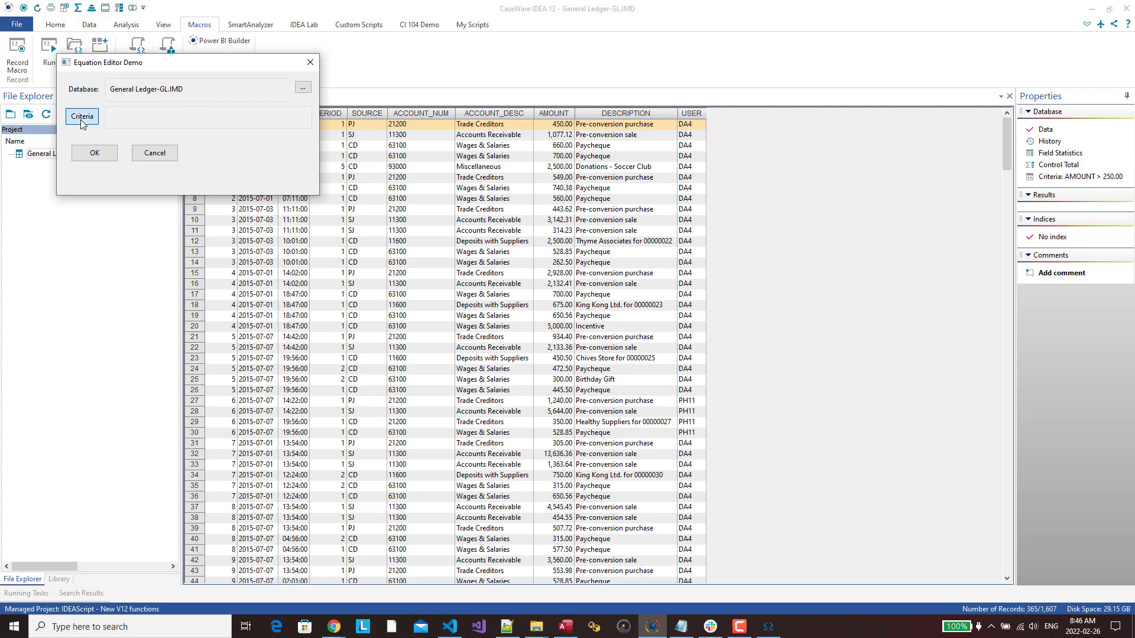
# Build the criteria AMOUNT > 5000 in the Equation Editor.
pyautogui.click(82, 116)
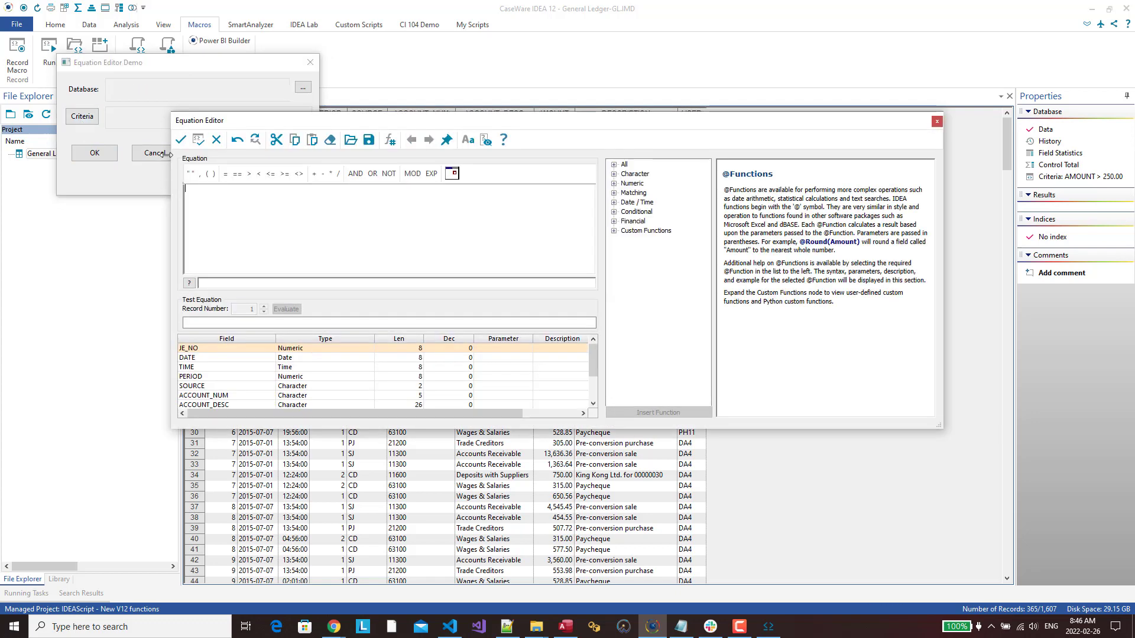
pyautogui.click(303, 88)
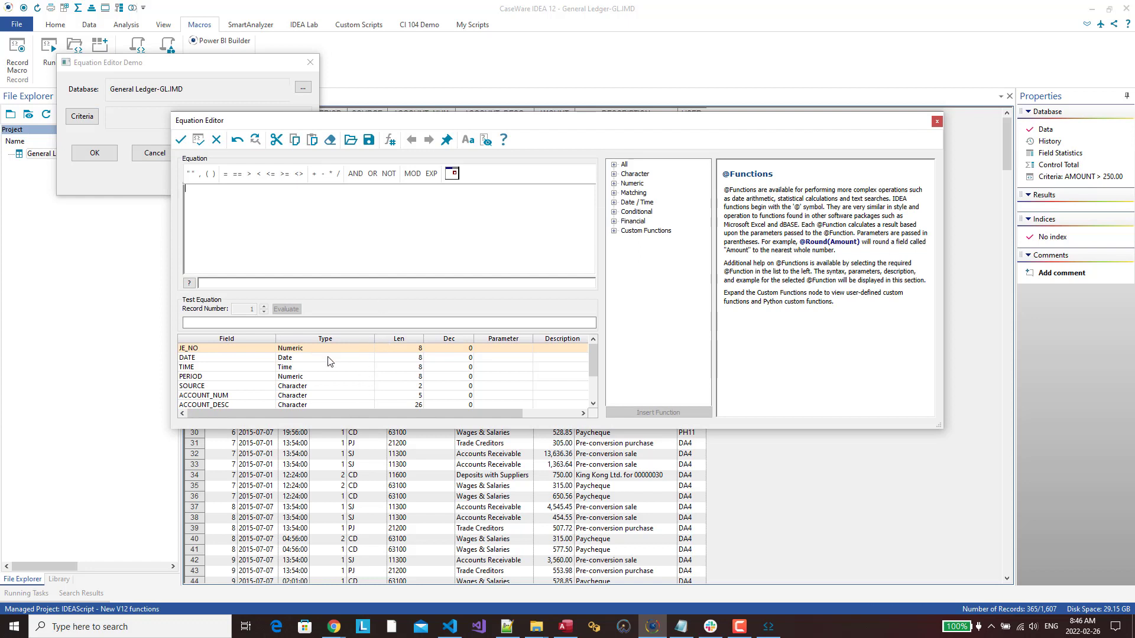
pyautogui.click(203, 395)
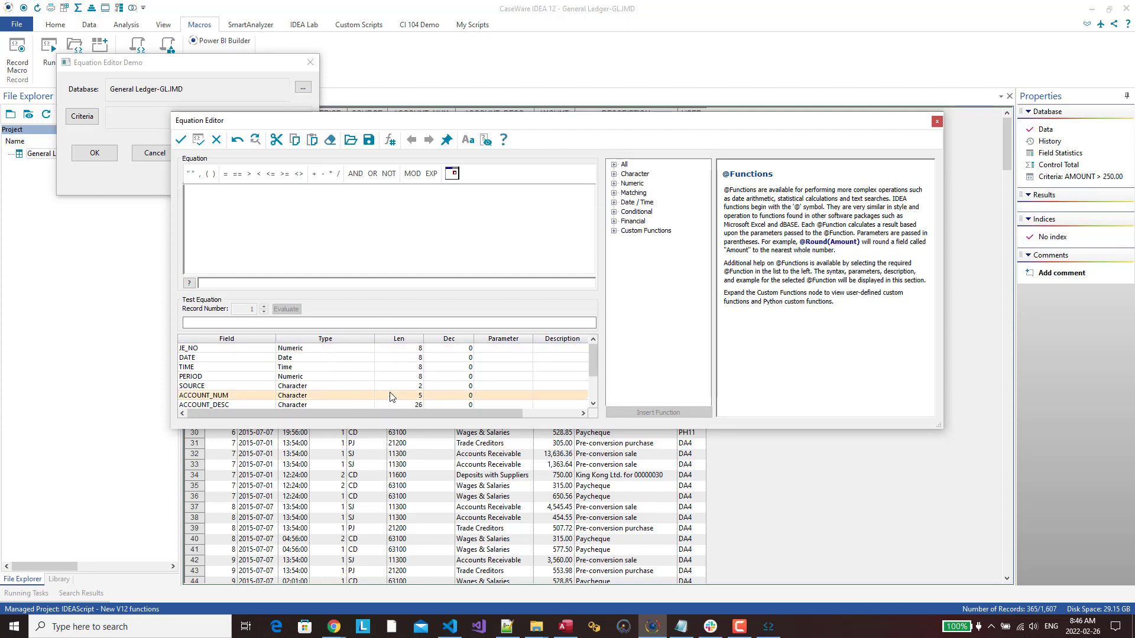
pyautogui.scroll(-3)
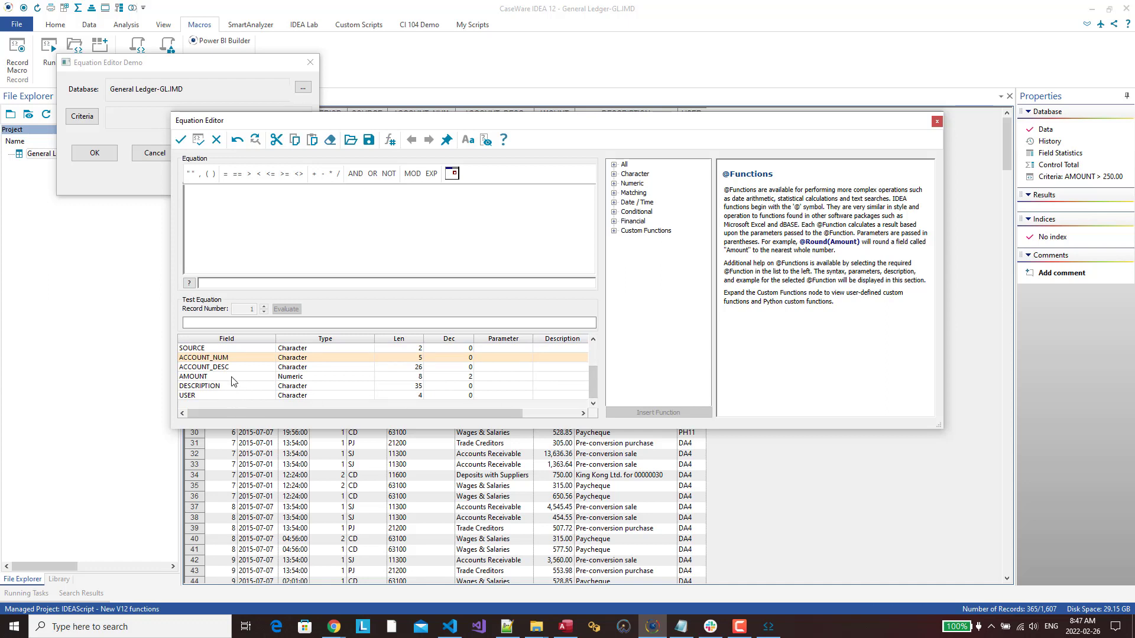
pyautogui.doubleClick(194, 377)
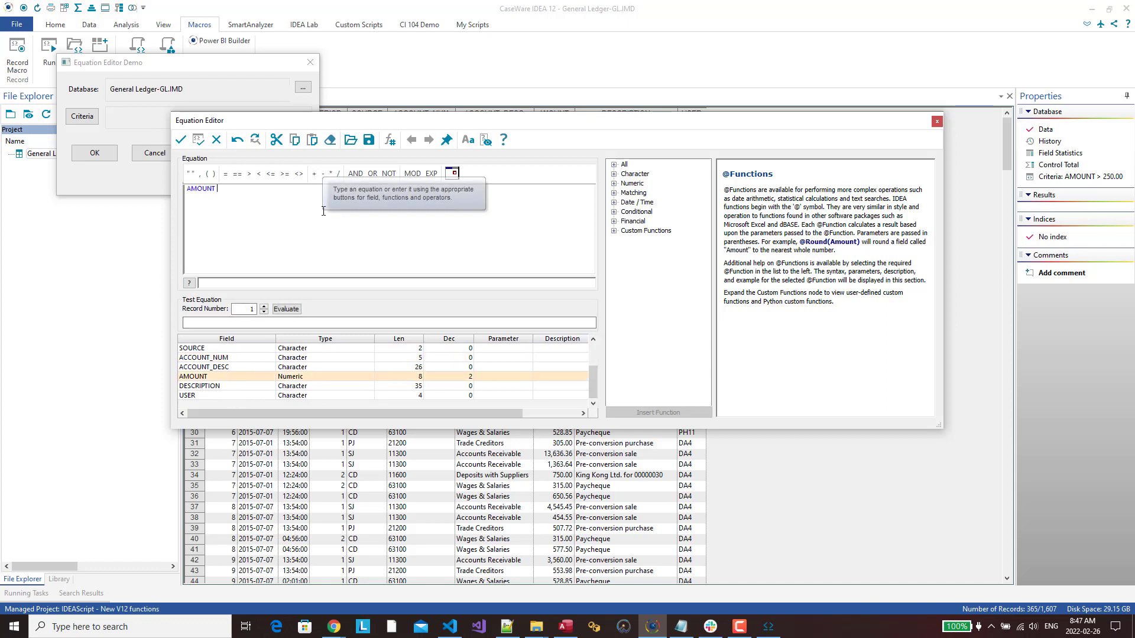
pyautogui.write('> 5000')
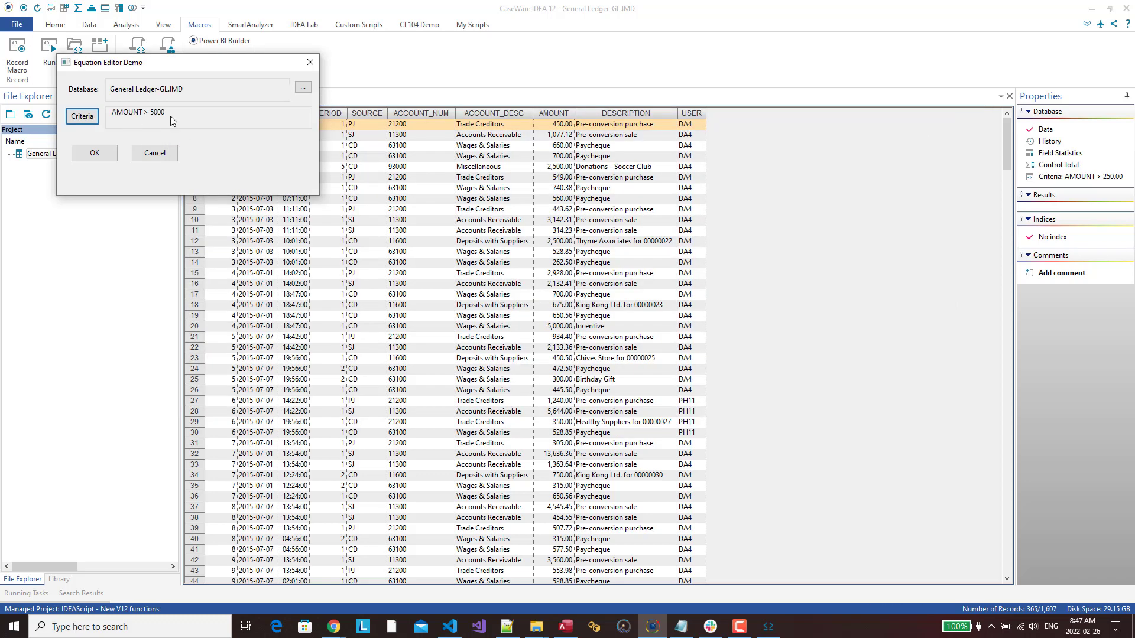
pyautogui.moveTo(251, 98)
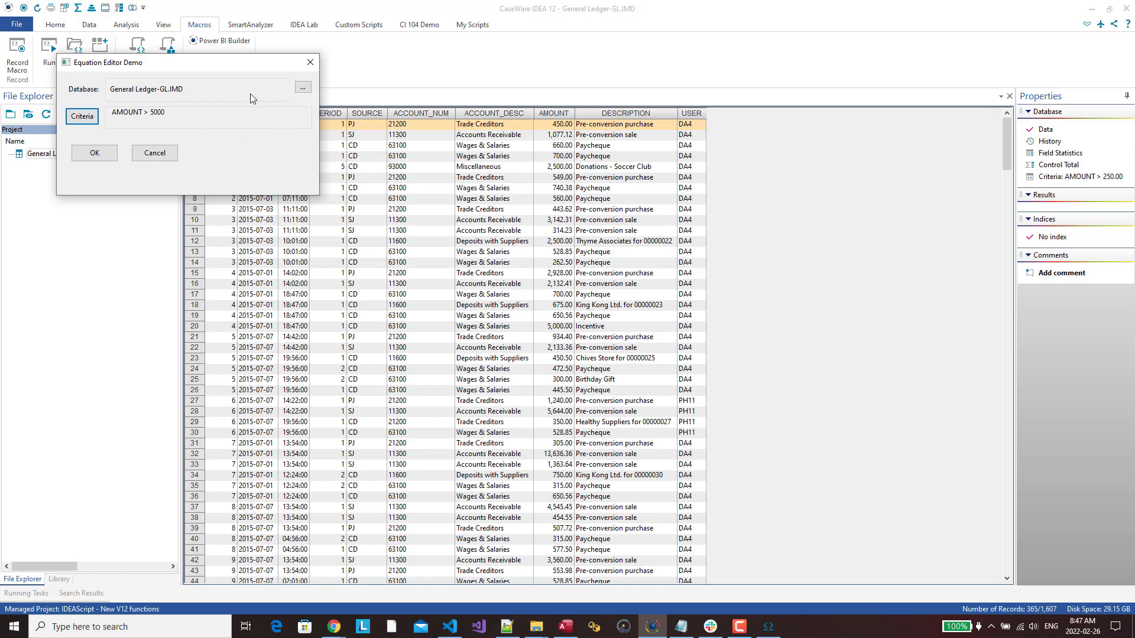
pyautogui.moveTo(106, 132)
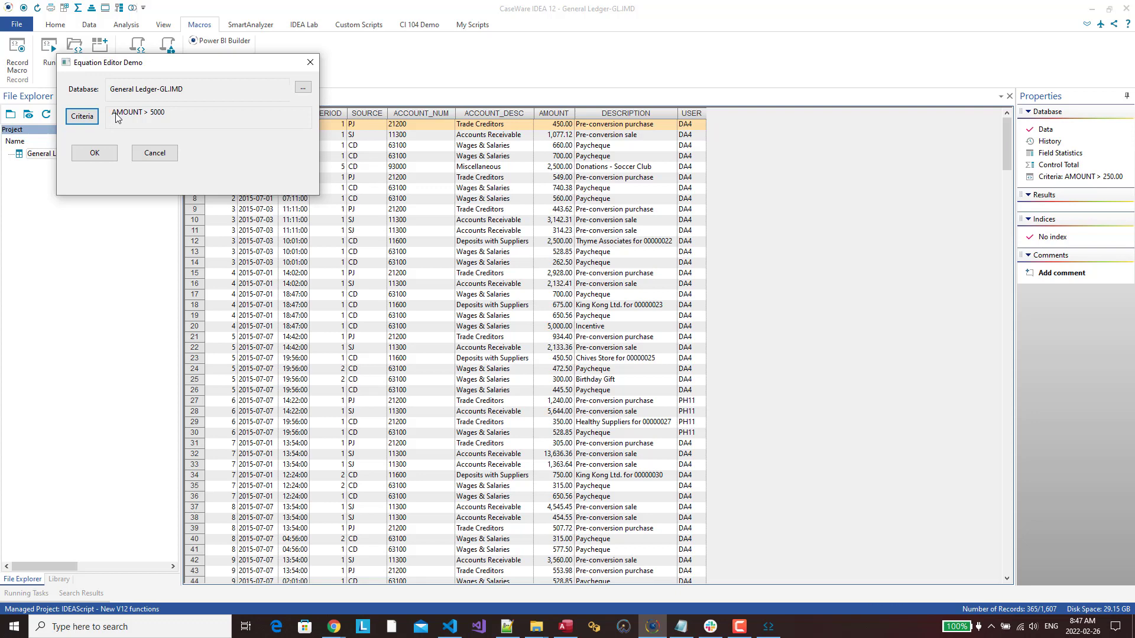
pyautogui.moveTo(93, 152)
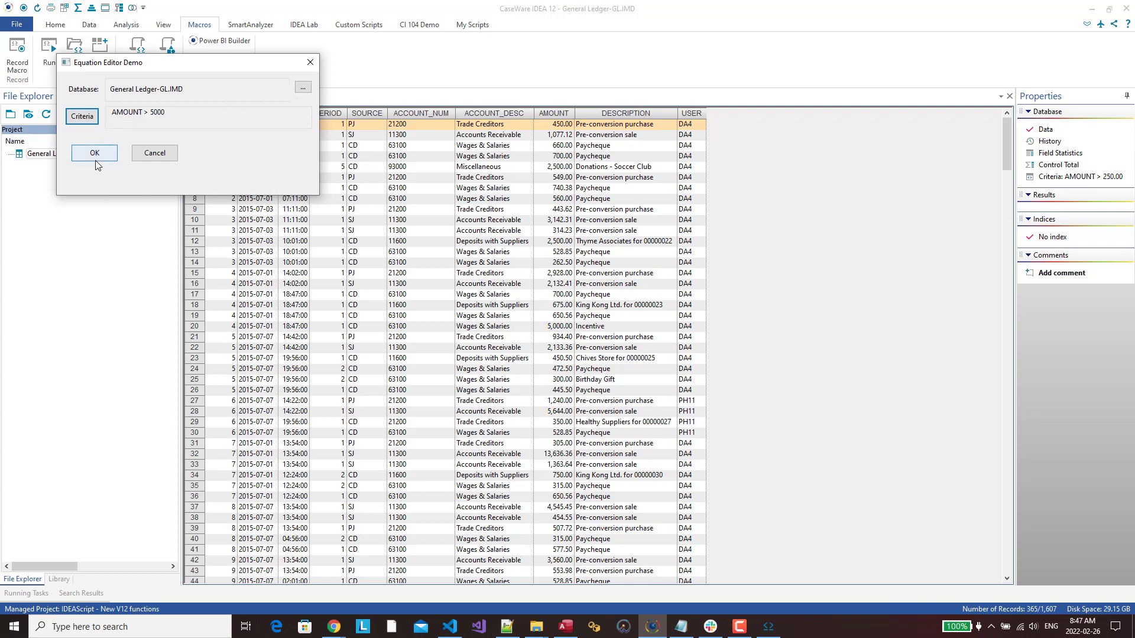
# Run the extraction, dismiss Script Complete, and expand General Ledger-GL to show EXTRACTION.
pyautogui.click(94, 153)
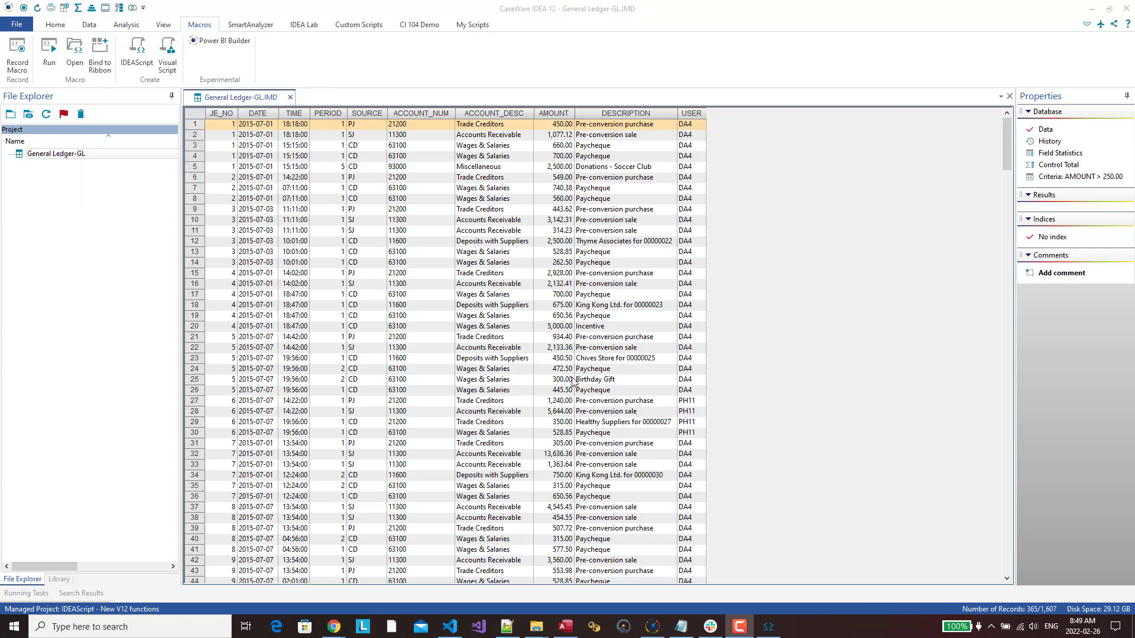
pyautogui.click(48, 49)
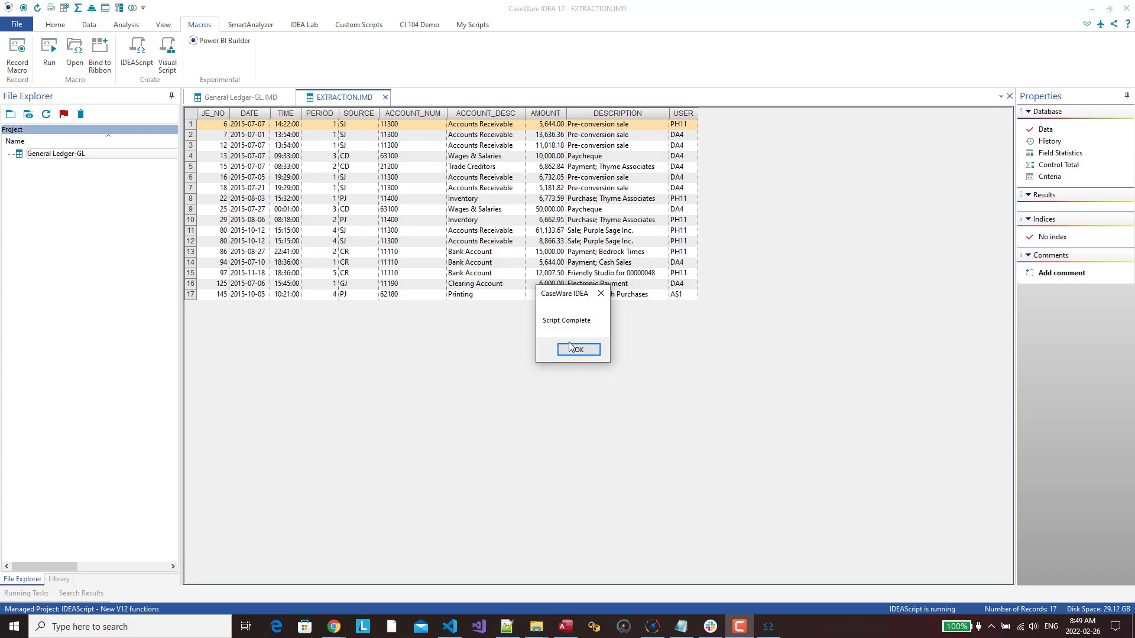
pyautogui.click(576, 349)
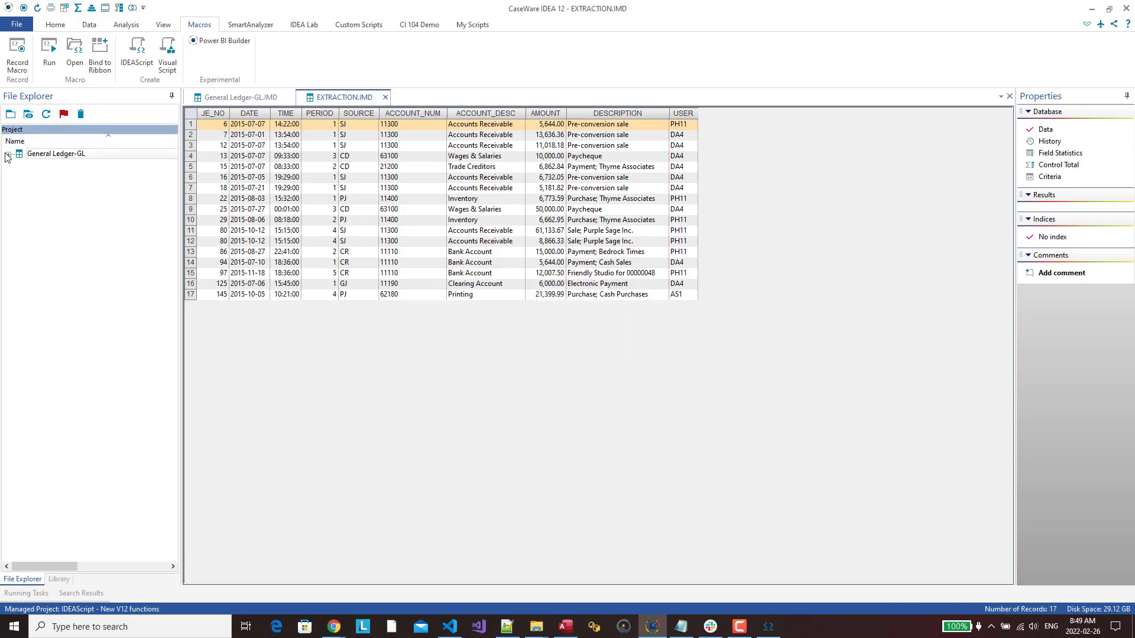
pyautogui.click(6, 154)
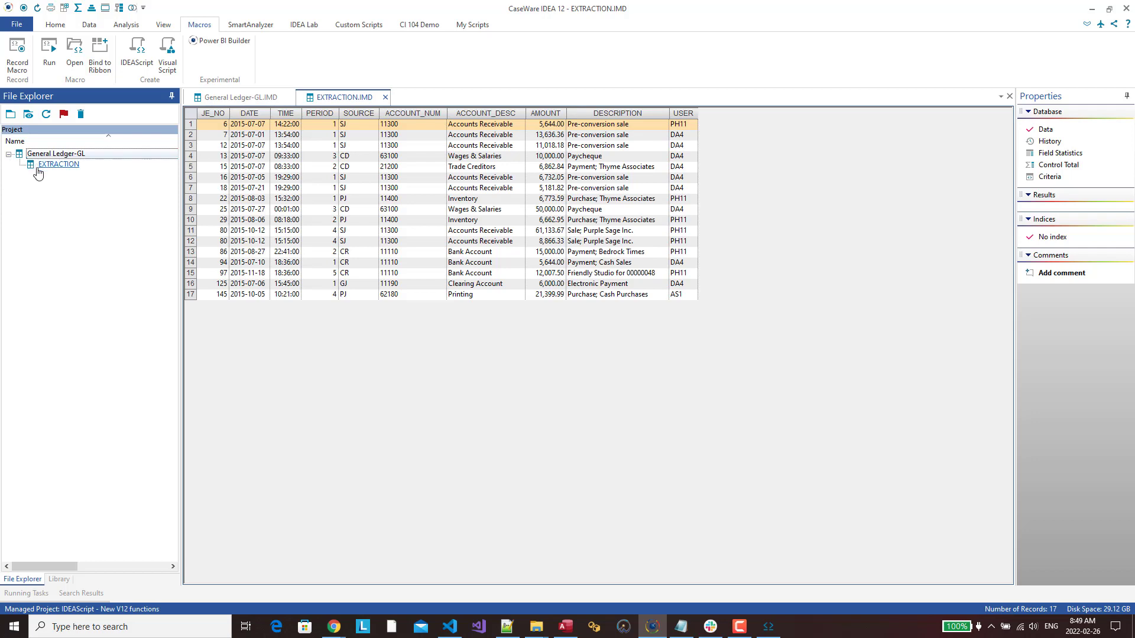
pyautogui.moveTo(338, 97)
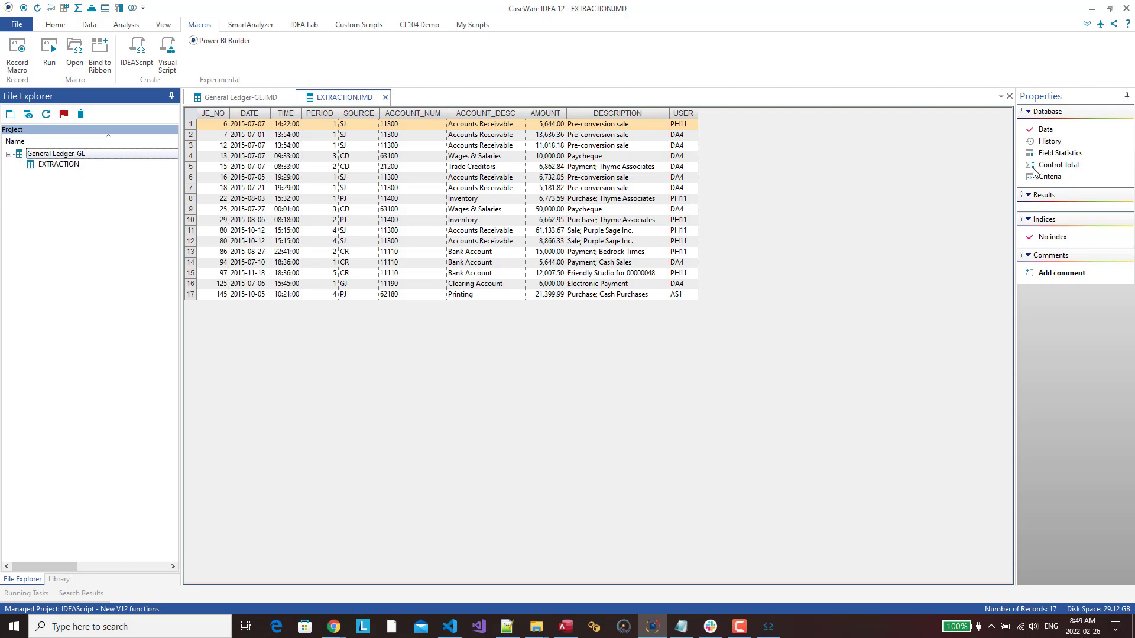
pyautogui.moveTo(1047, 142)
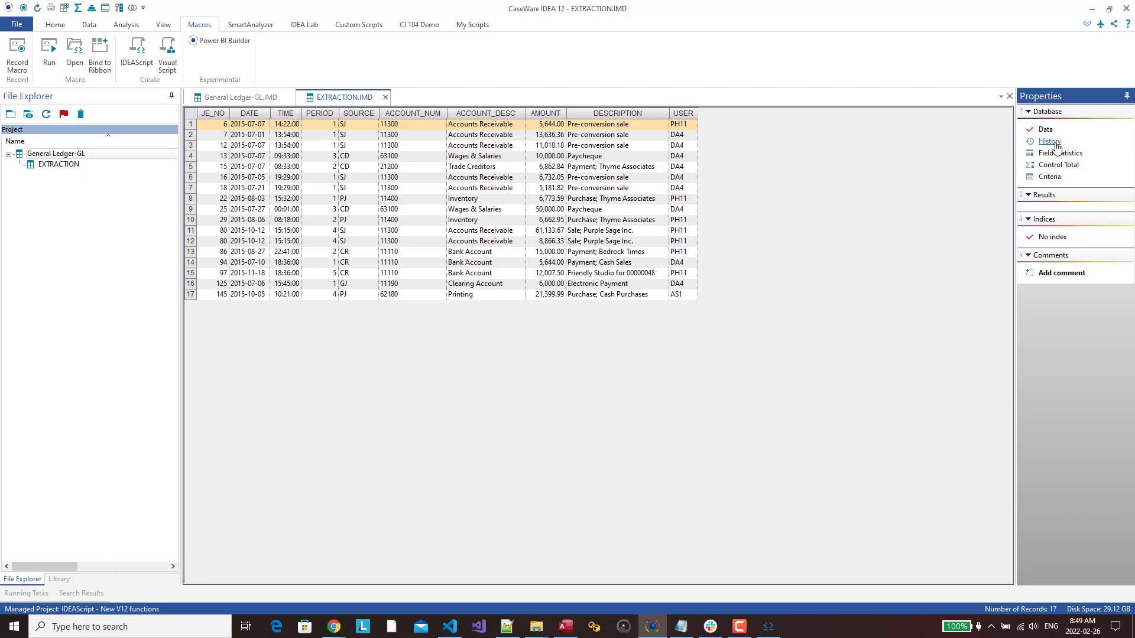
# Open EXTRACTION's History, expand Record Extraction and view the AMOUNT > 5000 criteria.
pyautogui.click(1048, 142)
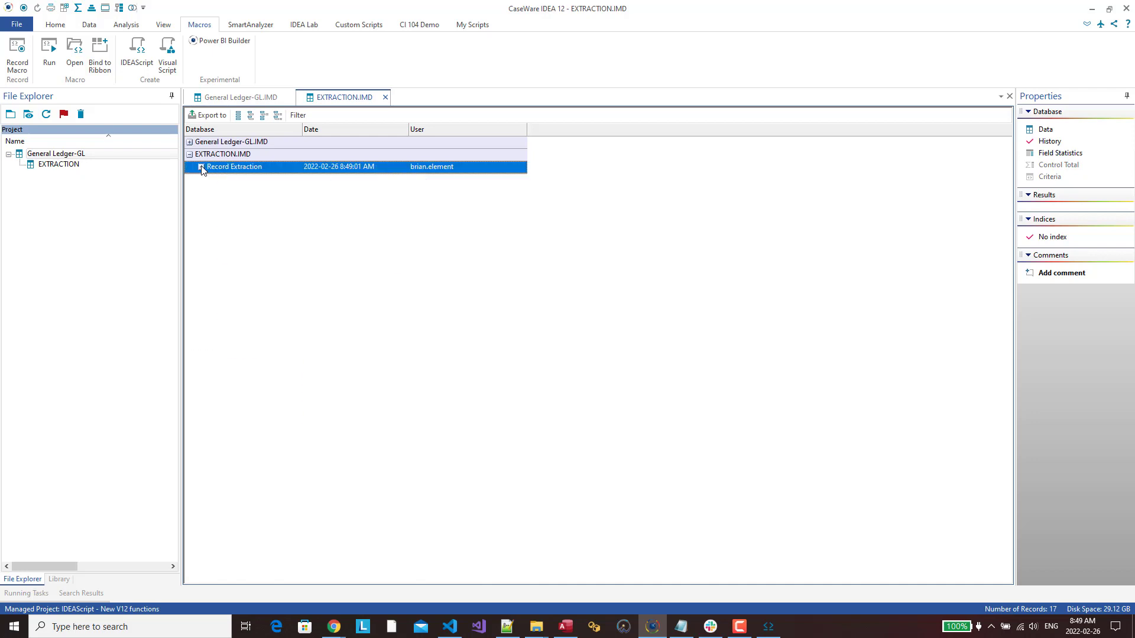
pyautogui.click(201, 167)
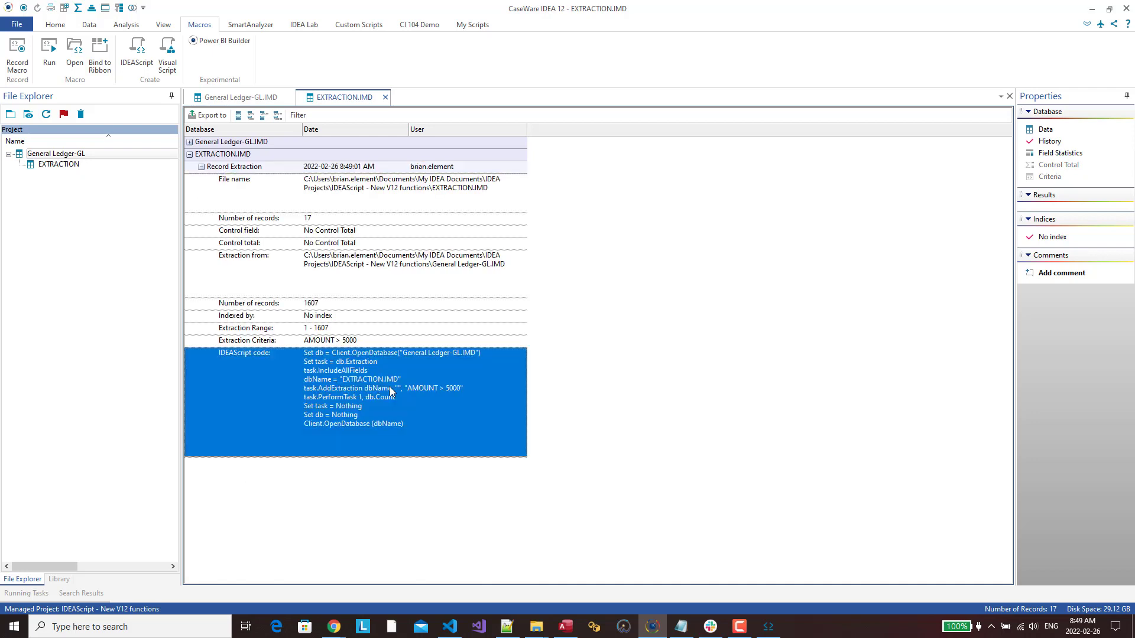
pyautogui.moveTo(351, 343)
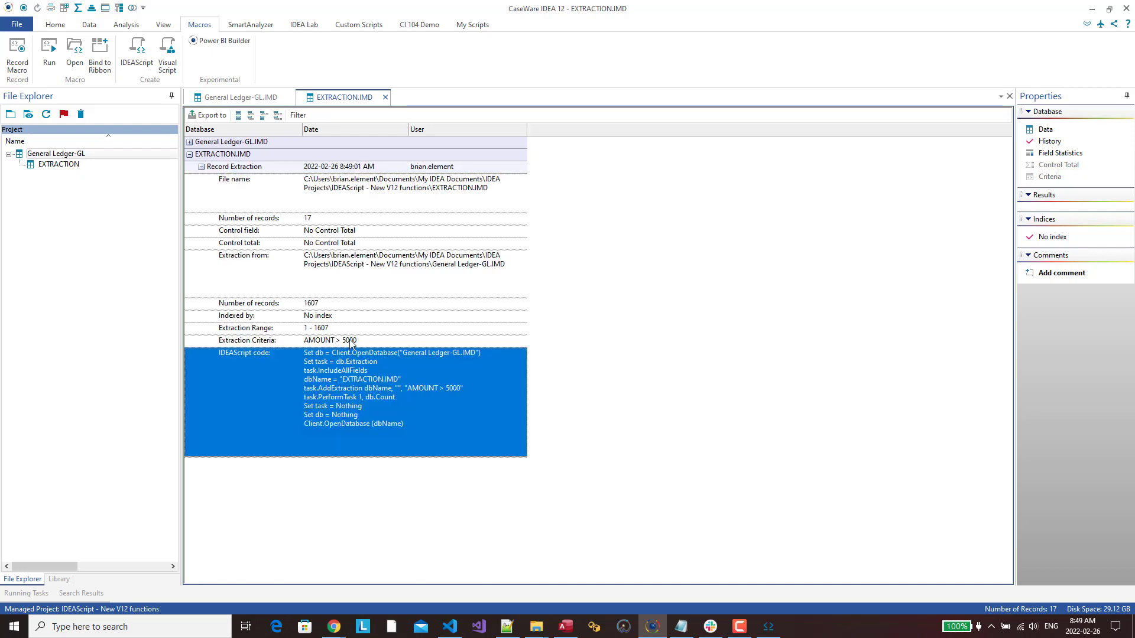
pyautogui.click(328, 341)
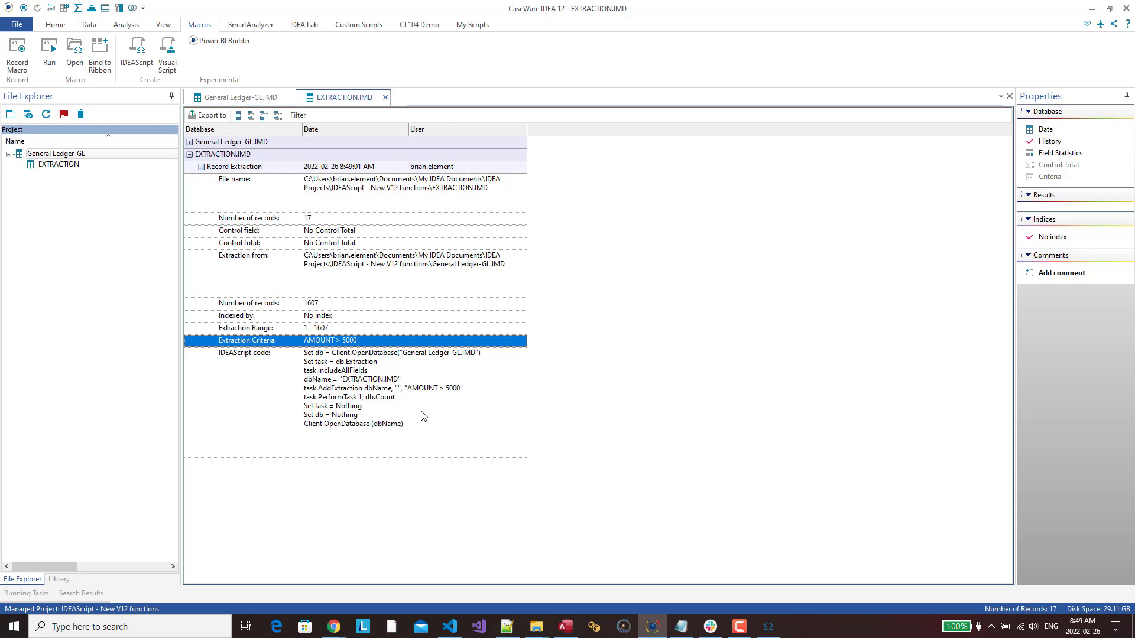
pyautogui.moveTo(604, 410)
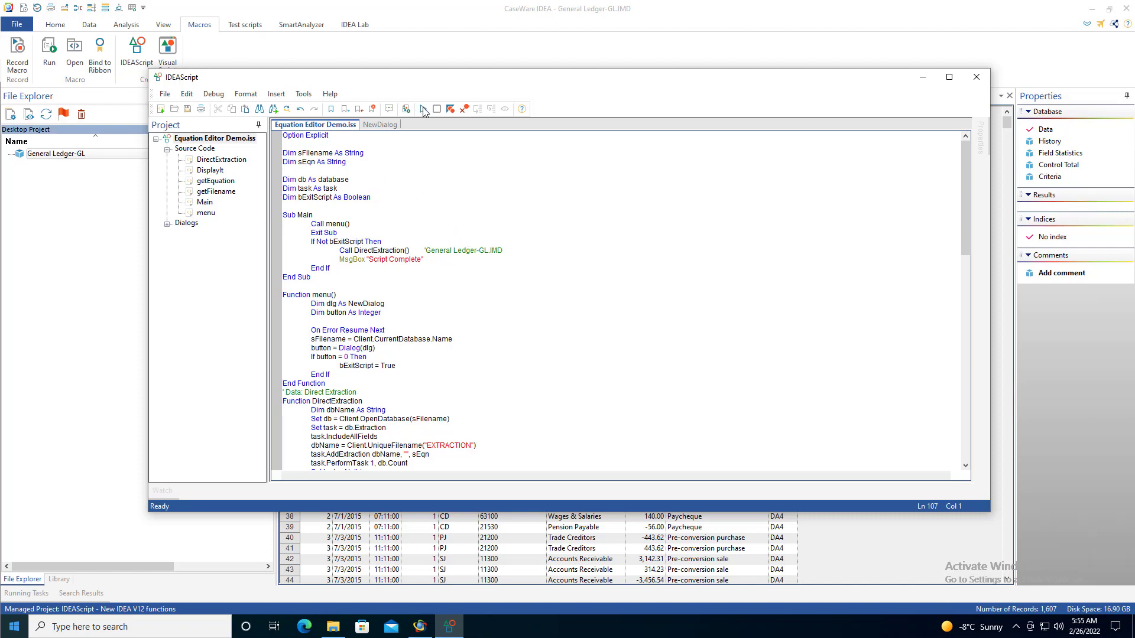
# Run the demo script in IDEA 11 and dismiss the line 97 error.
pyautogui.click(49, 48)
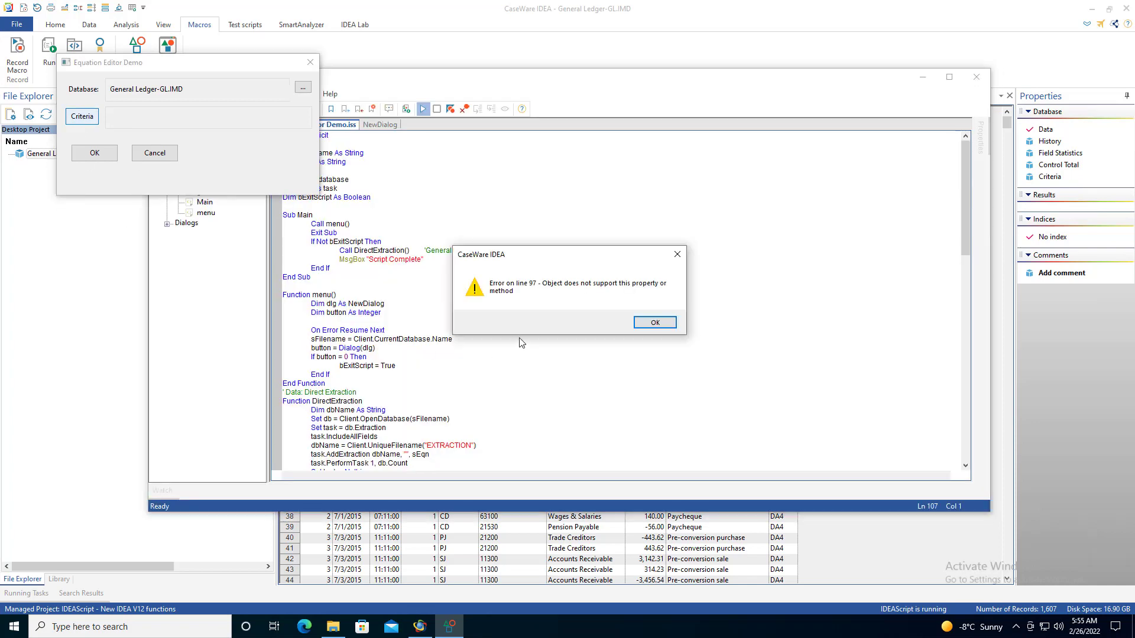
pyautogui.moveTo(633, 293)
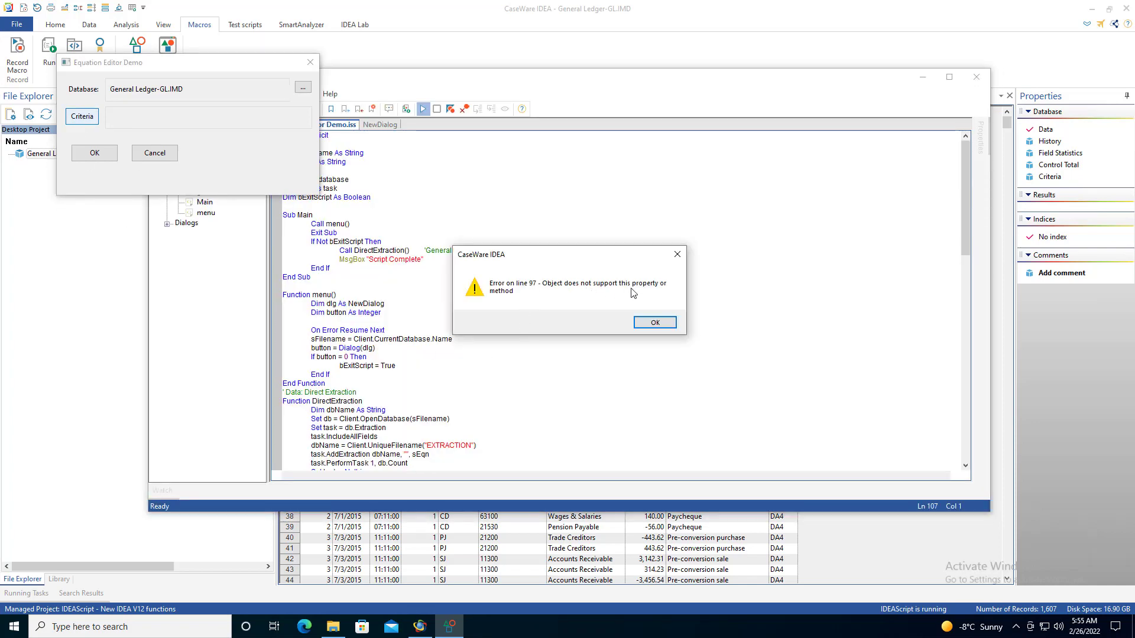
pyautogui.moveTo(523, 297)
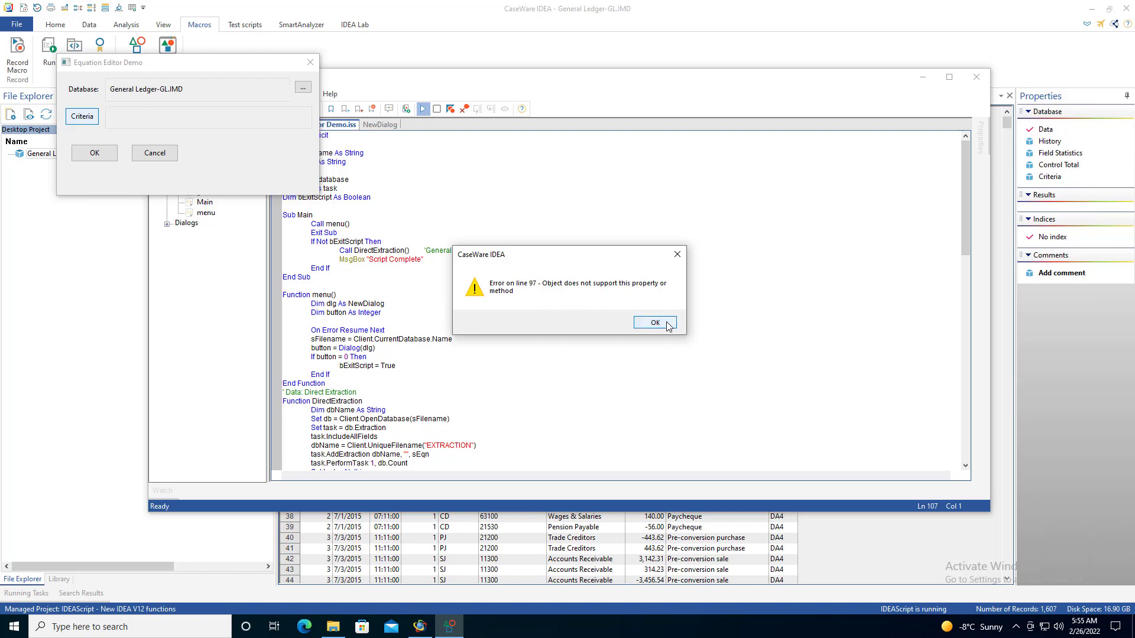
pyautogui.click(653, 323)
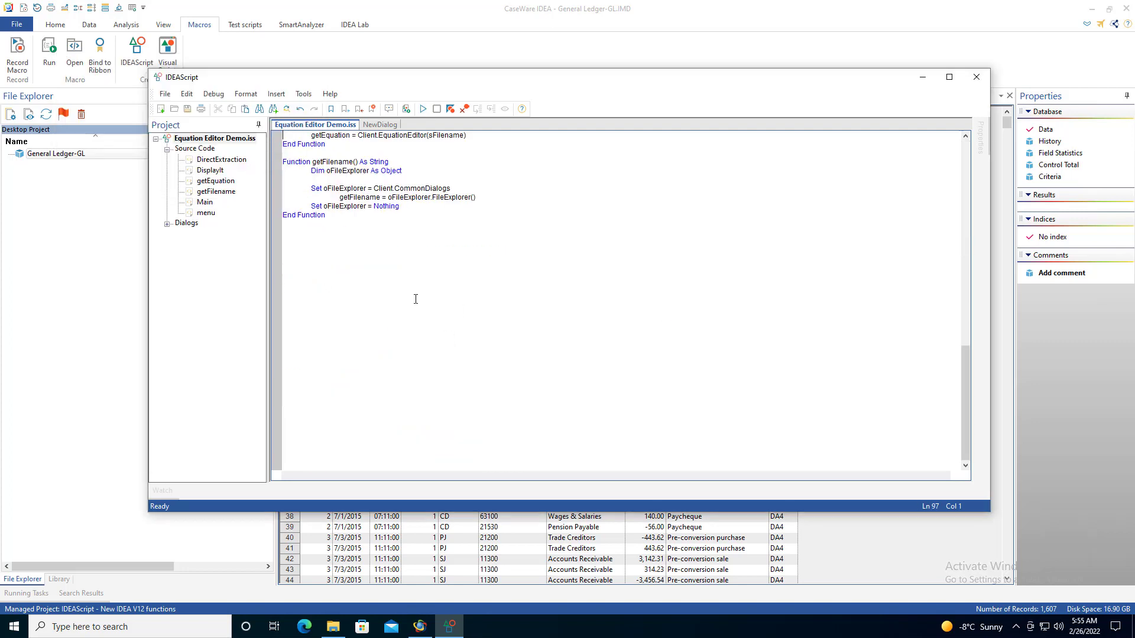
# Delete Exit Sub from Main and add Set WSHShell = CreateObject("WScript.Shell").
pyautogui.scroll(3)
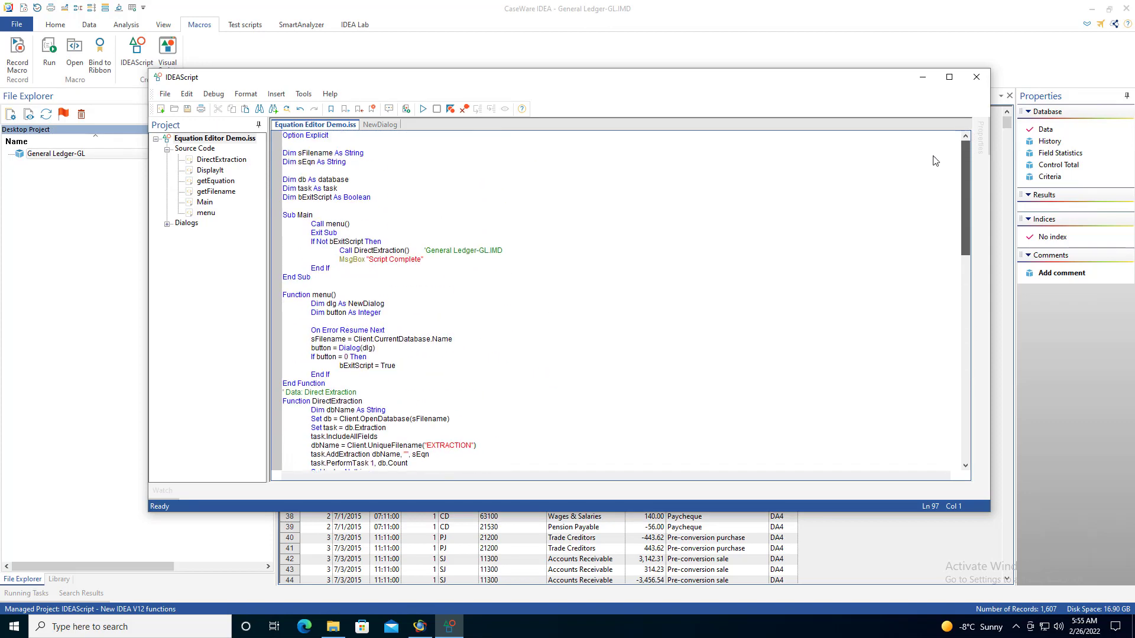
pyautogui.scroll(-3)
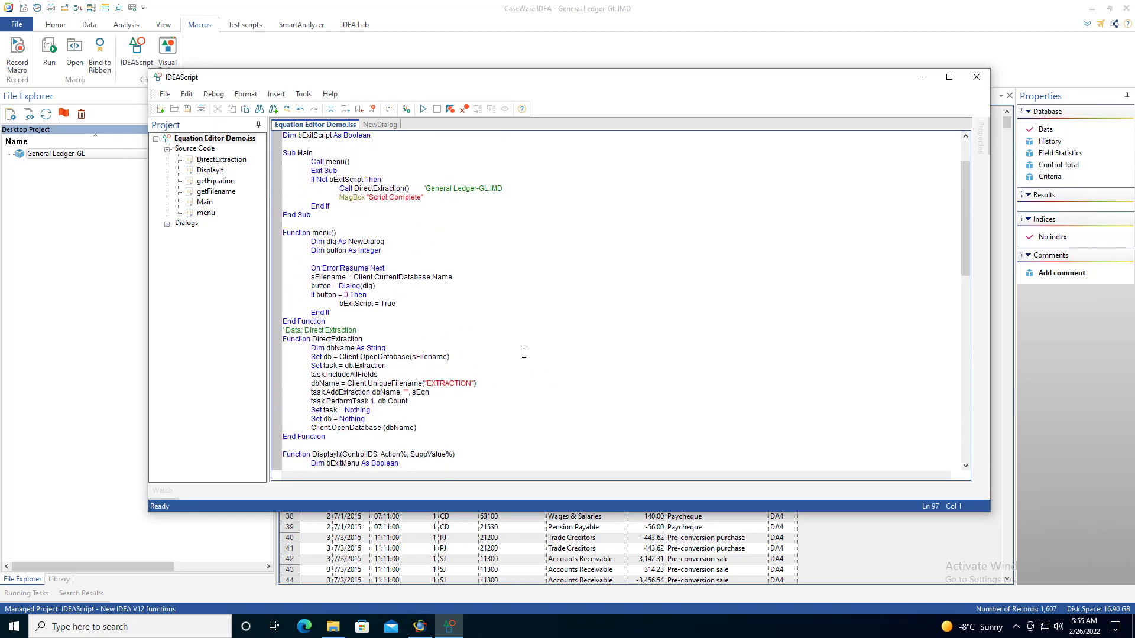
pyautogui.scroll(3)
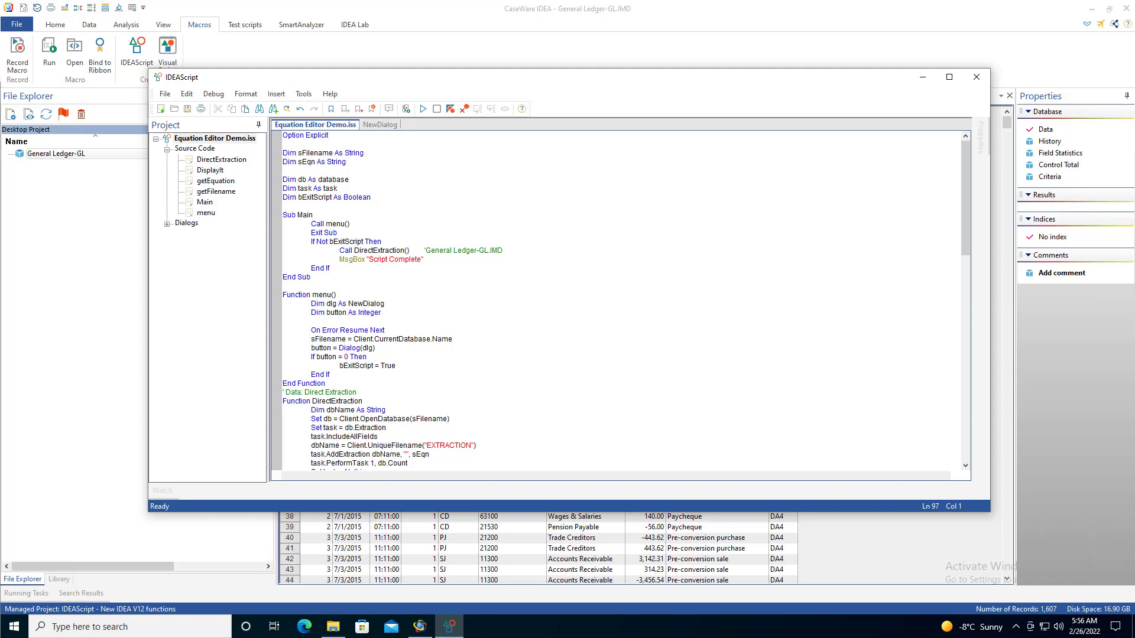
pyautogui.moveTo(422, 201)
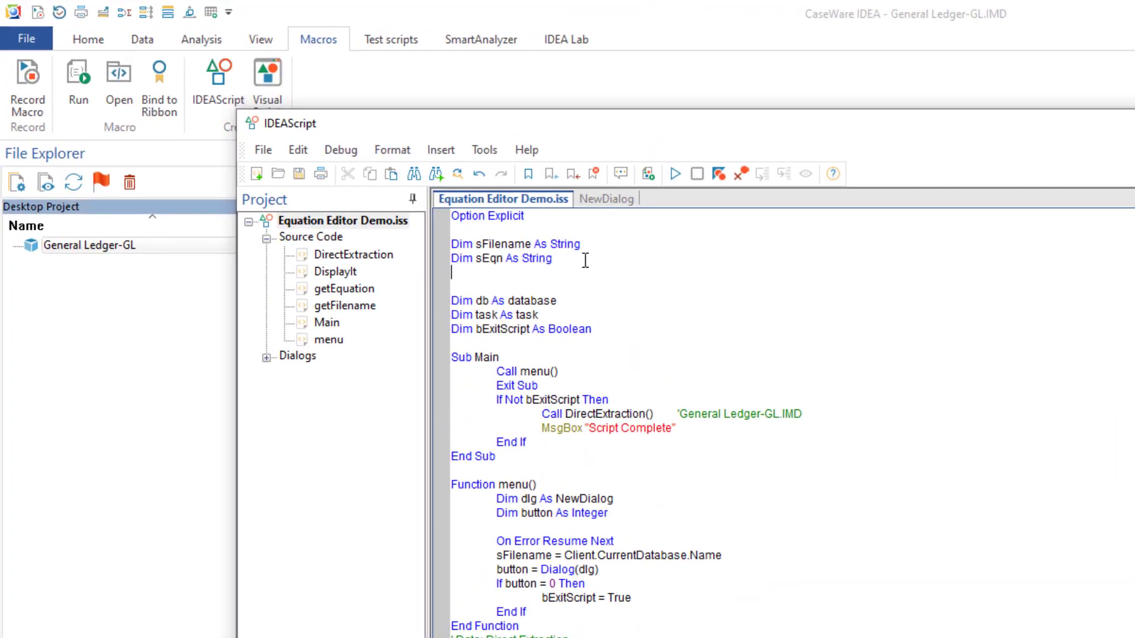
pyautogui.scroll(-3)
pyautogui.write('Dim ideaversionaux As String')
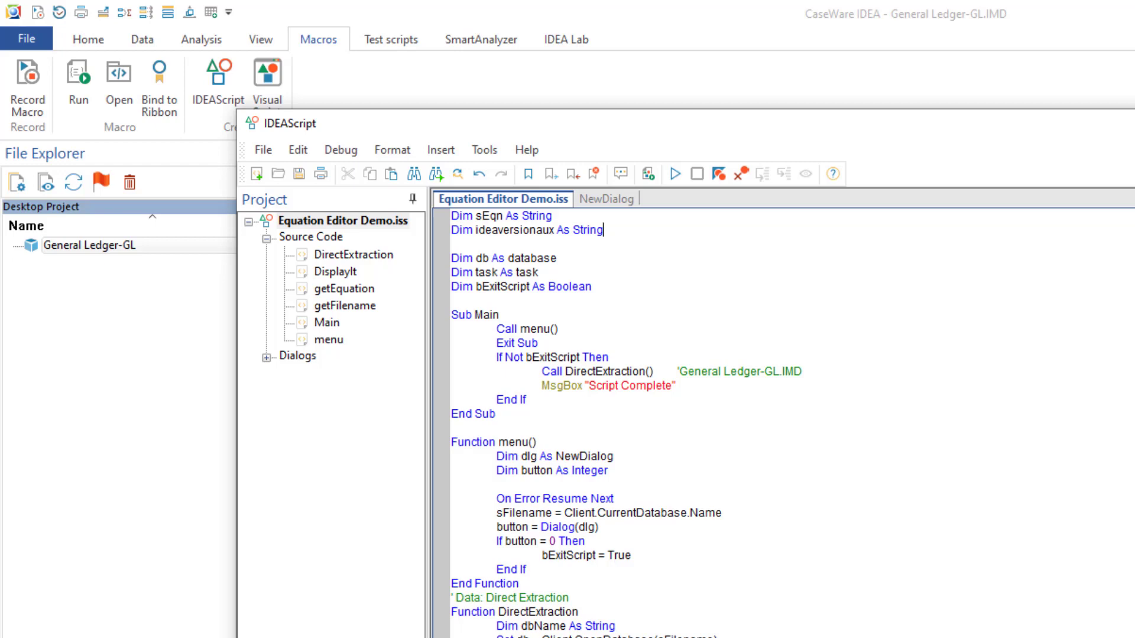
pyautogui.moveTo(530, 310)
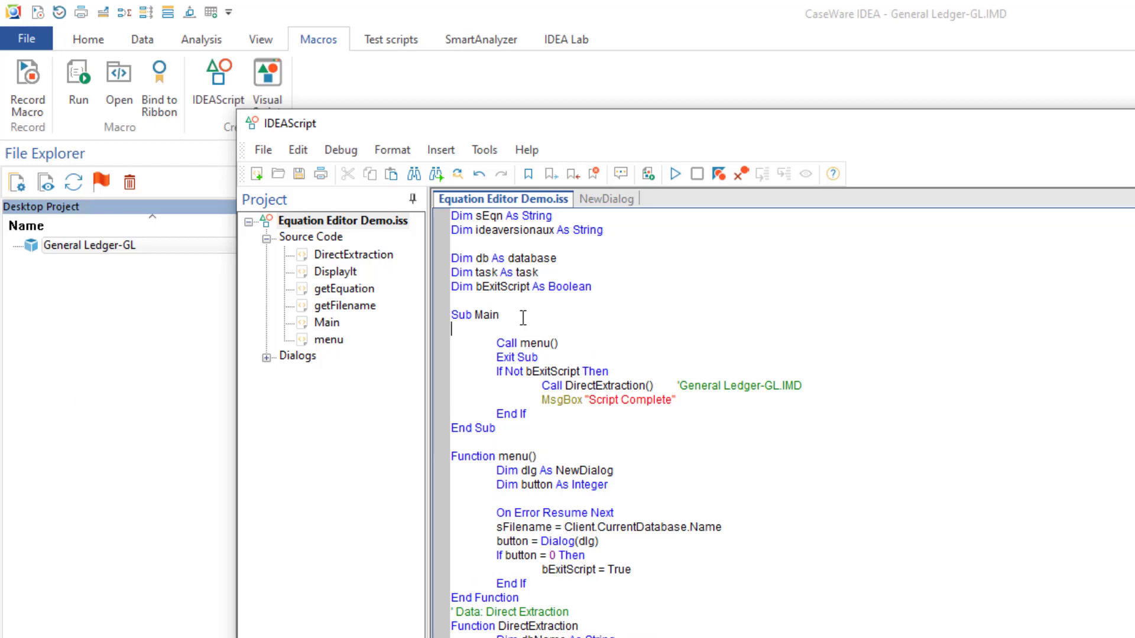
pyautogui.click(497, 327)
pyautogui.write('Dim WSHShell As Object')
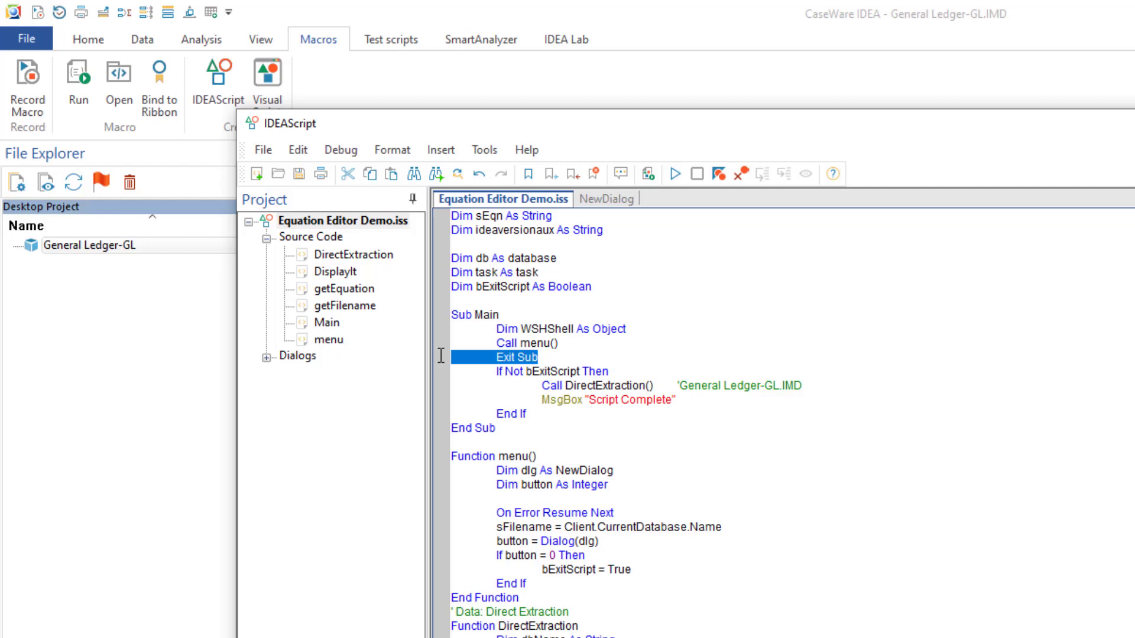
pyautogui.press('Delete')
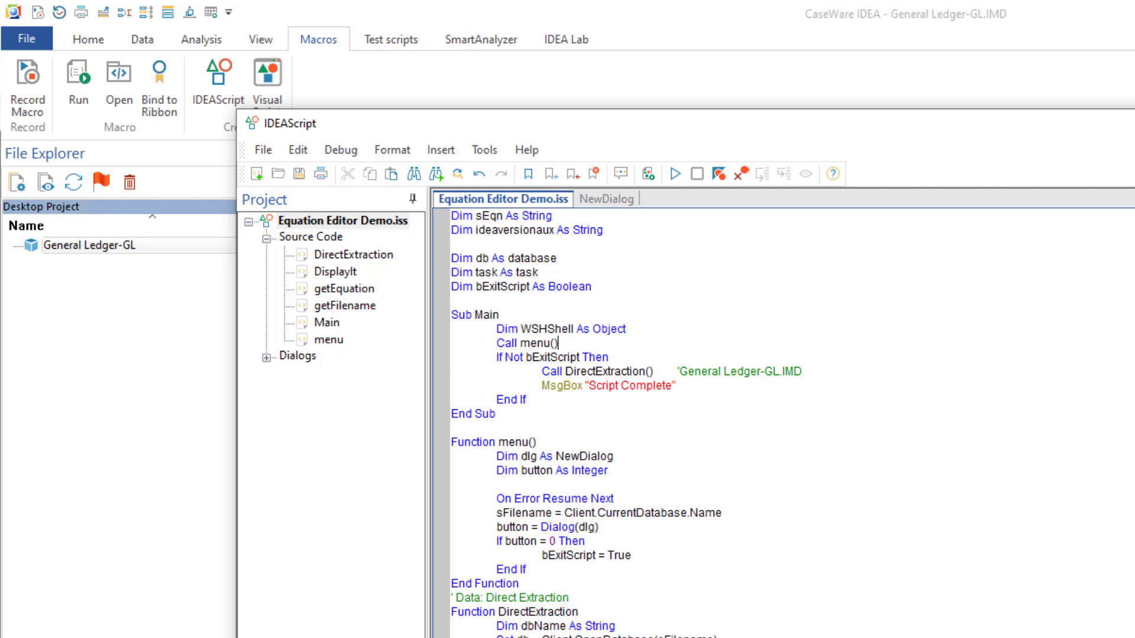
pyautogui.moveTo(921, 506)
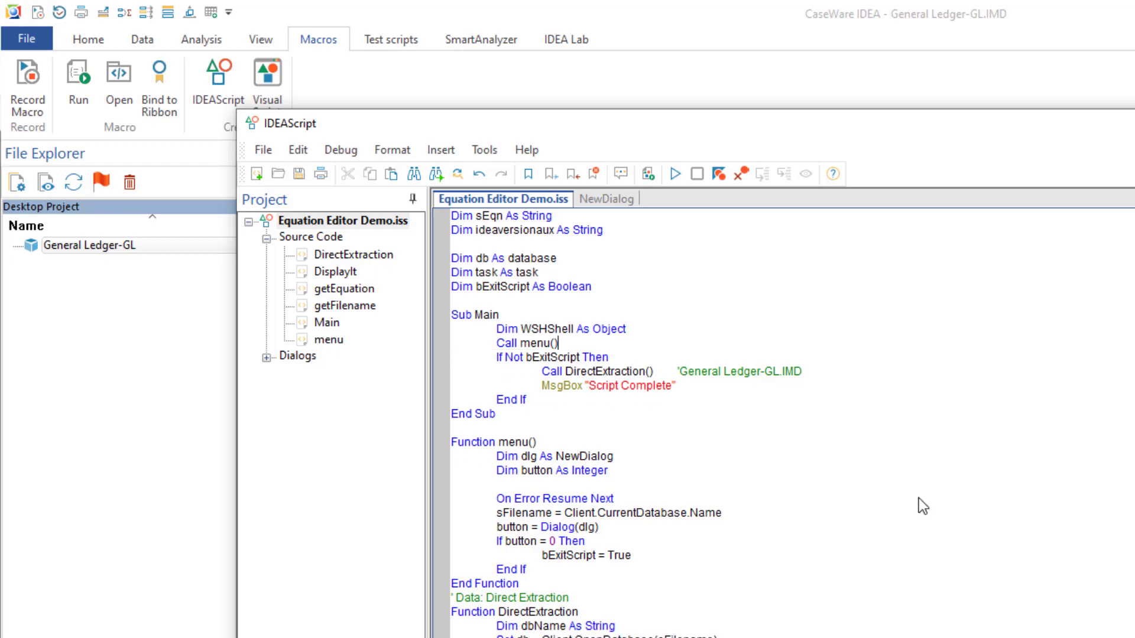
pyautogui.click(625, 329)
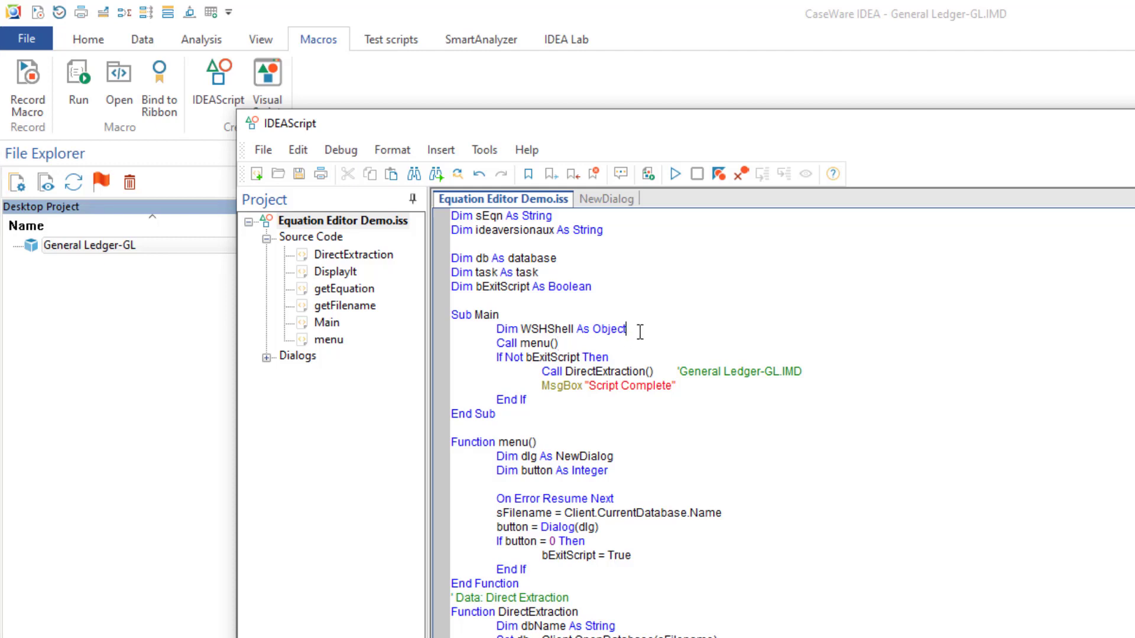
pyautogui.write('Set WSHShell = CreateObject("WScript.Shell")')
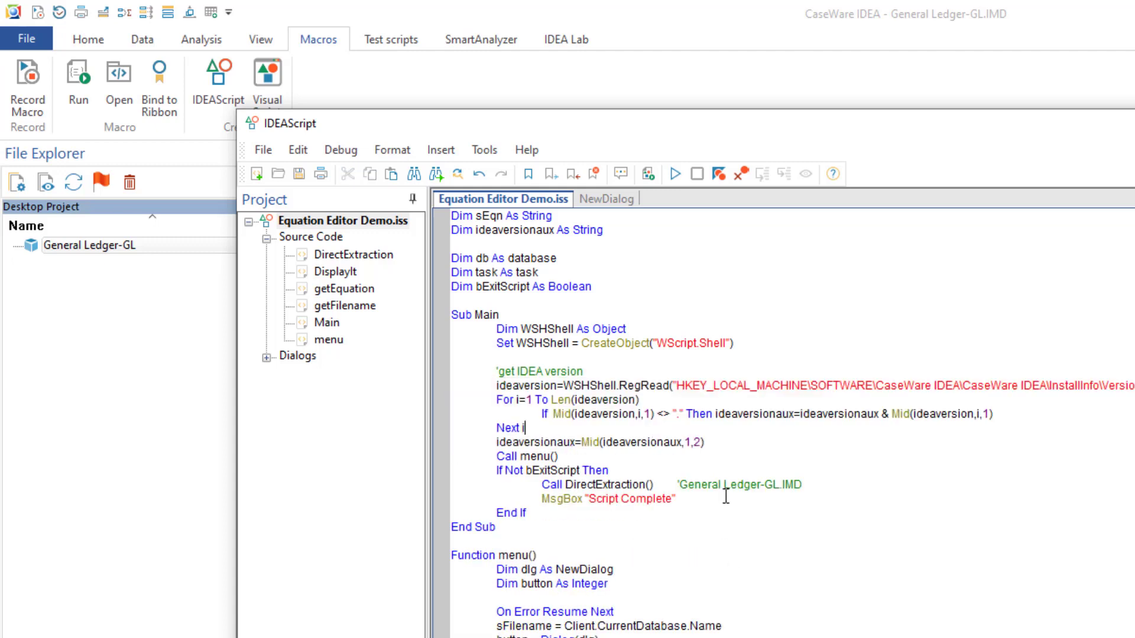
pyautogui.moveTo(729, 489)
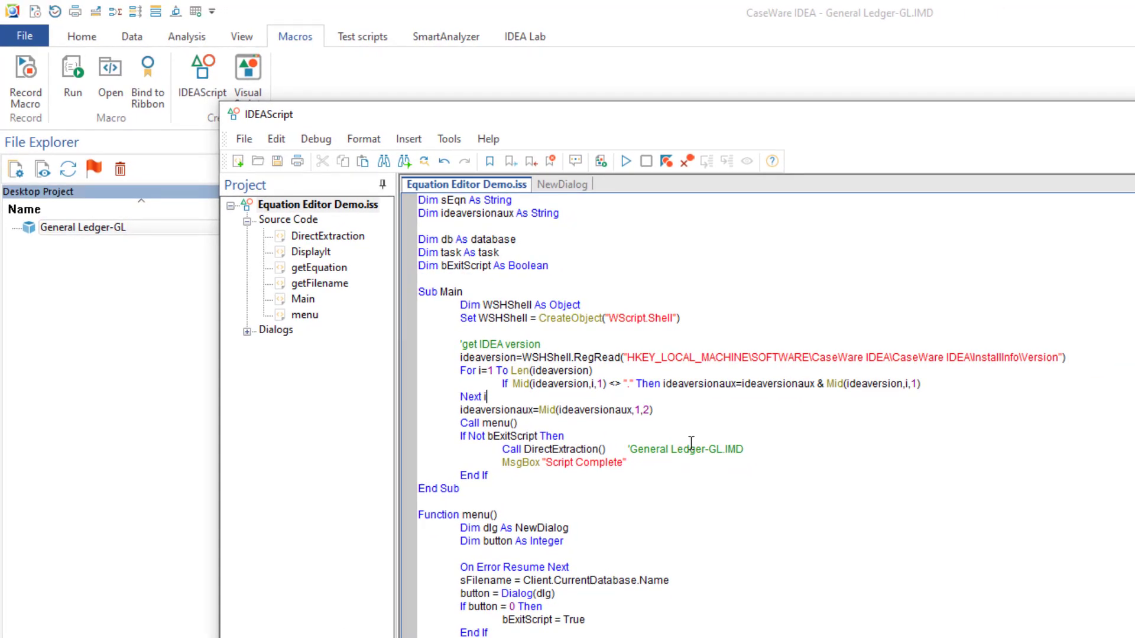
pyautogui.moveTo(491, 309)
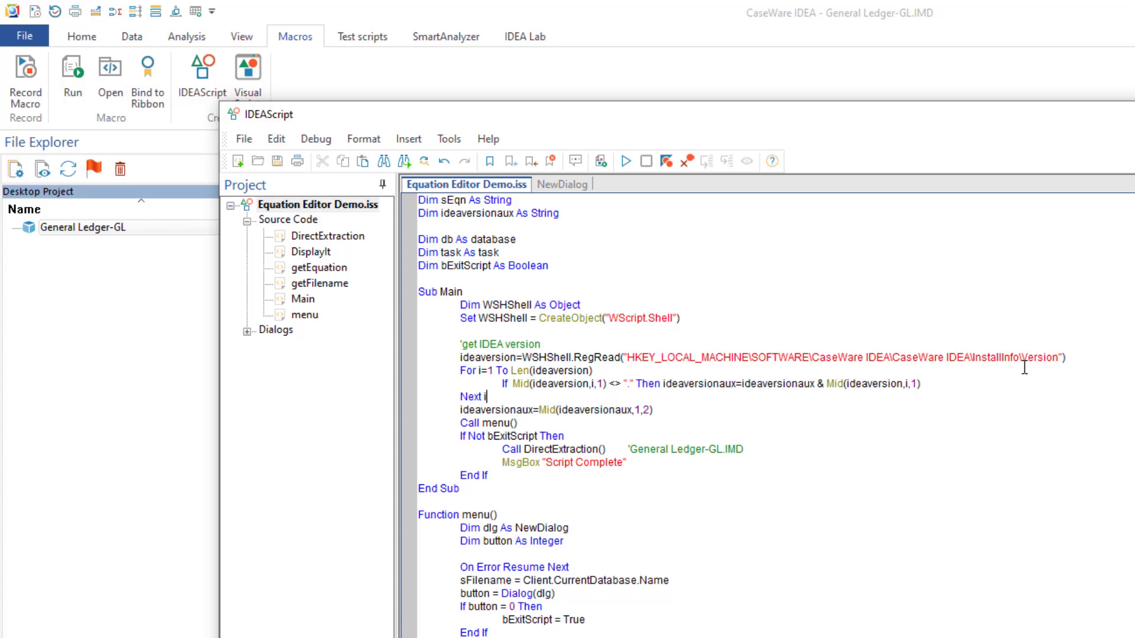
pyautogui.moveTo(1038, 355)
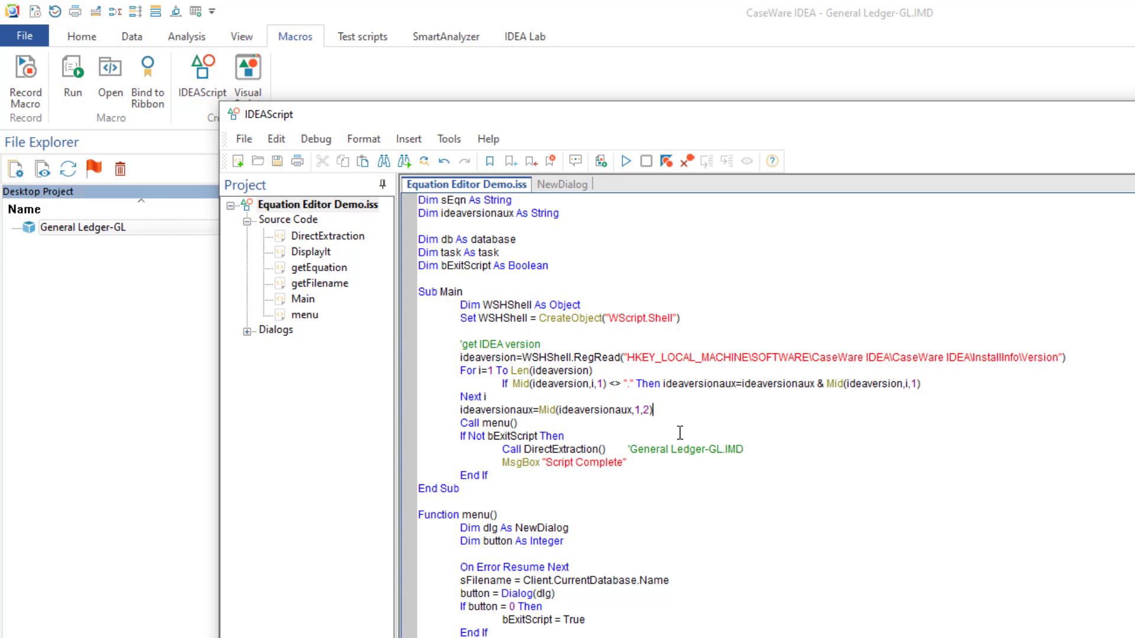
# Add MsgBox ideaversionaux and Exit Sub to Main, run it, and dismiss the version message.
pyautogui.write('mesgbox')
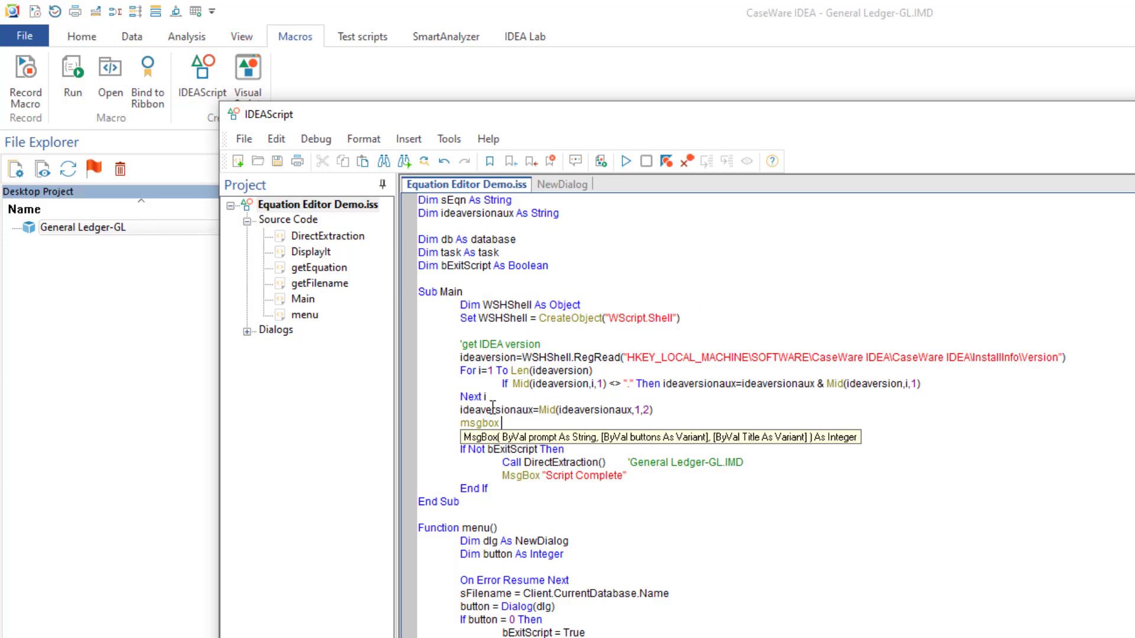
pyautogui.write('ideaversionaux')
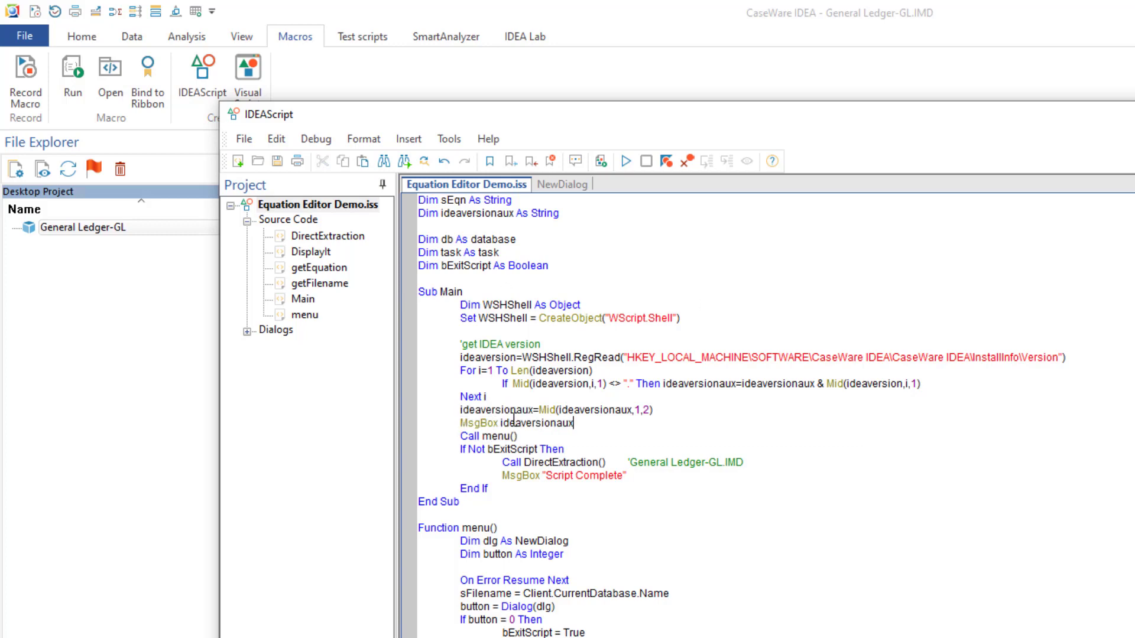
pyautogui.write('exit sub')
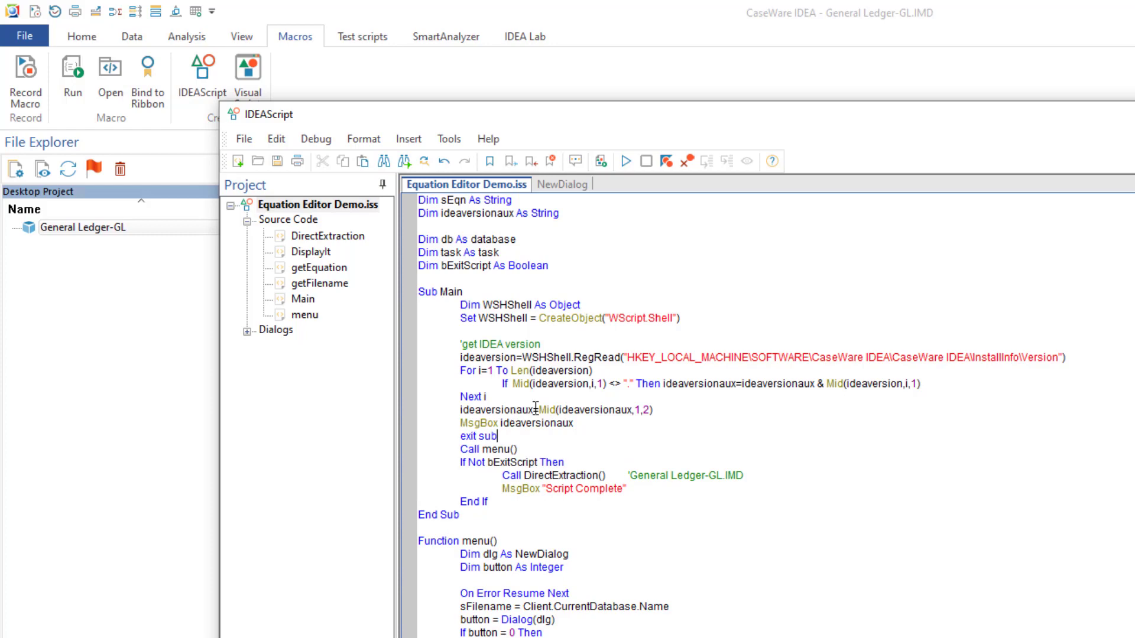
pyautogui.click(625, 162)
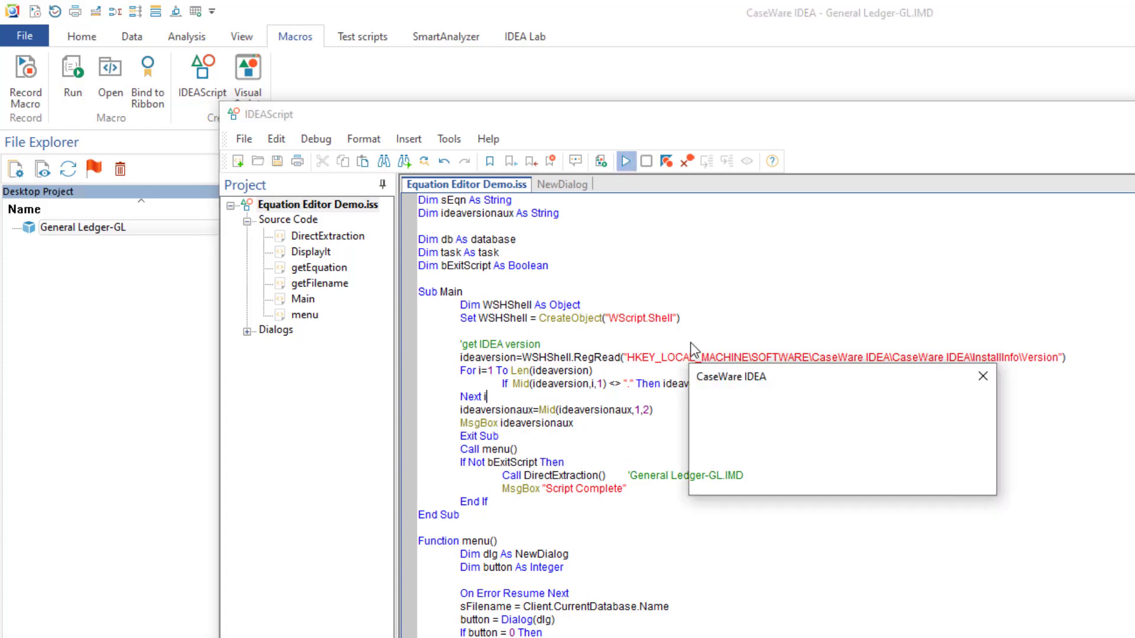
pyautogui.click(982, 376)
pyautogui.write('Dim ideaversion As String')
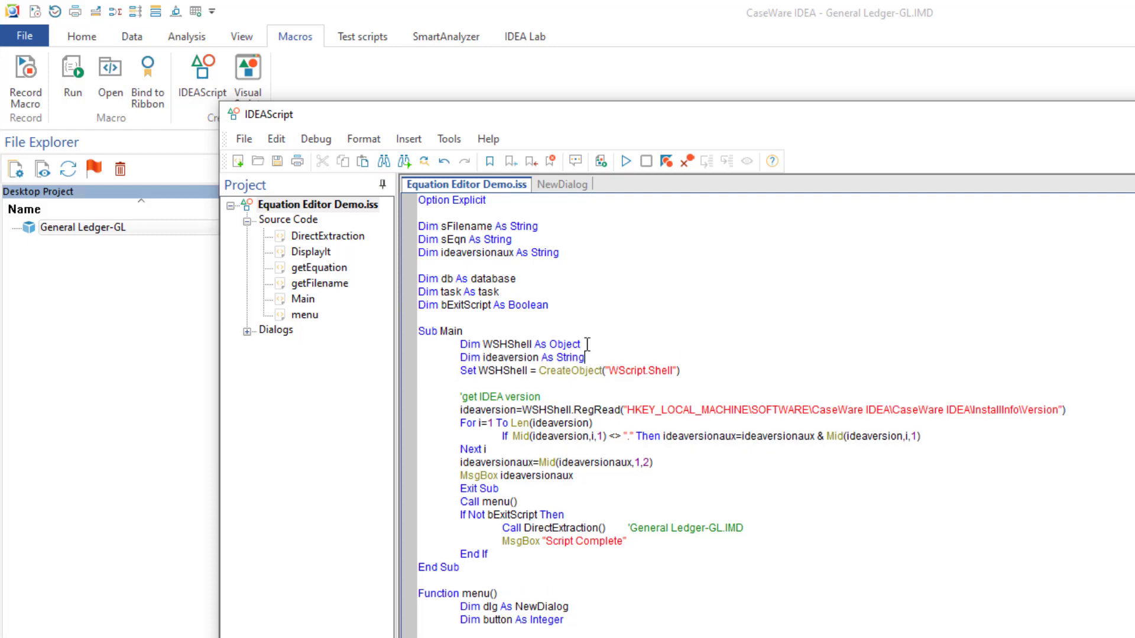
pyautogui.moveTo(624, 161)
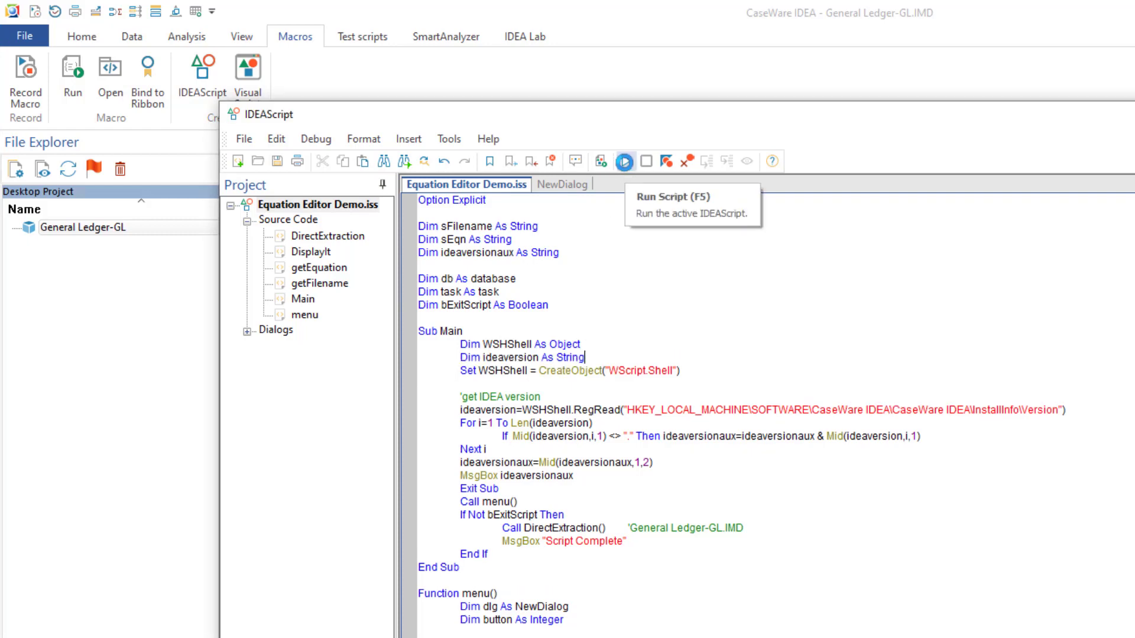
# Fix the 'Variable not defined: i' error with Dim i, confirming the script reports version 11.
pyautogui.click(625, 161)
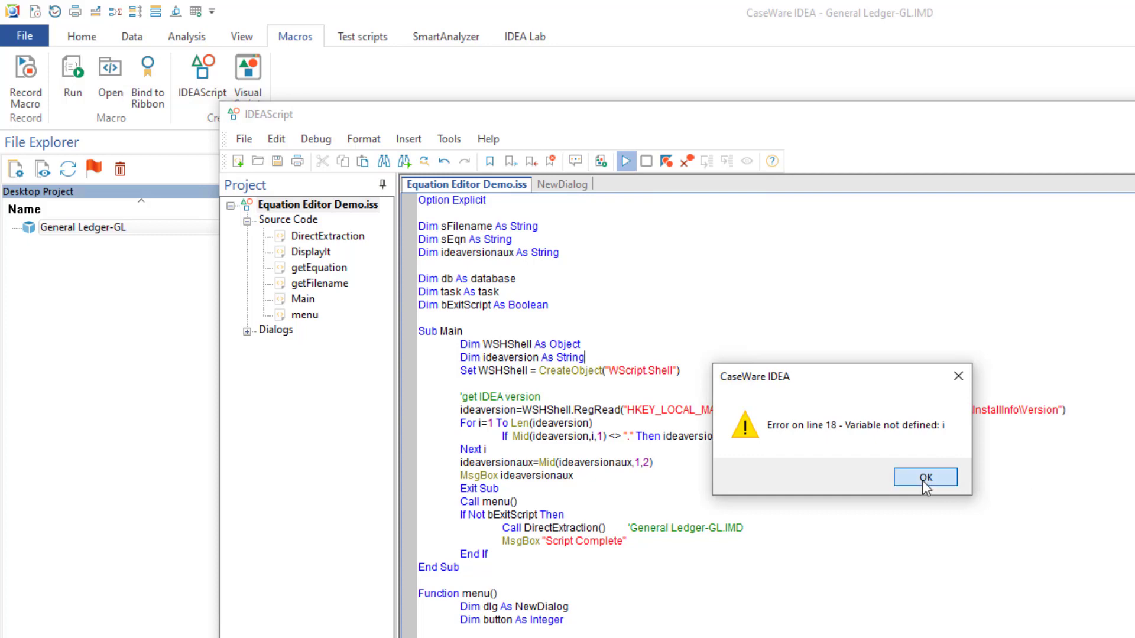
pyautogui.click(924, 477)
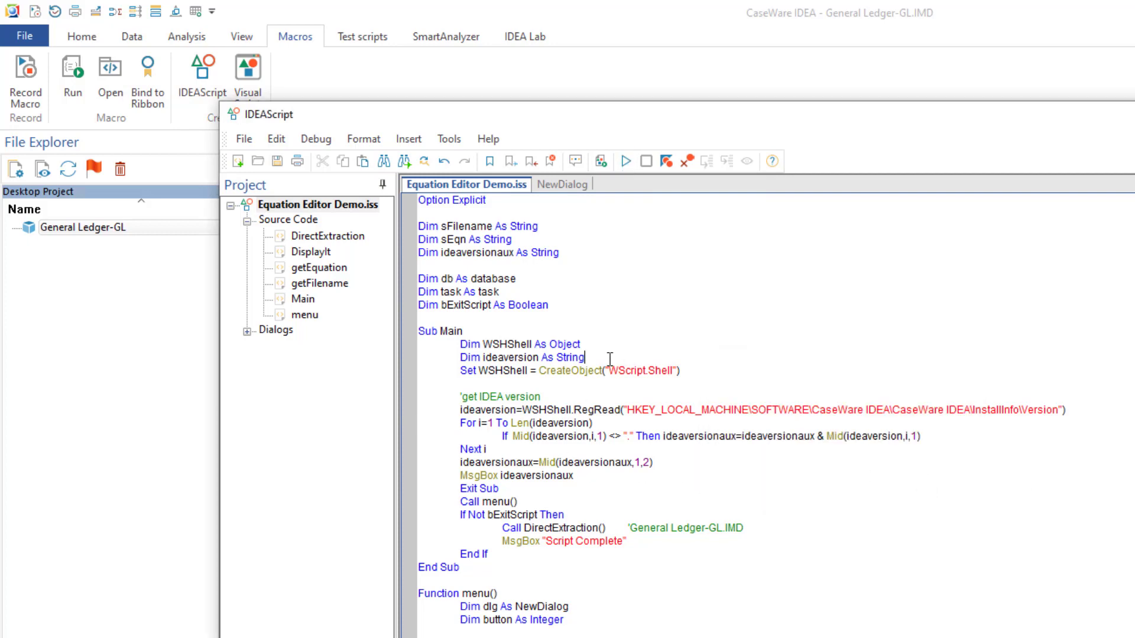
pyautogui.write('dim i')
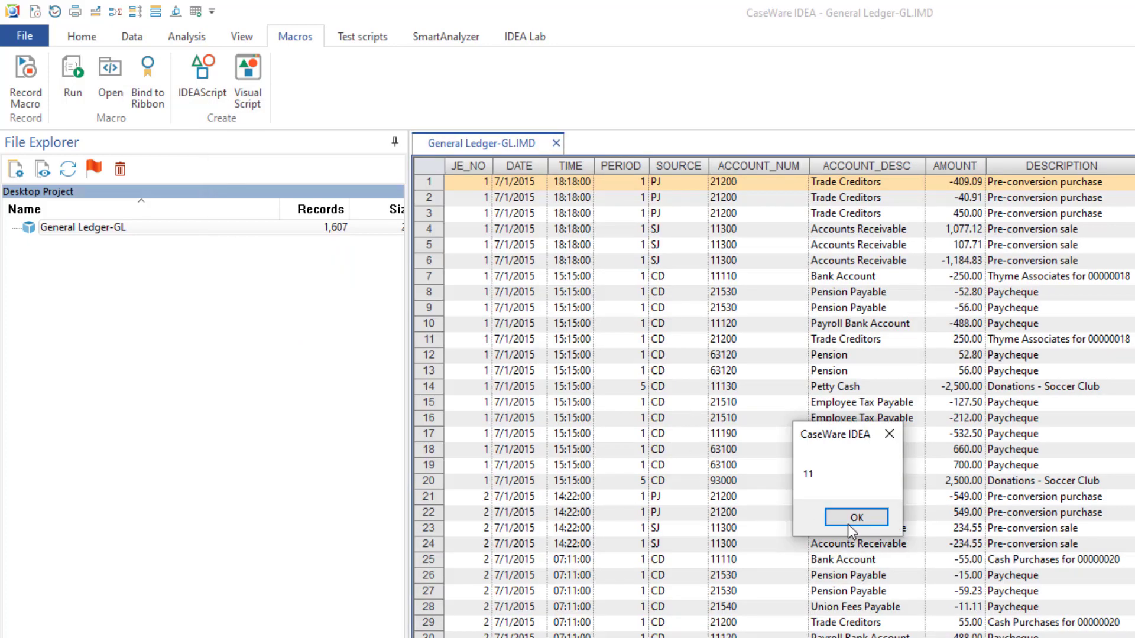
pyautogui.moveTo(816, 496)
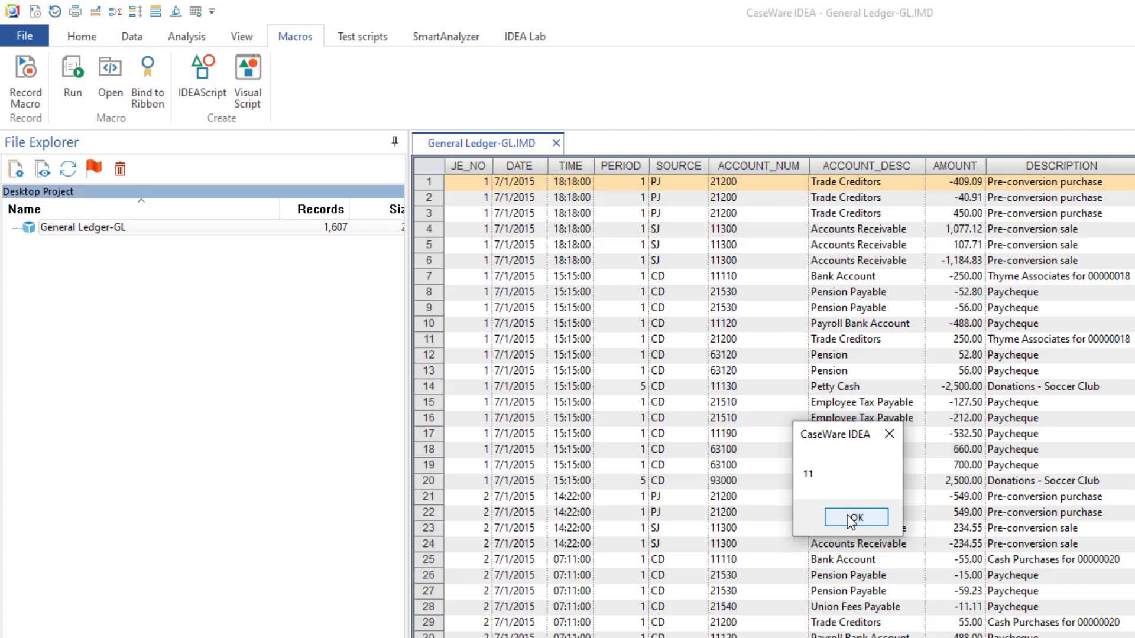
pyautogui.click(855, 516)
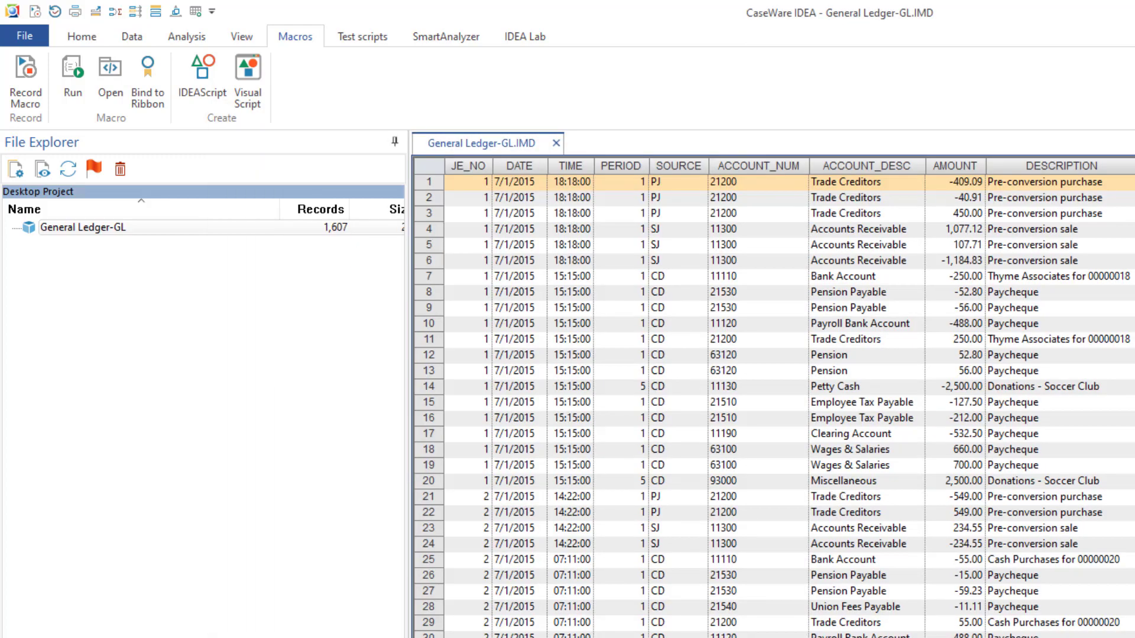
pyautogui.click(201, 72)
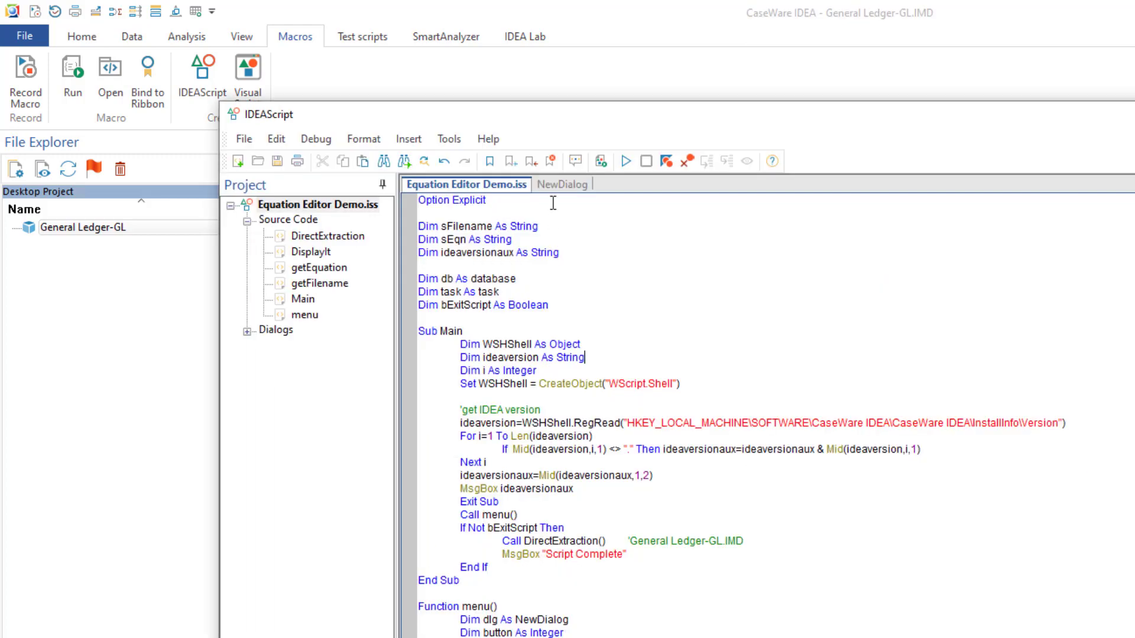
# Open the NewDialog layout from the Project tree and select its Criteria button.
pyautogui.click(558, 183)
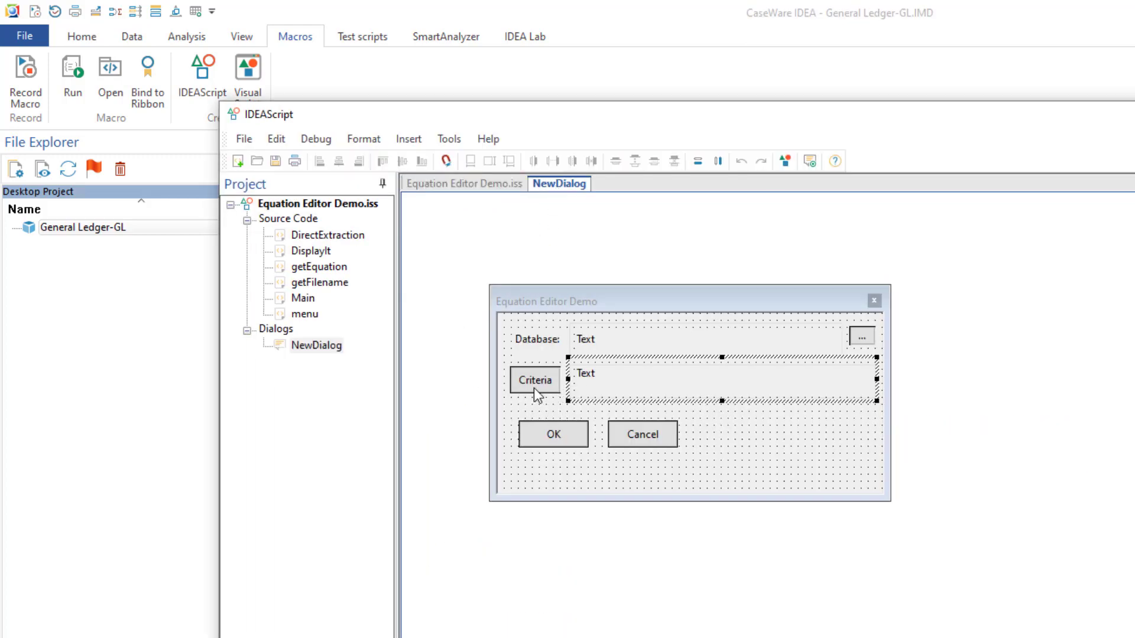
pyautogui.click(534, 380)
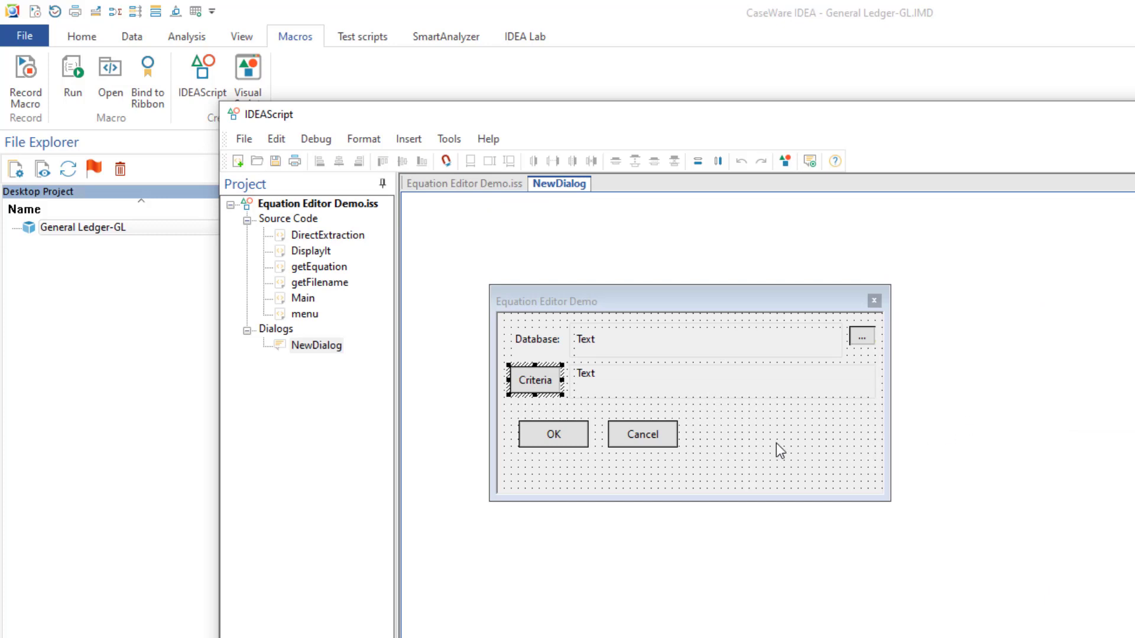
pyautogui.click(463, 183)
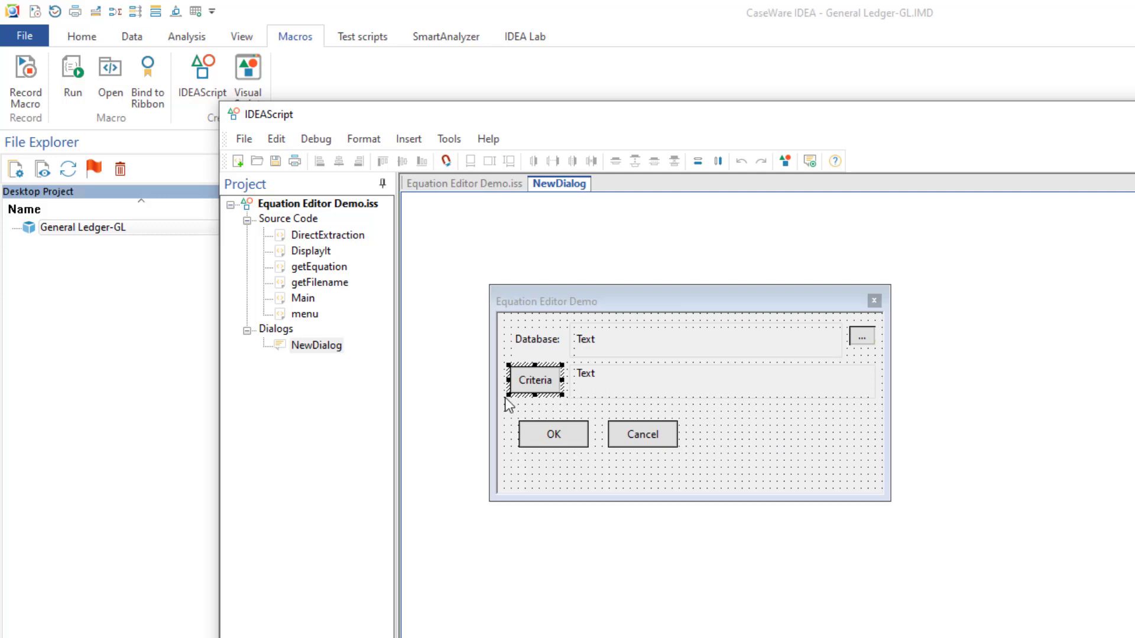
pyautogui.moveTo(518, 390)
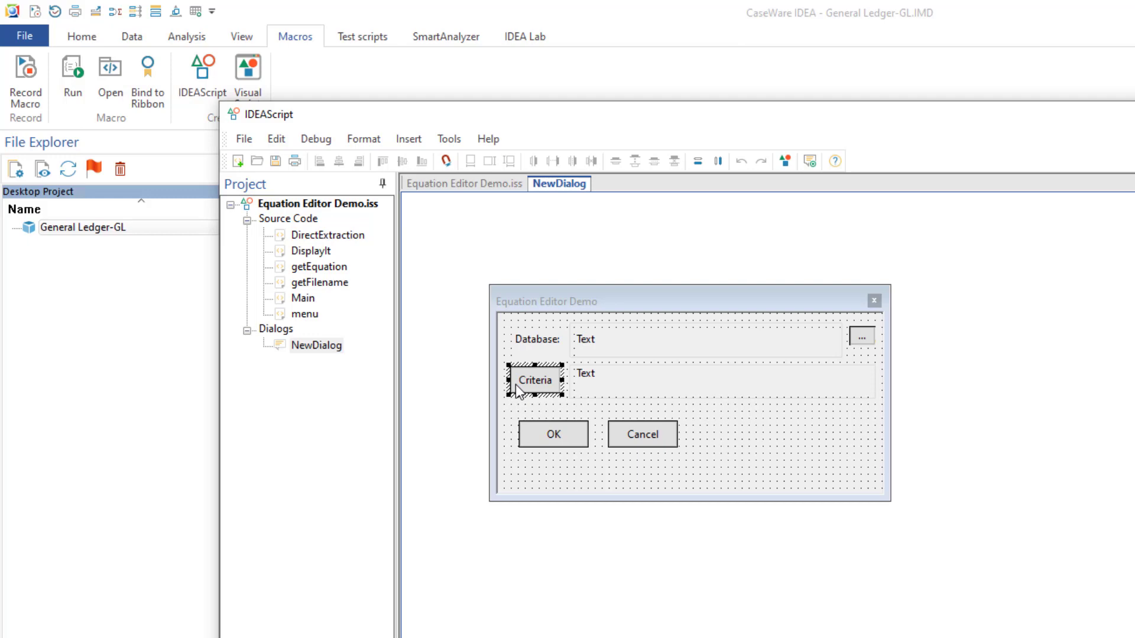
pyautogui.moveTo(484, 194)
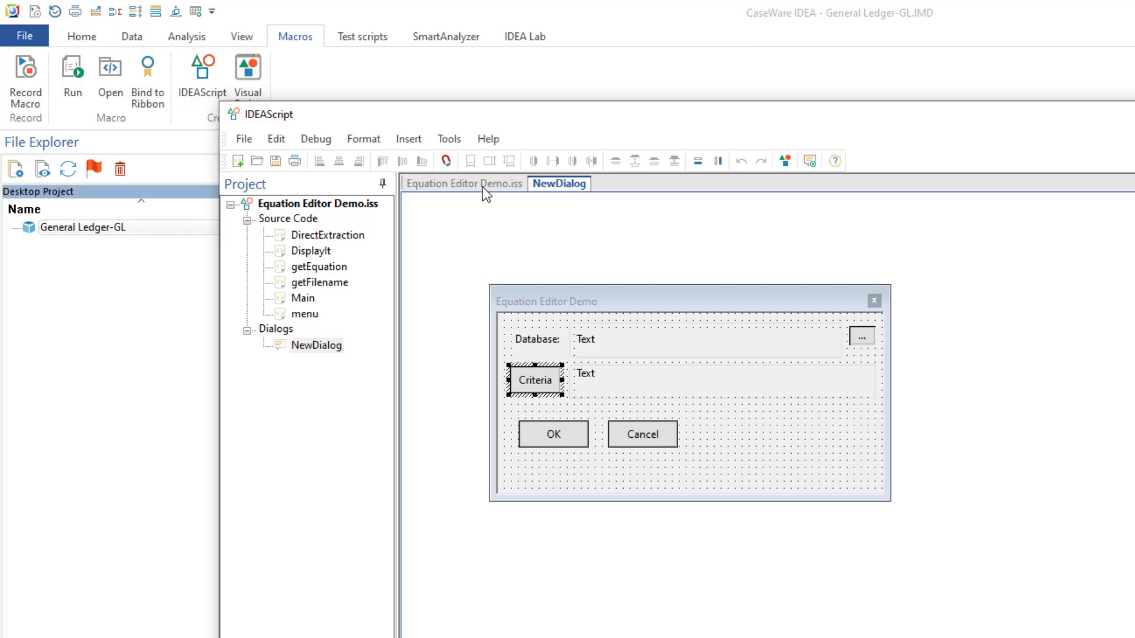
# Scroll through DisplayIt to the ideaversionaux >= 12 checks that enable Pushbutton2.
pyautogui.click(463, 184)
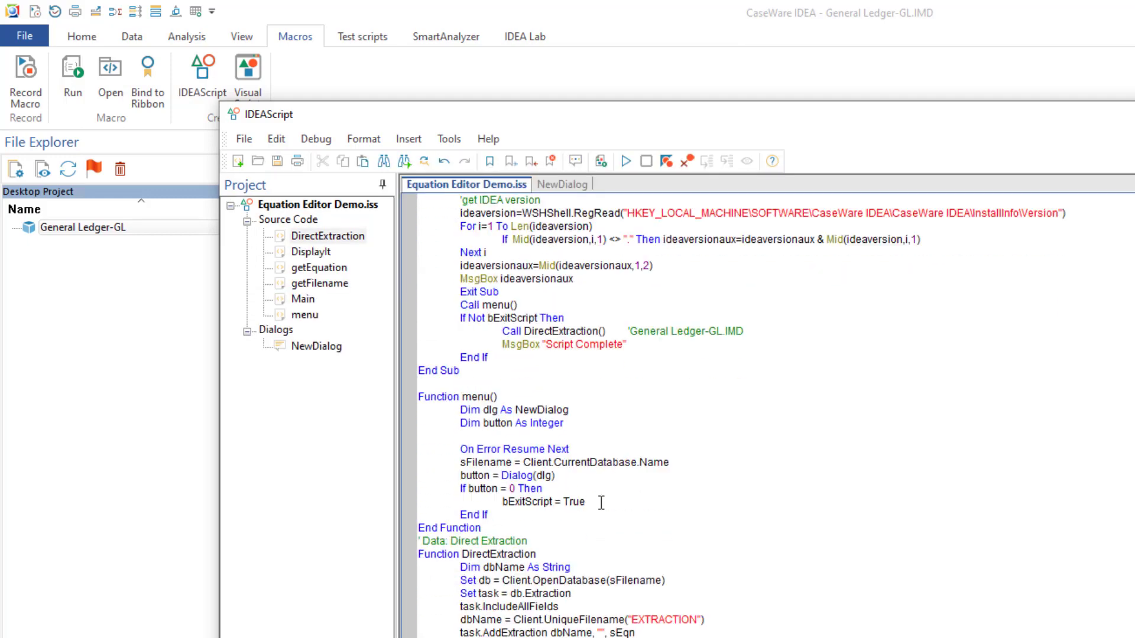
pyautogui.scroll(-3)
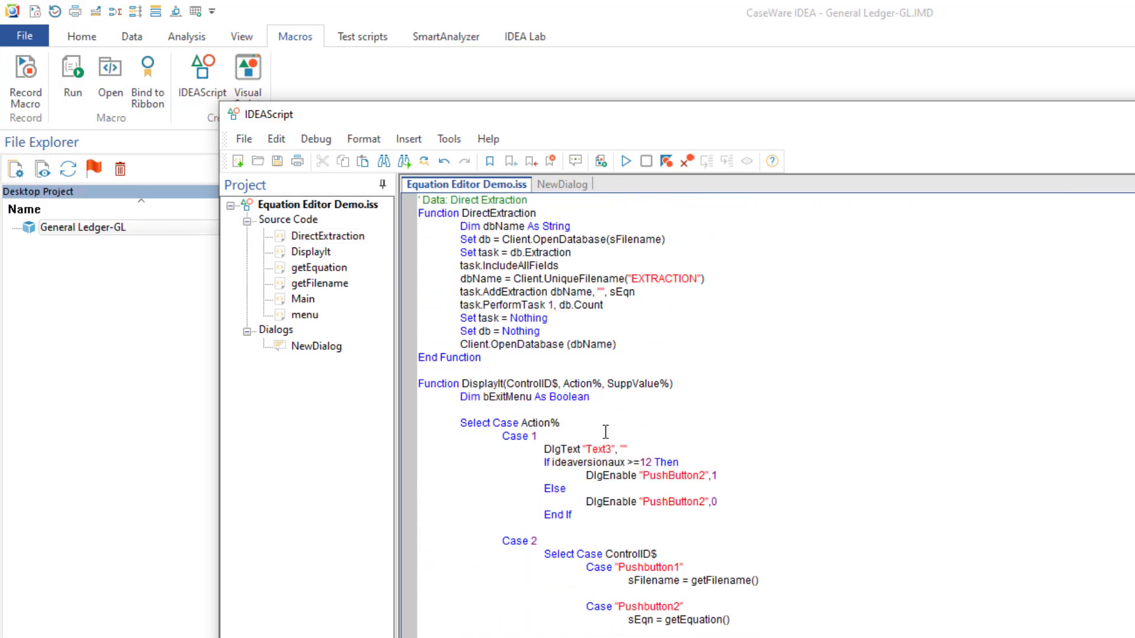
pyautogui.scroll(-3)
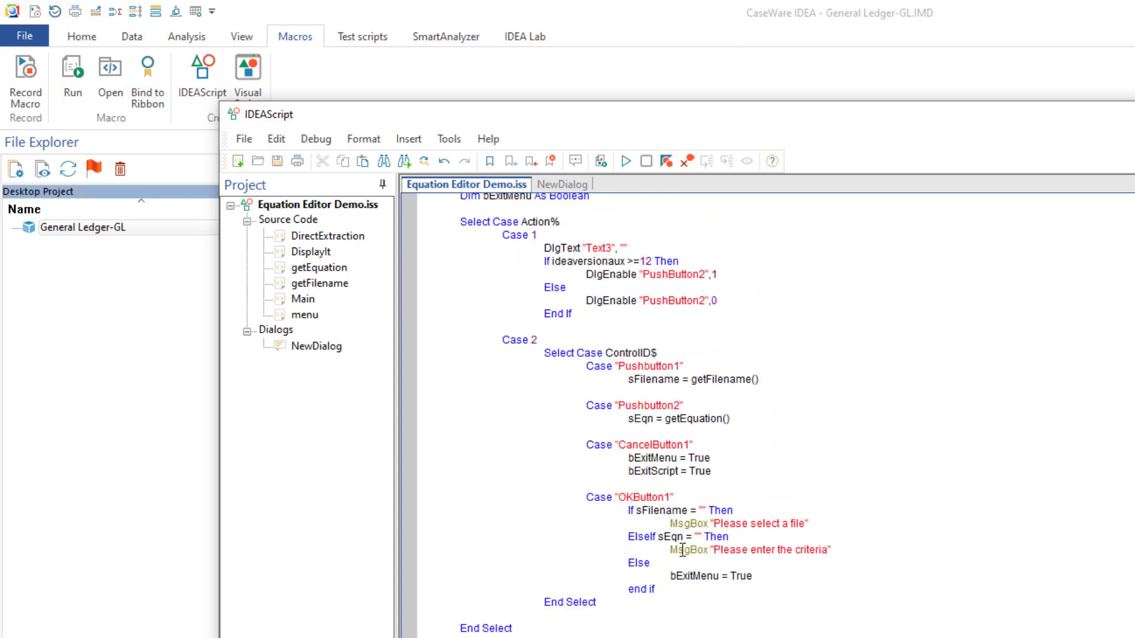
pyautogui.scroll(3)
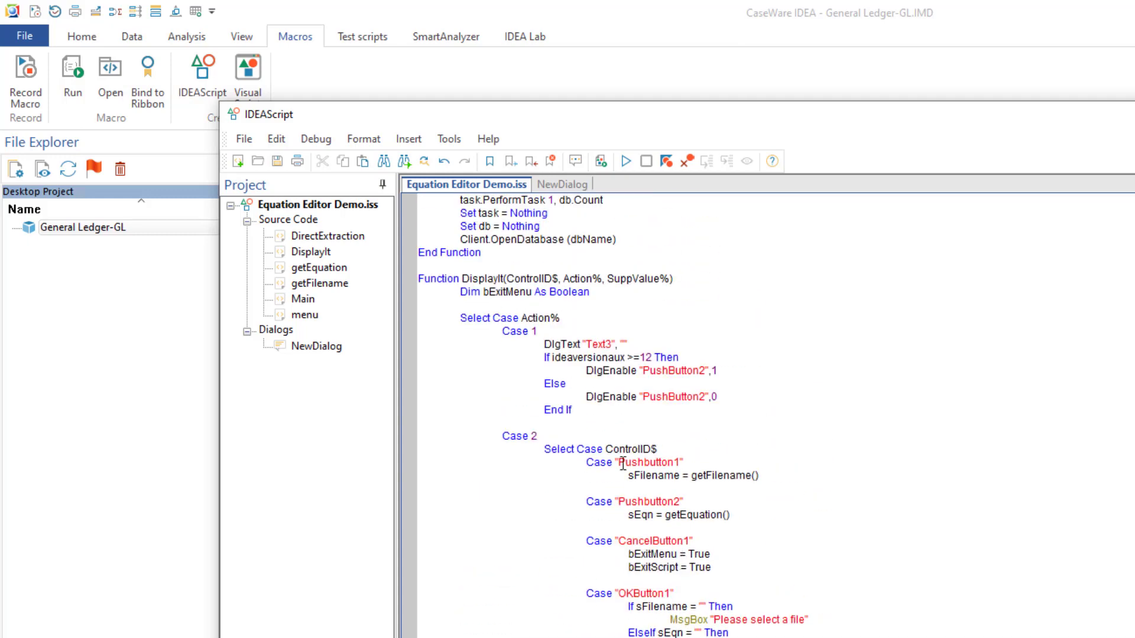
pyautogui.moveTo(545, 338)
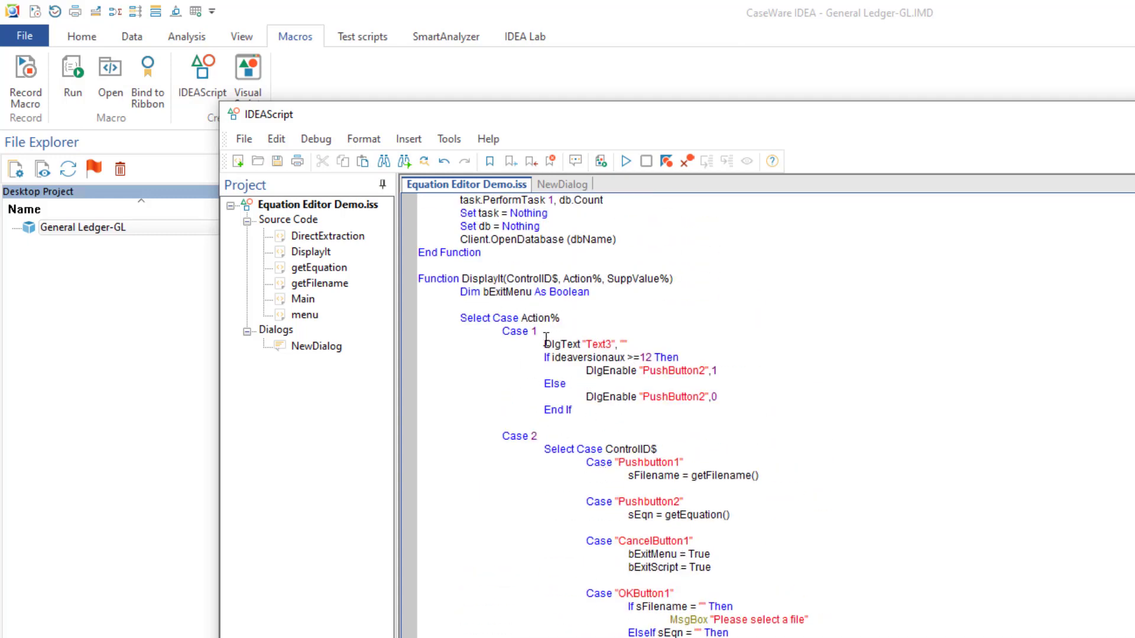
pyautogui.moveTo(518, 335)
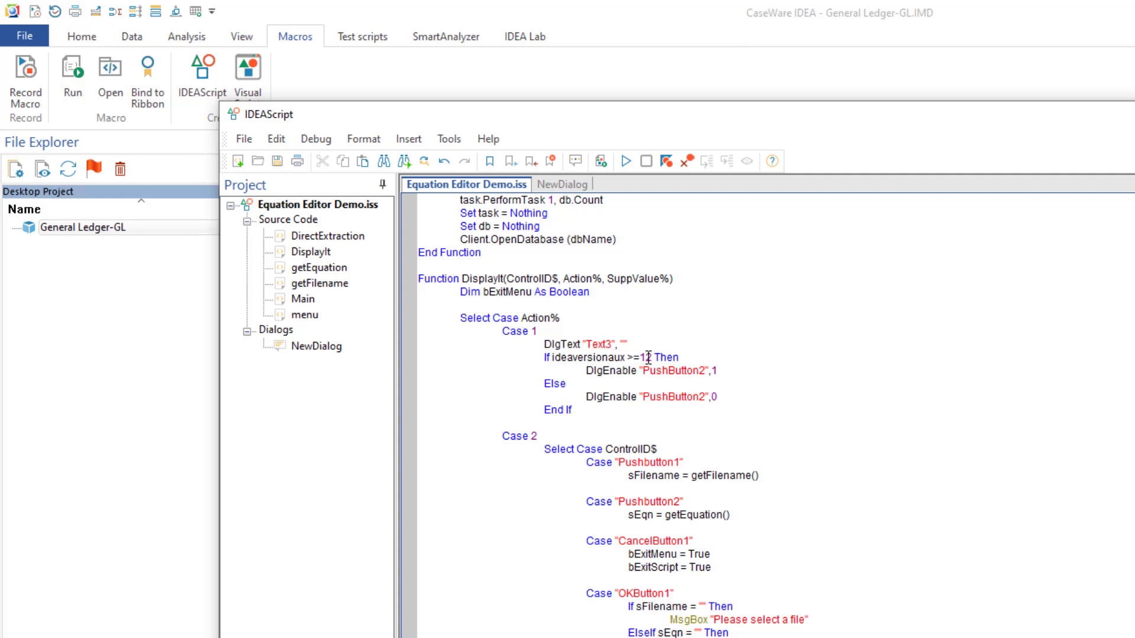
pyautogui.moveTo(674, 375)
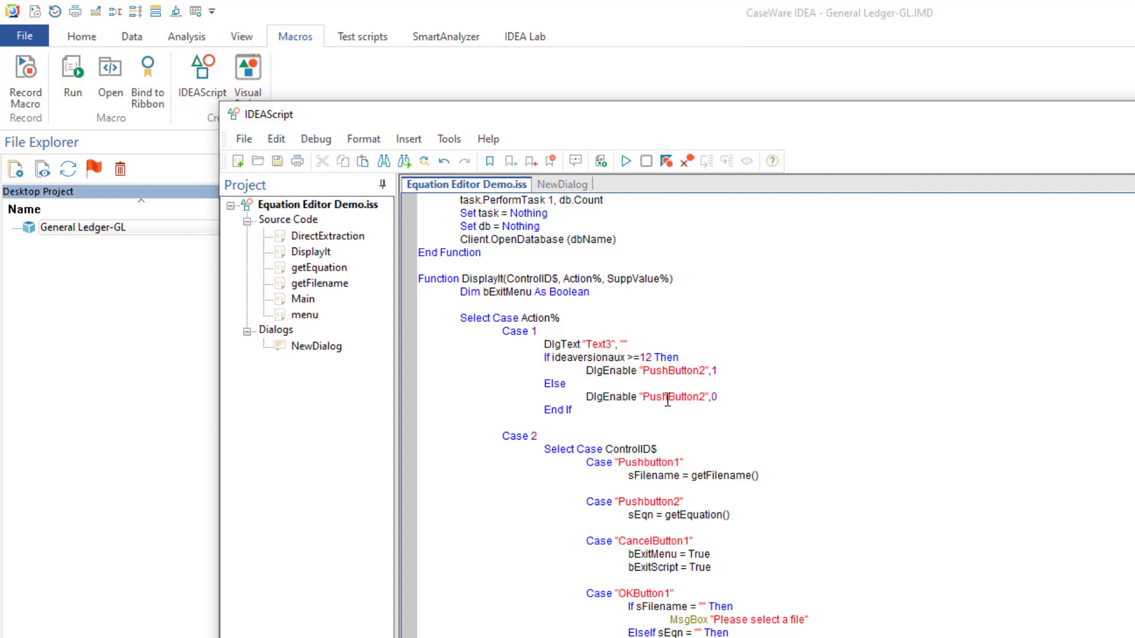
pyautogui.moveTo(662, 416)
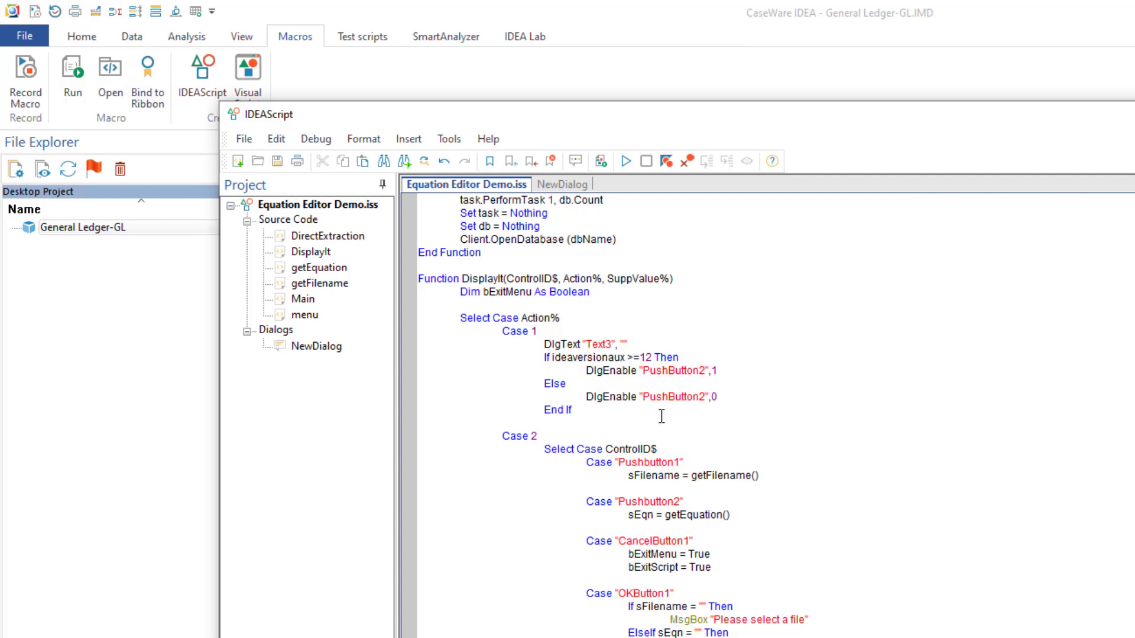
pyautogui.scroll(-3)
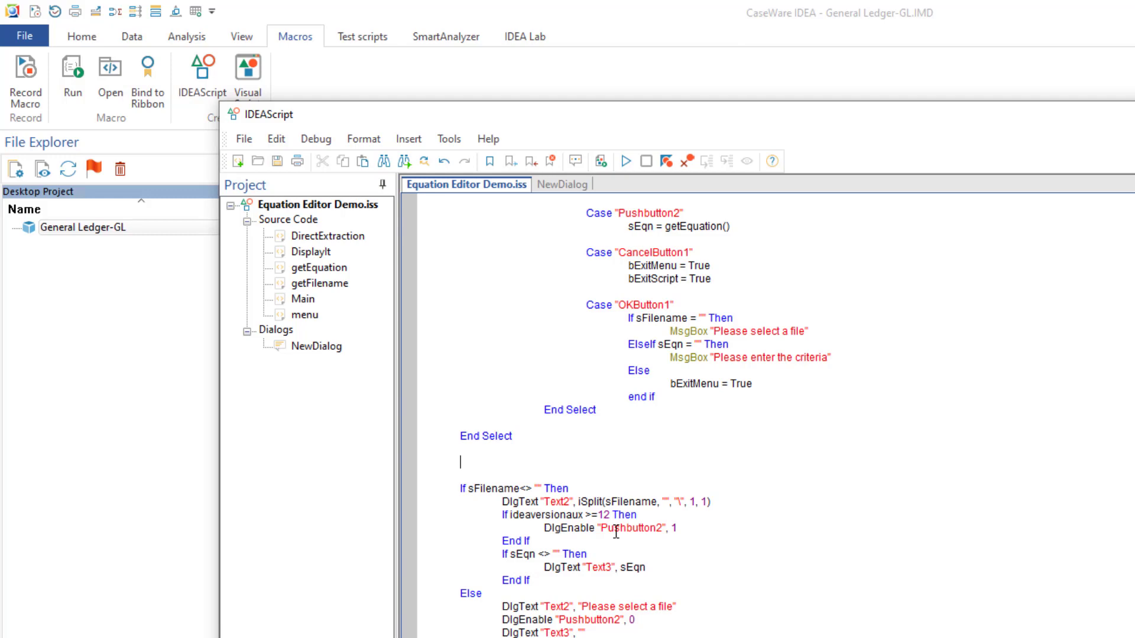
pyautogui.moveTo(536, 512)
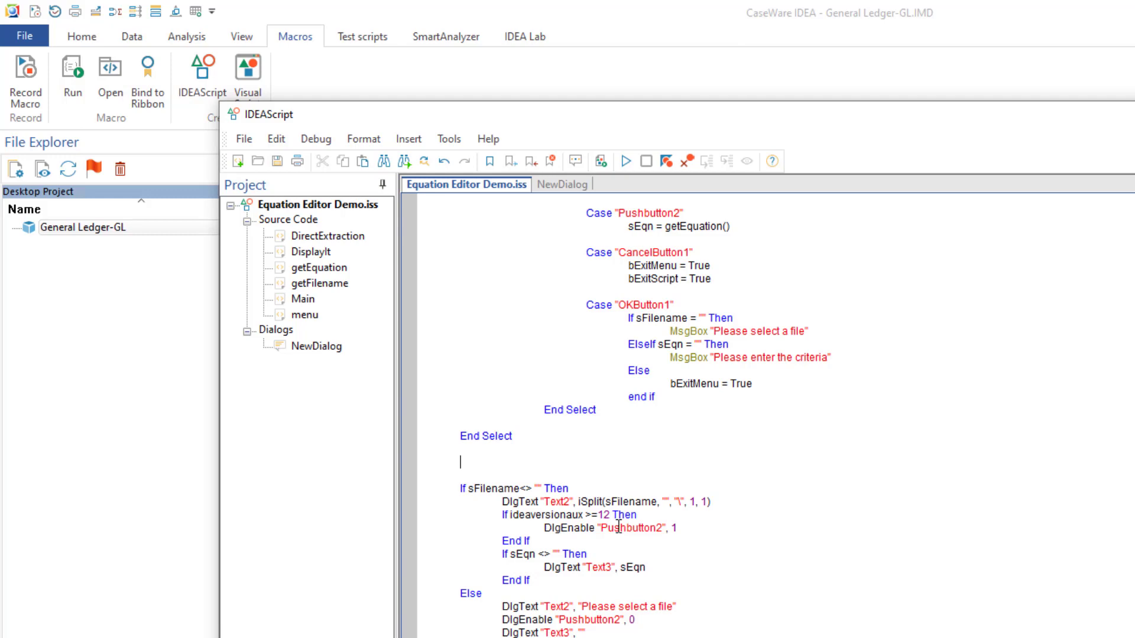
pyautogui.moveTo(615, 538)
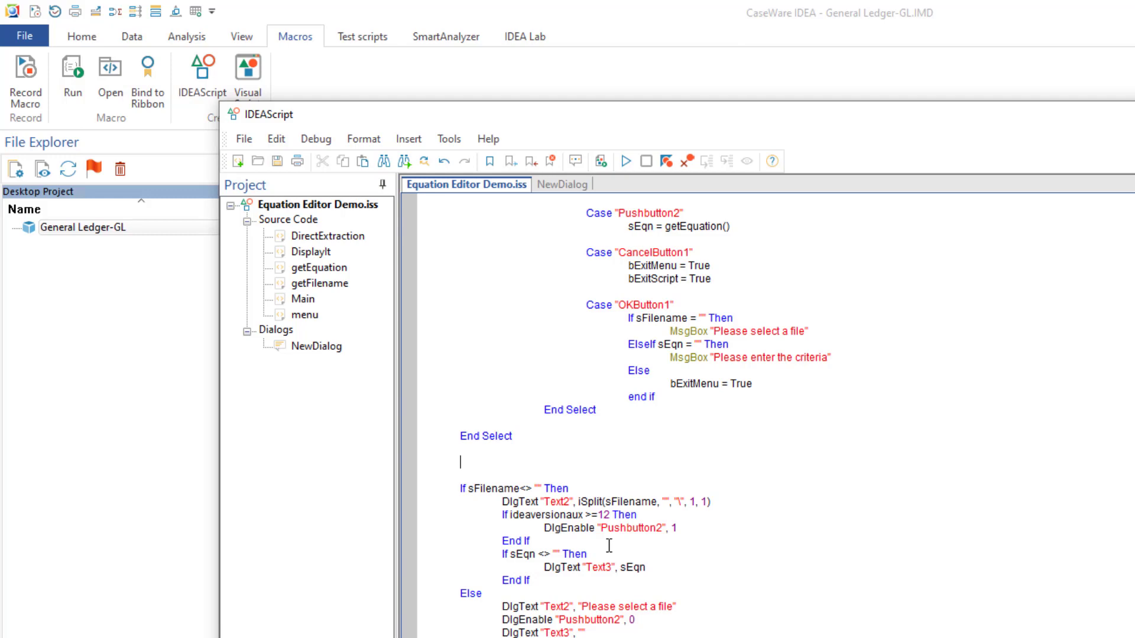
pyautogui.moveTo(608, 546)
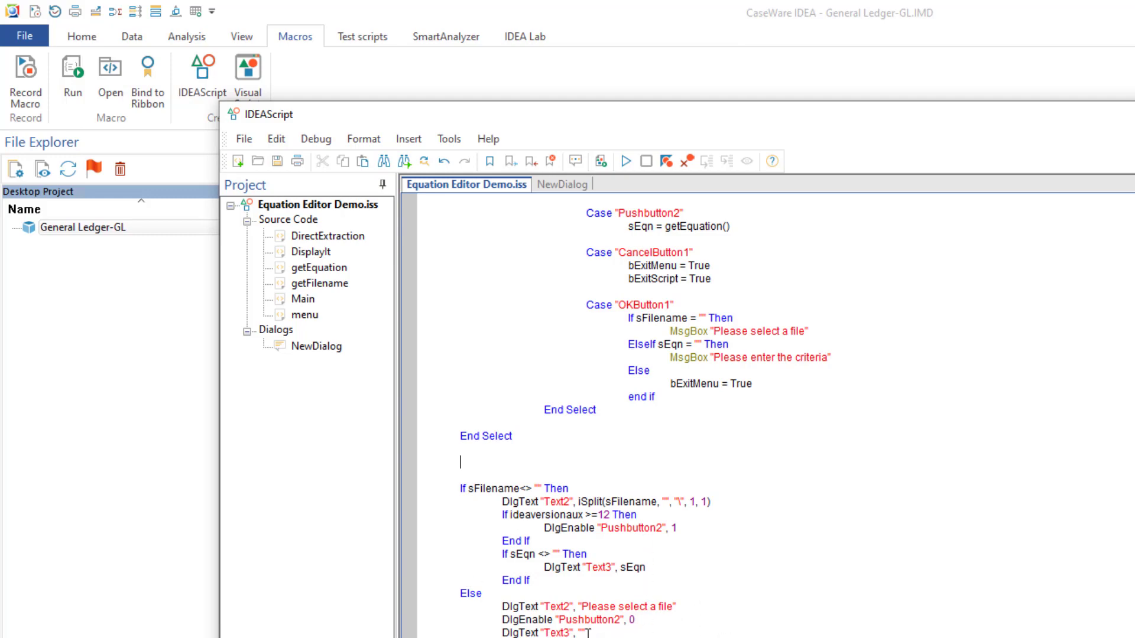
pyautogui.scroll(3)
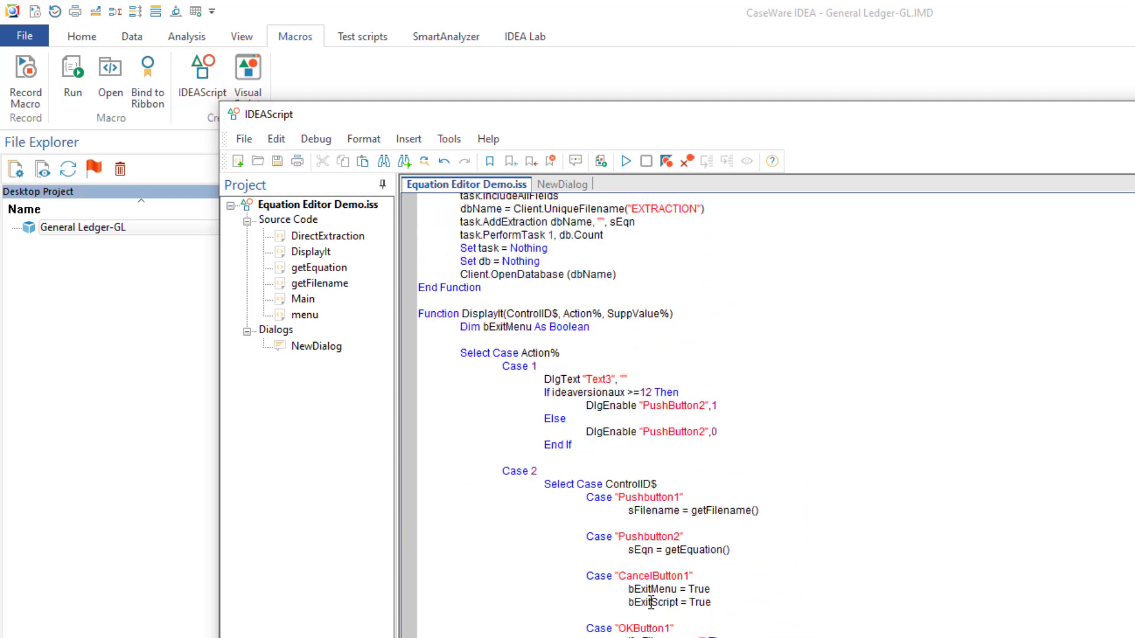
pyautogui.scroll(-3)
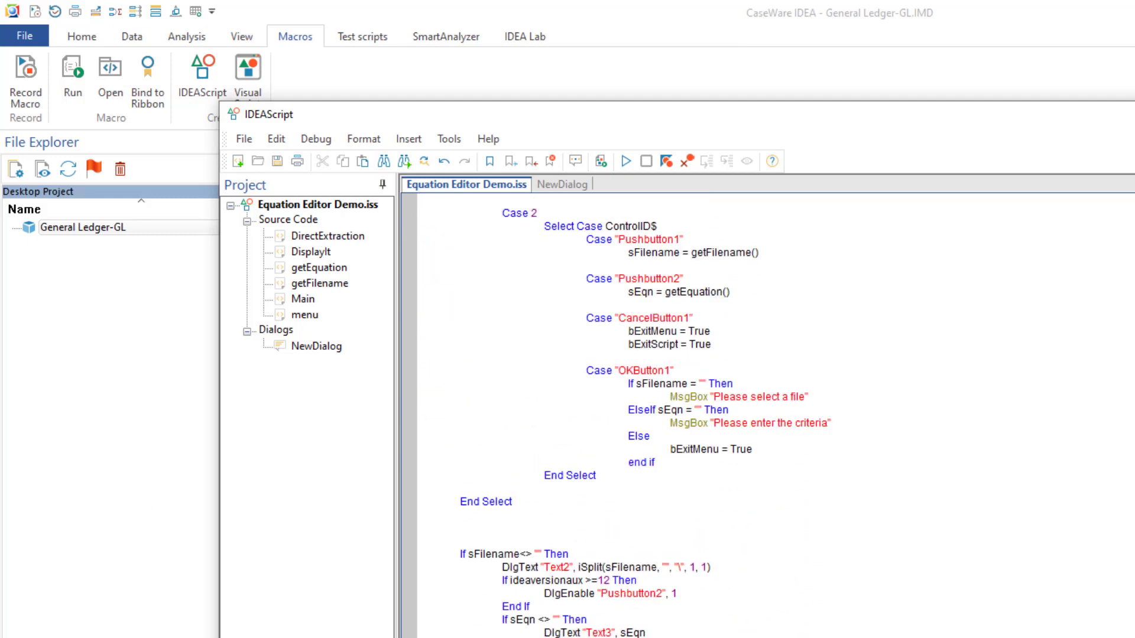
pyautogui.click(551, 183)
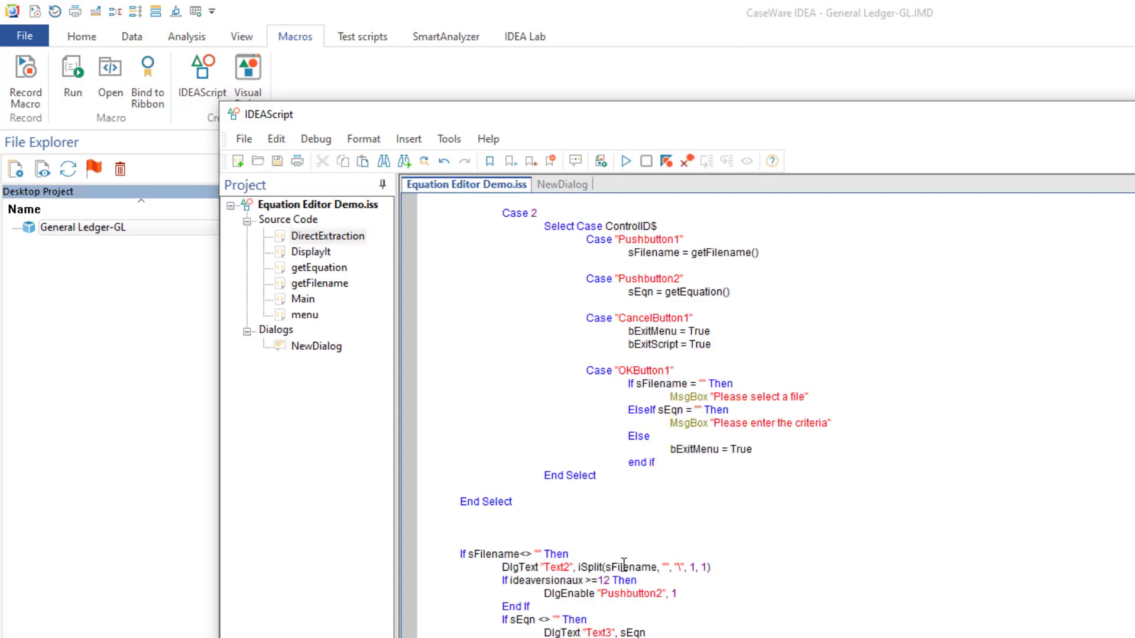
pyautogui.scroll(-3)
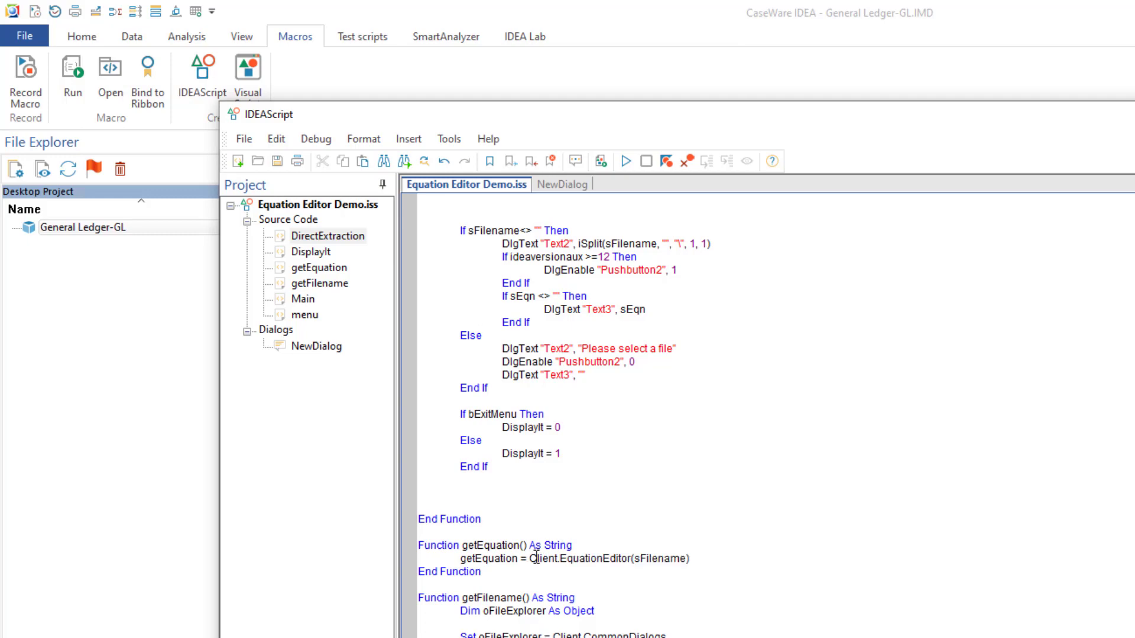
# Select the Client.EquationEditor call in getEquation and open Help > Language Browser.
pyautogui.doubleClick(611, 558)
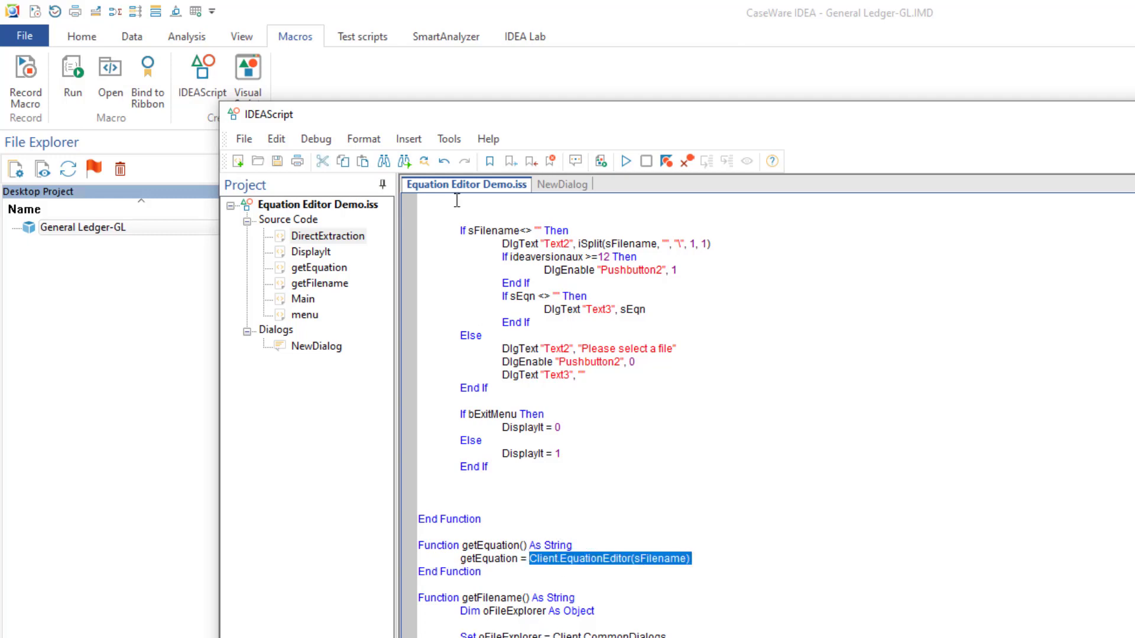
pyautogui.click(447, 139)
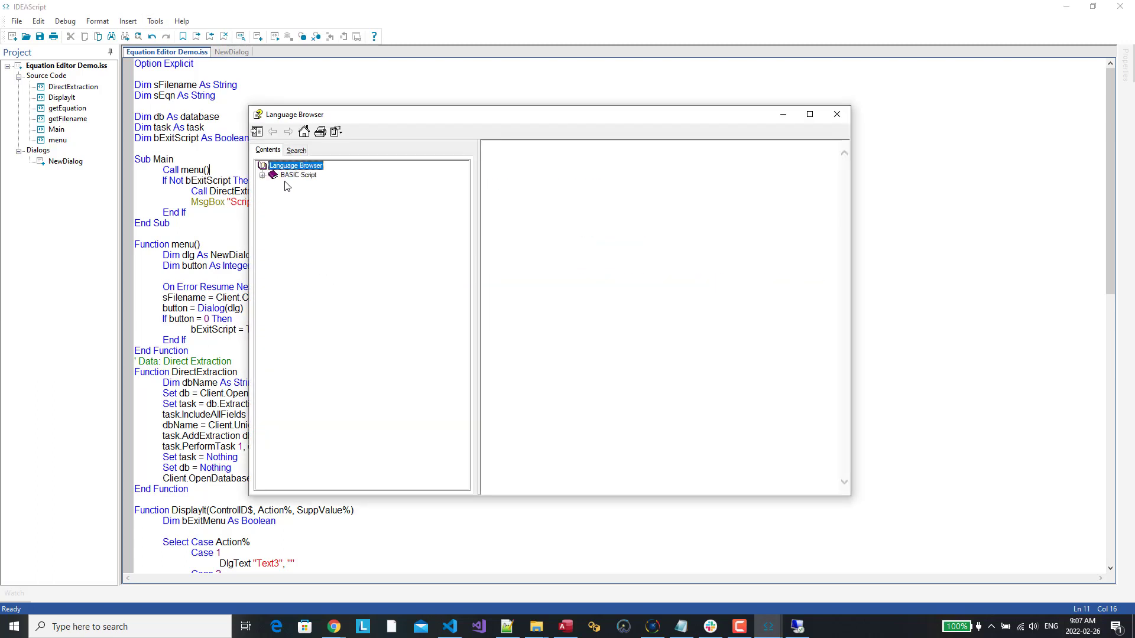
# Expand the Client object in Contents and read the Client.EquationEditor help topic.
pyautogui.click(261, 165)
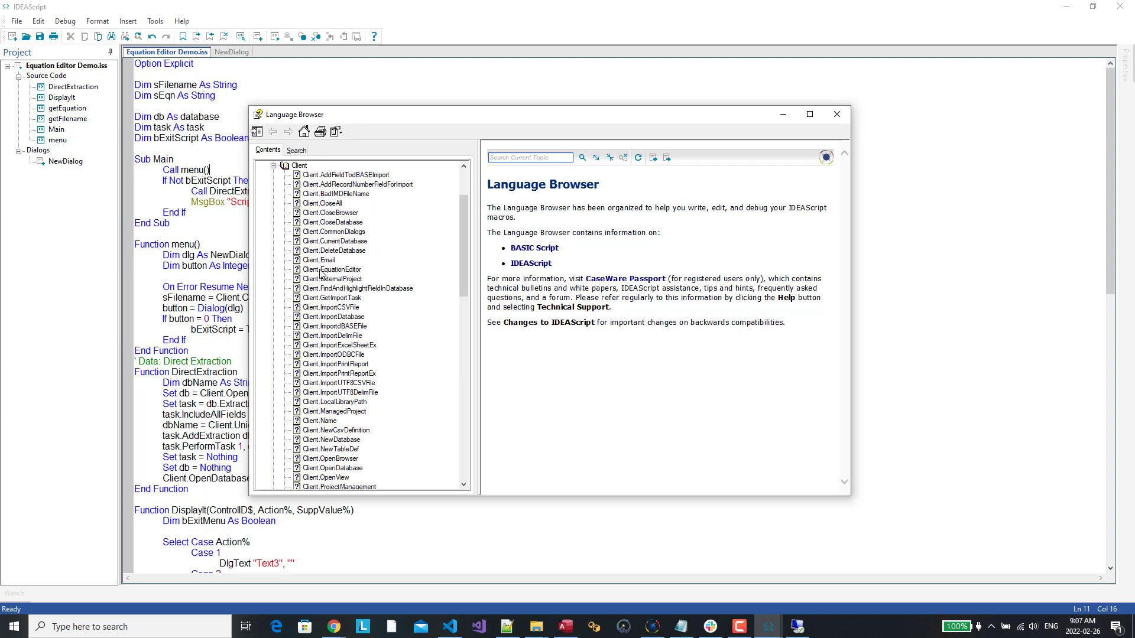
pyautogui.click(335, 270)
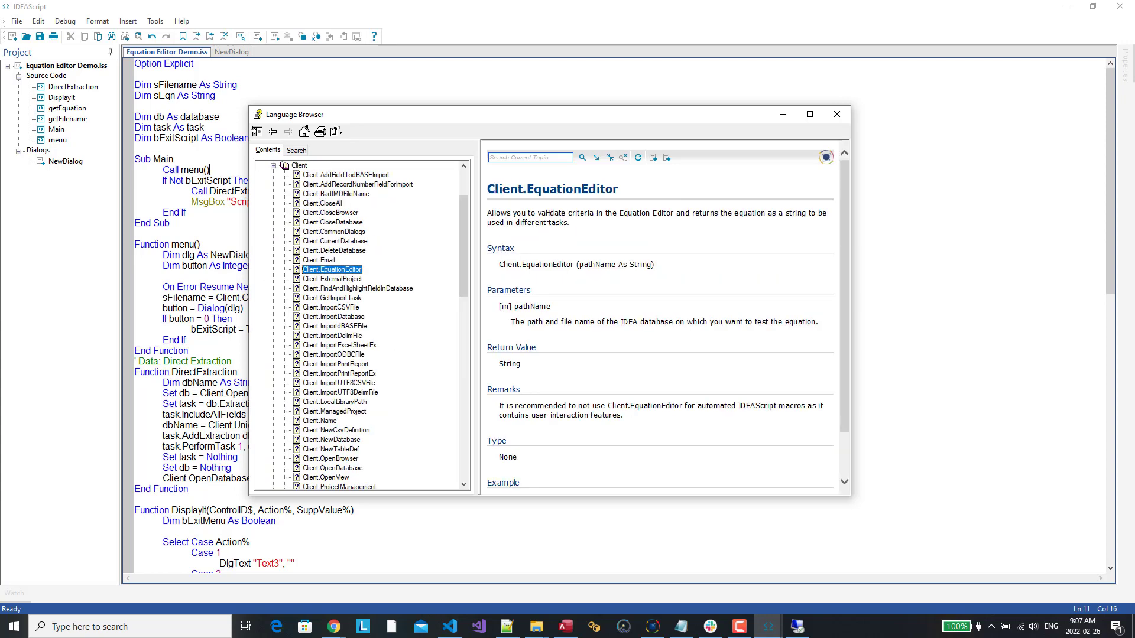
pyautogui.moveTo(693, 238)
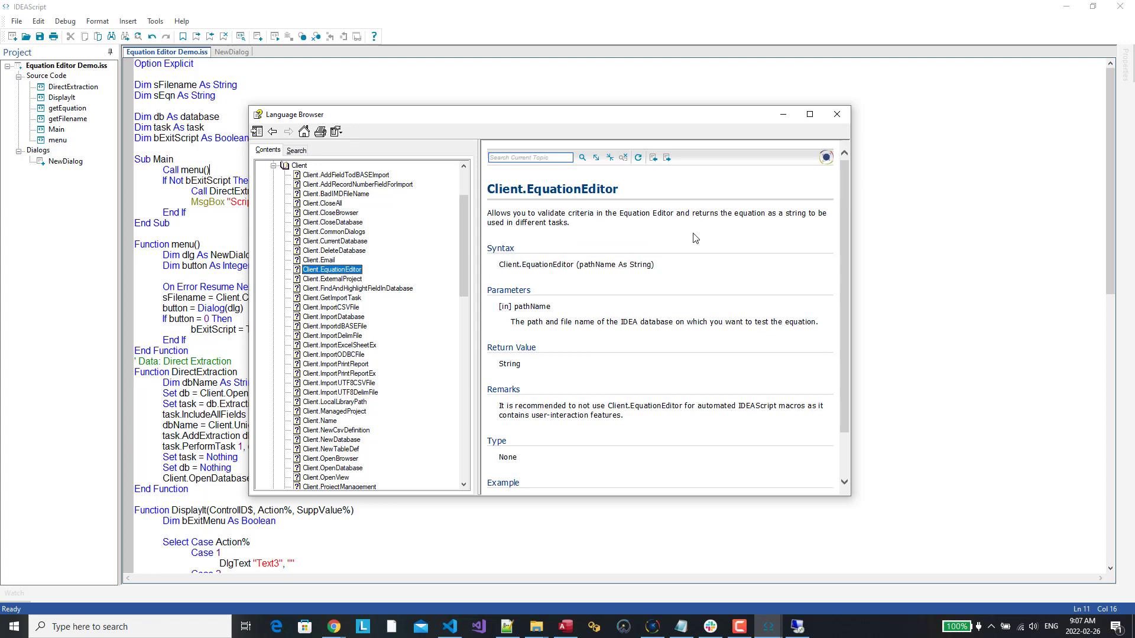
pyautogui.scroll(-3)
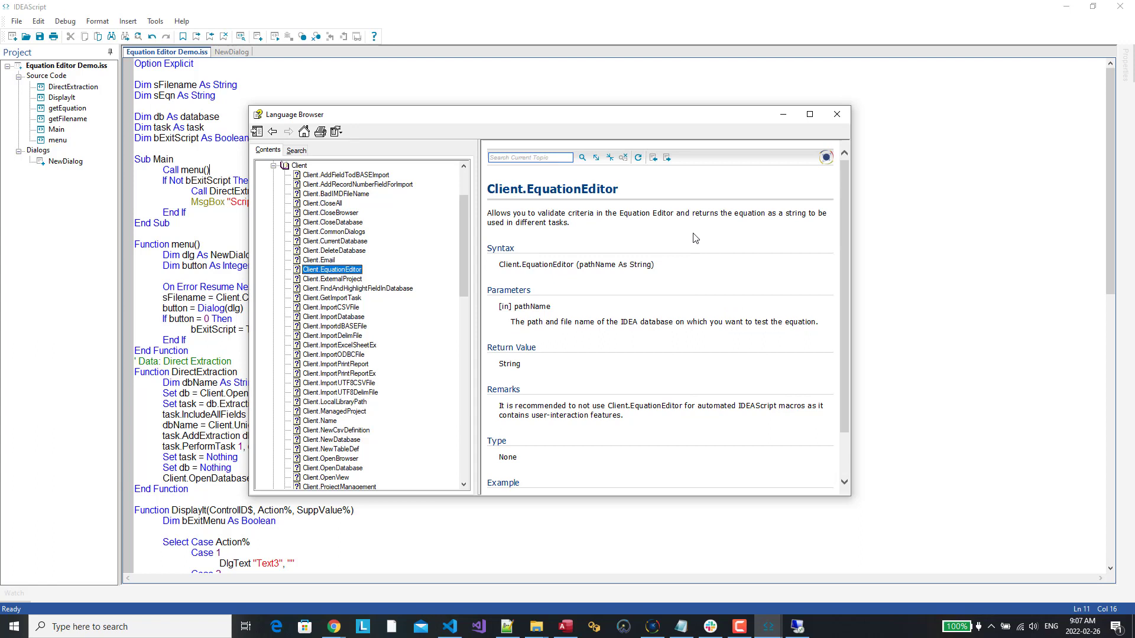
pyautogui.moveTo(686, 241)
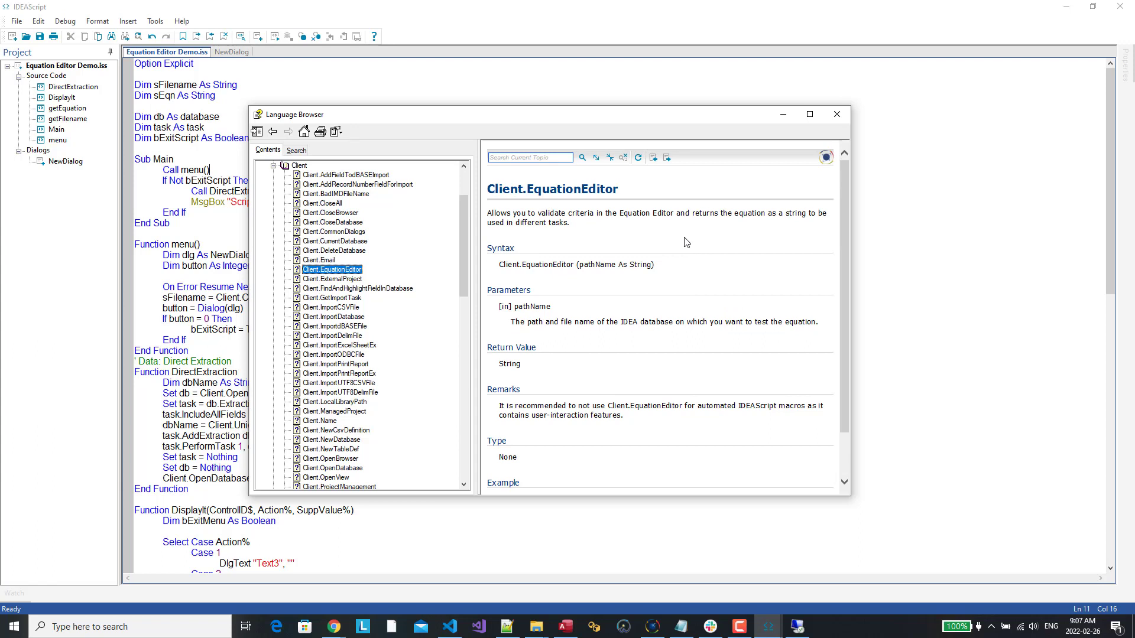